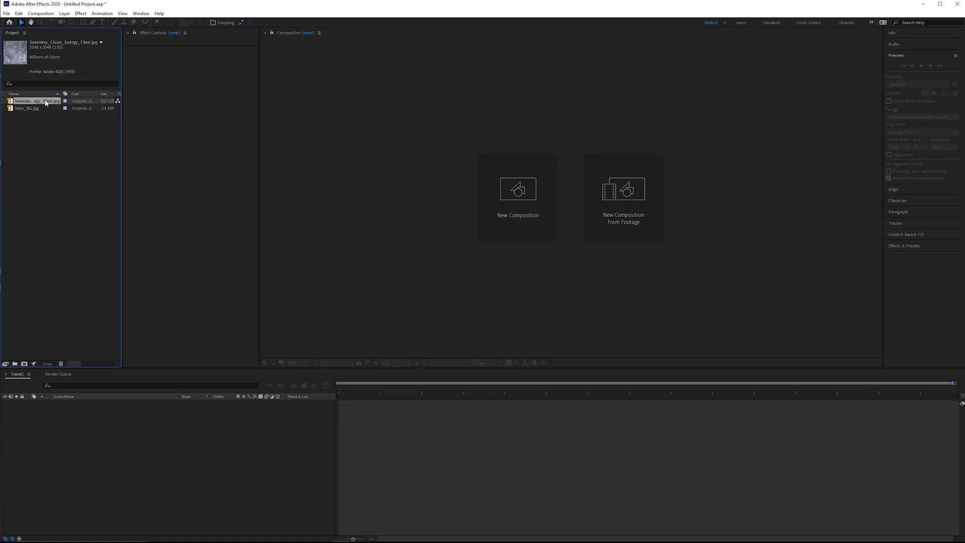
Preview the cloud texture and stars background images in the Project panel.
double_click(37, 101)
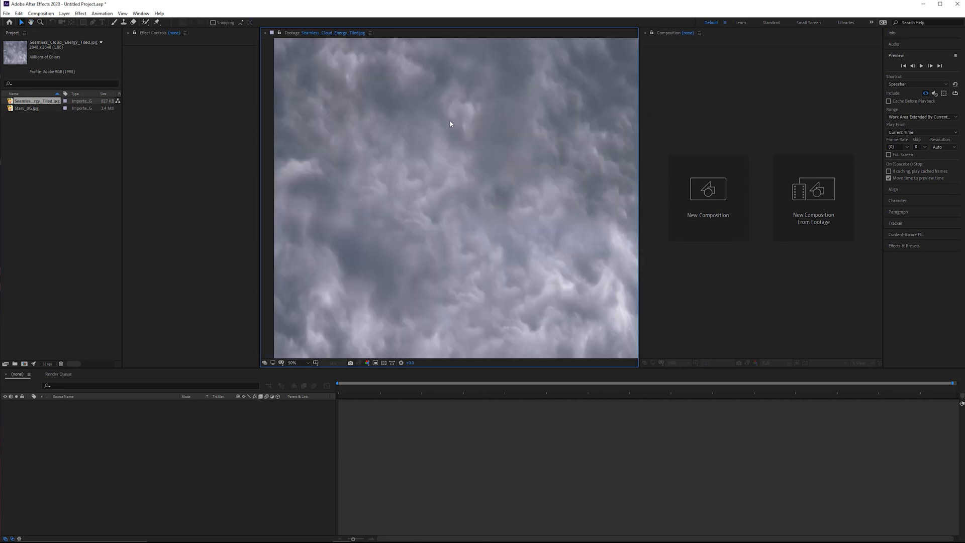
double_click(26, 108)
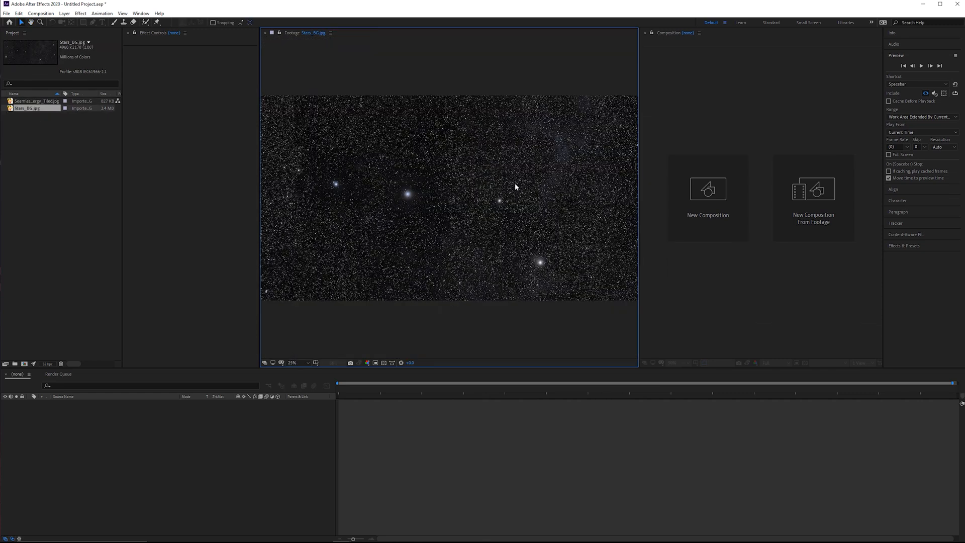
left_click(295, 363)
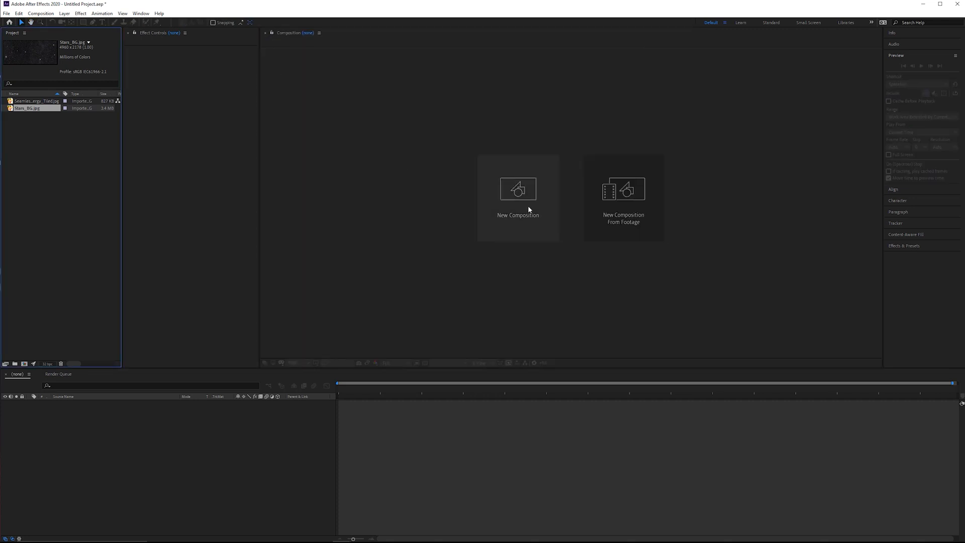
Create the new composition Comp 1 at 1920×1080, 30 fps with default settings.
left_click(518, 197)
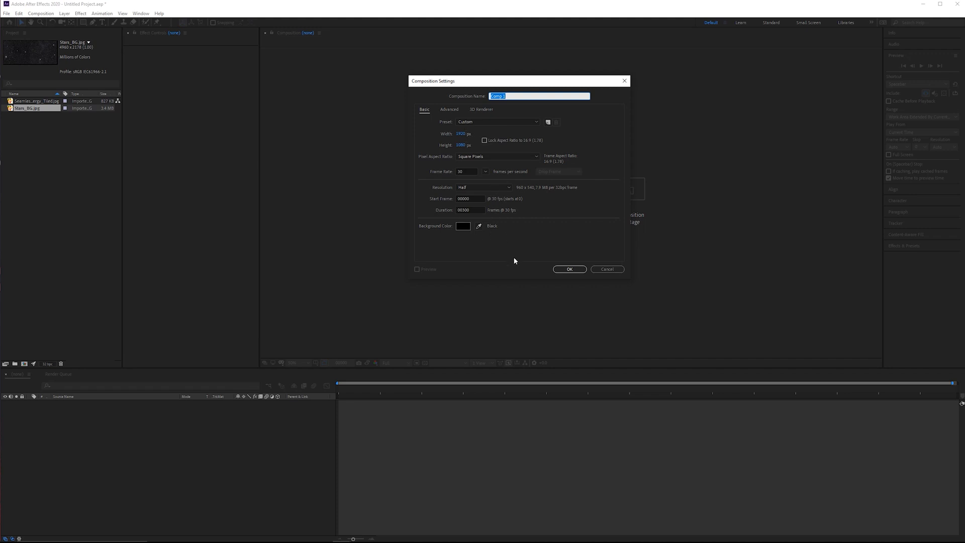
left_click(568, 269)
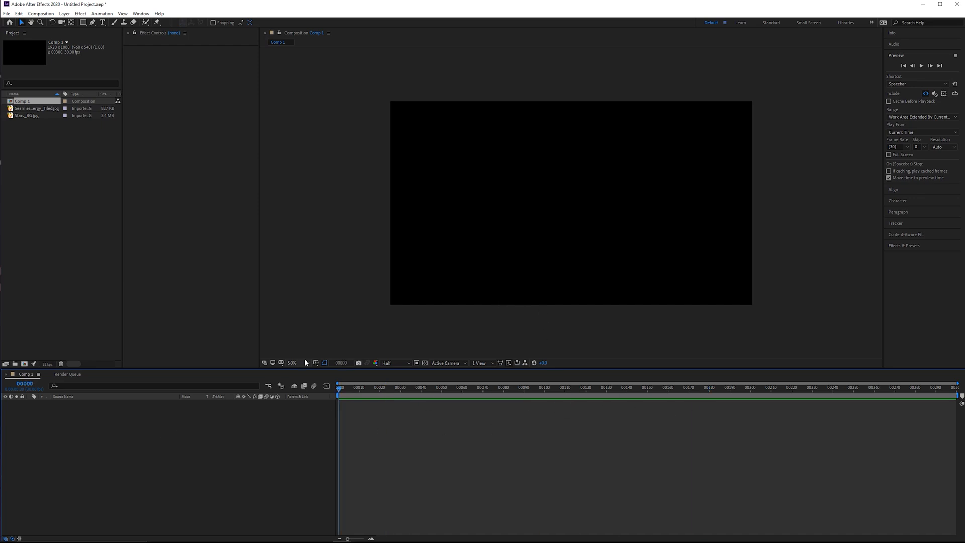
mouse_move(41, 138)
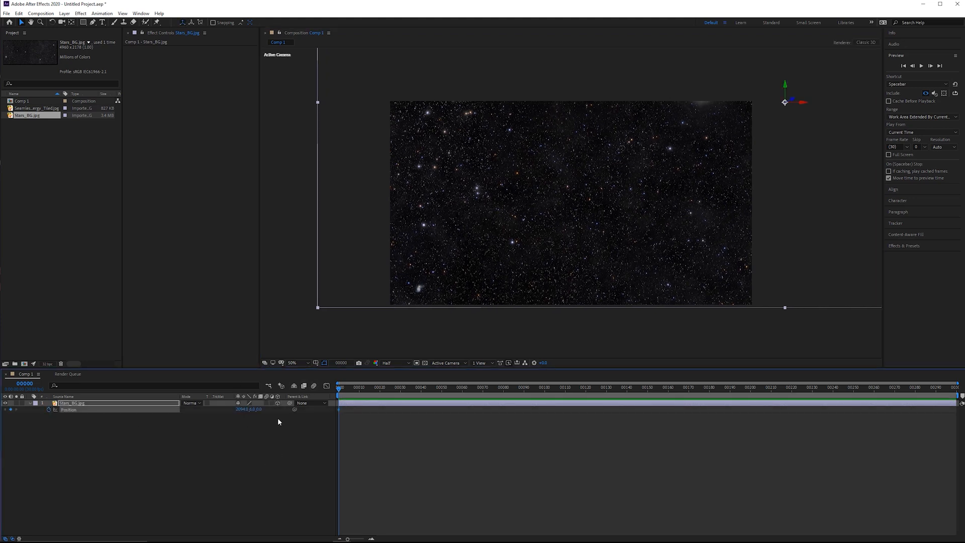
Record a second Position keyframe on the 3D stars layer at a later time.
left_click(491, 387)
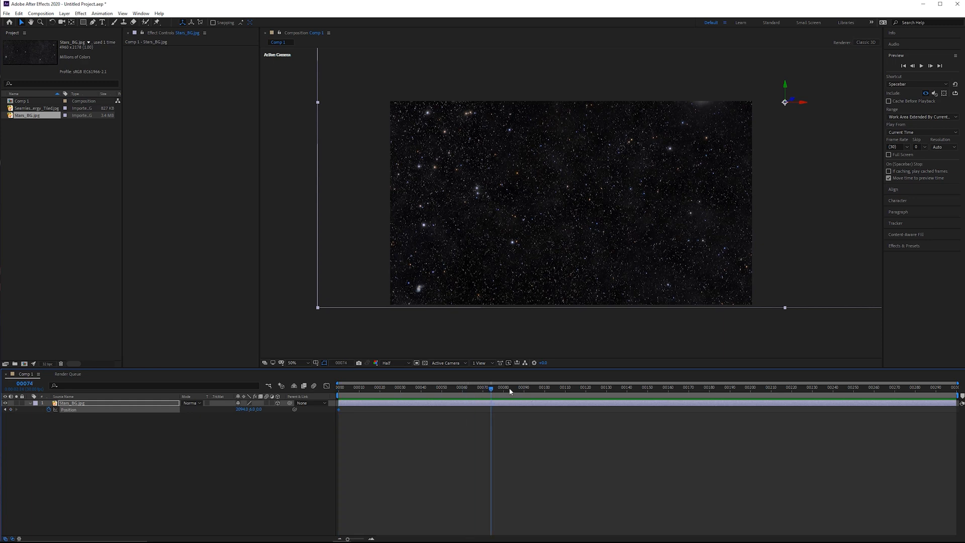
left_click(545, 387)
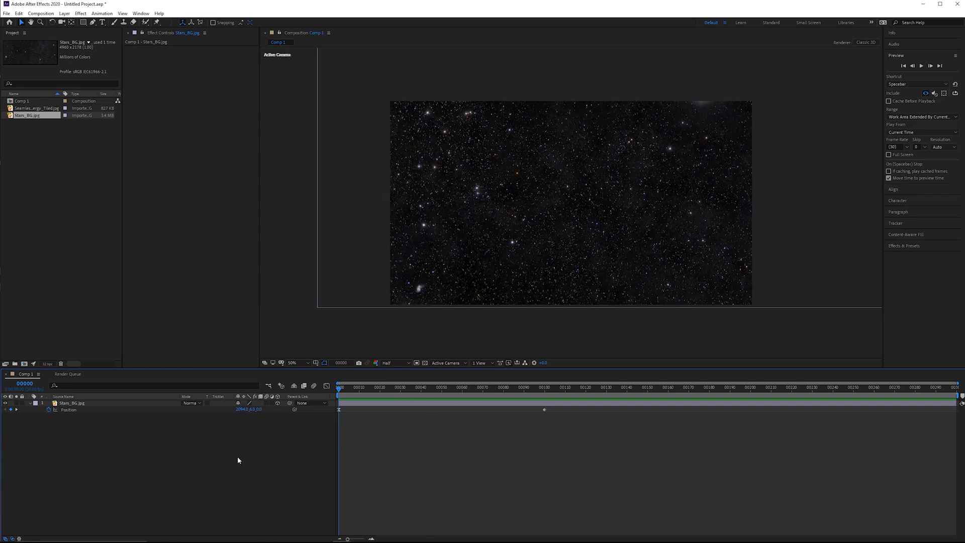
Add a solid named Worm Hole with the Element effect and expand its Custom Layers.
right_click(238, 460)
type("Worm Hole")
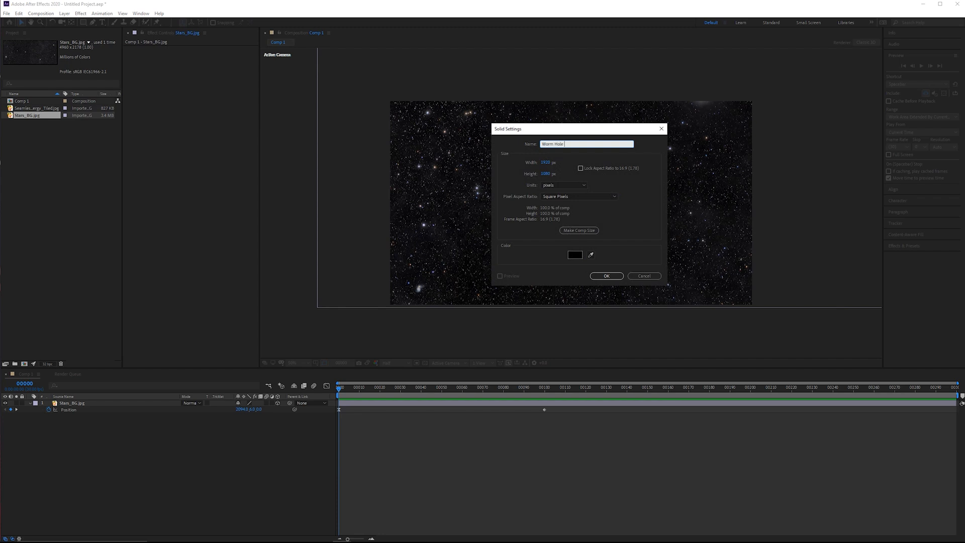
left_click(605, 276)
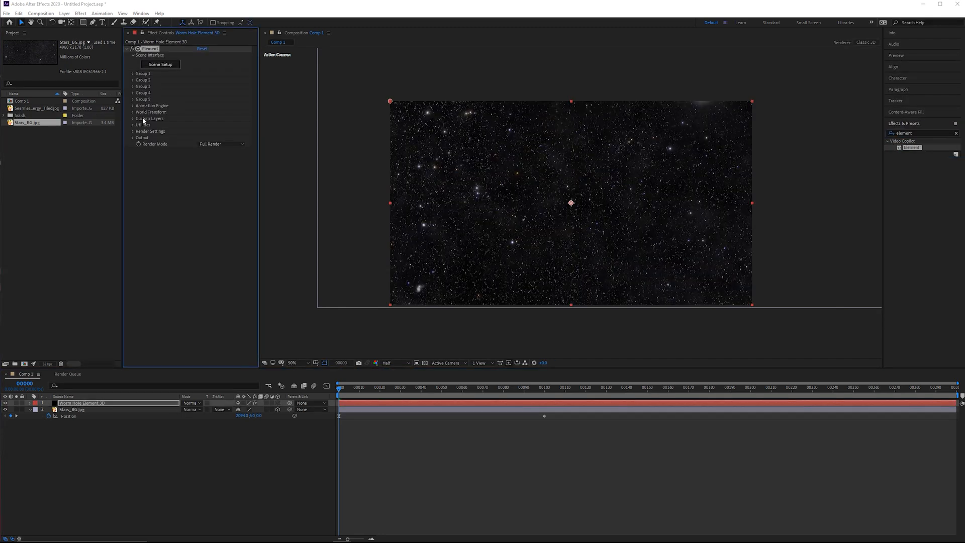
left_click(133, 119)
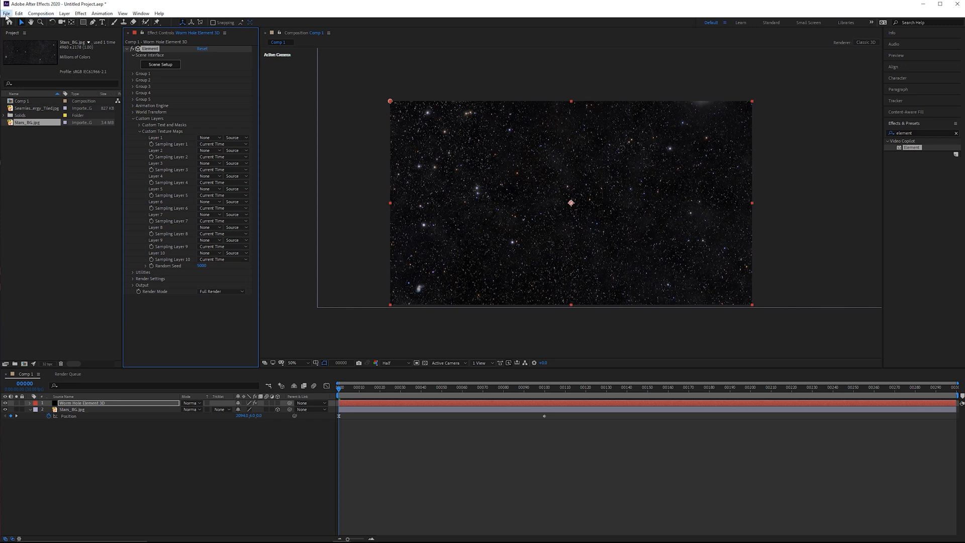
left_click(6, 13)
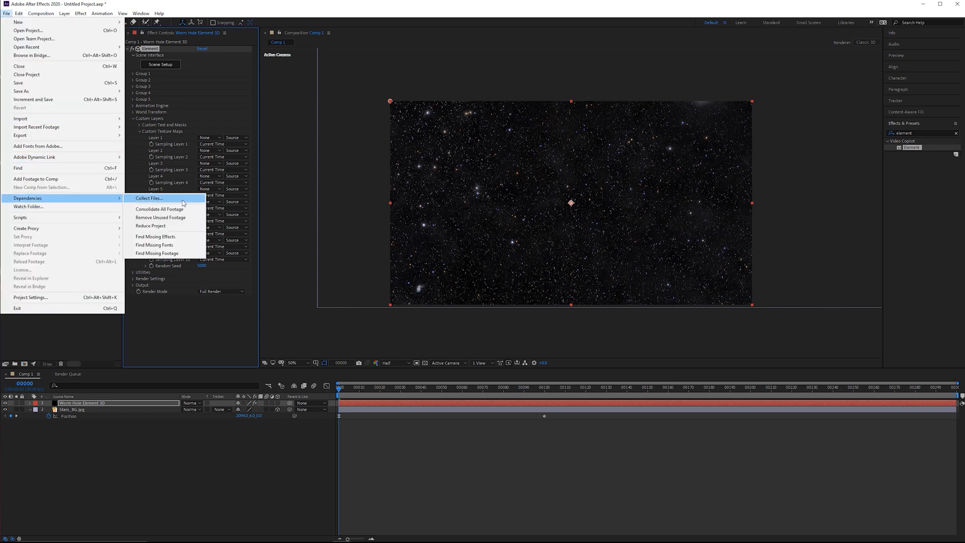
mouse_move(193, 227)
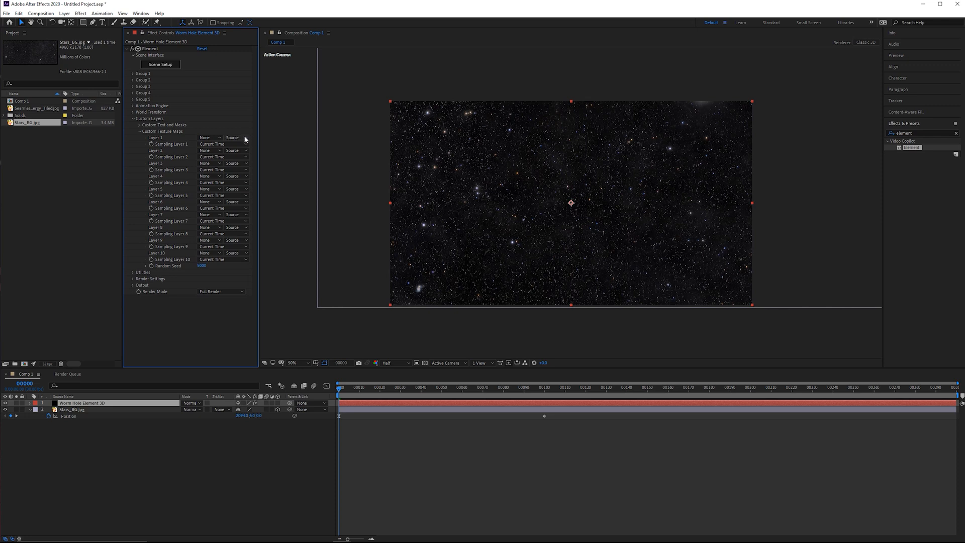
mouse_move(183, 244)
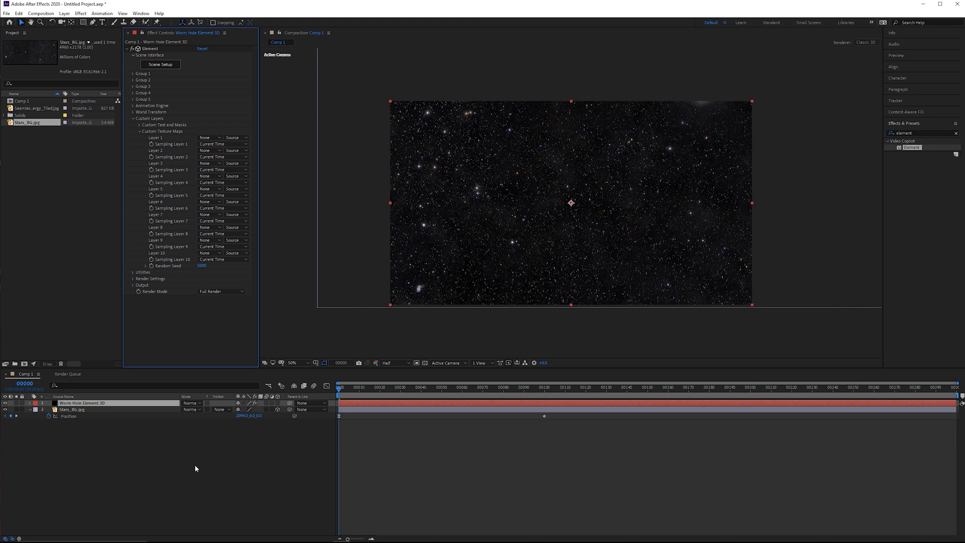
mouse_move(175, 453)
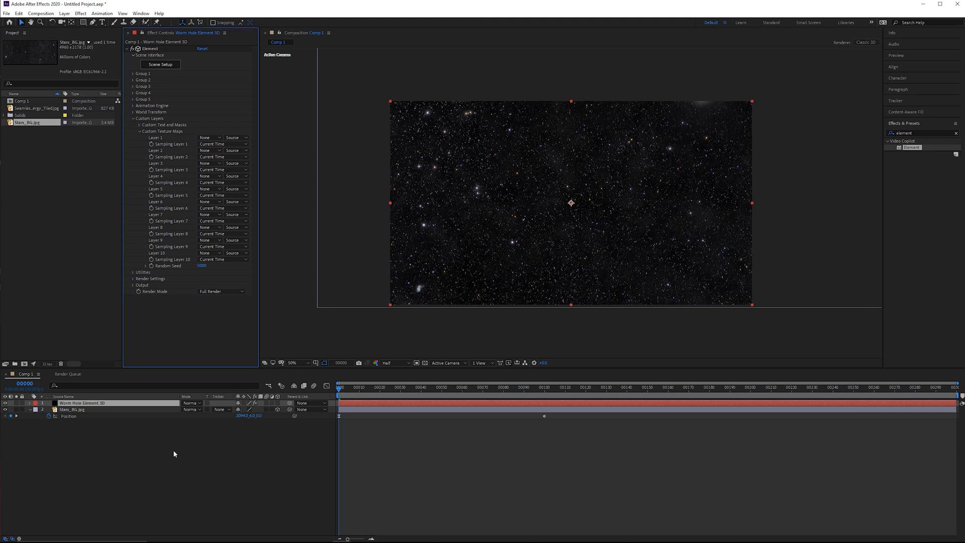
mouse_move(175, 454)
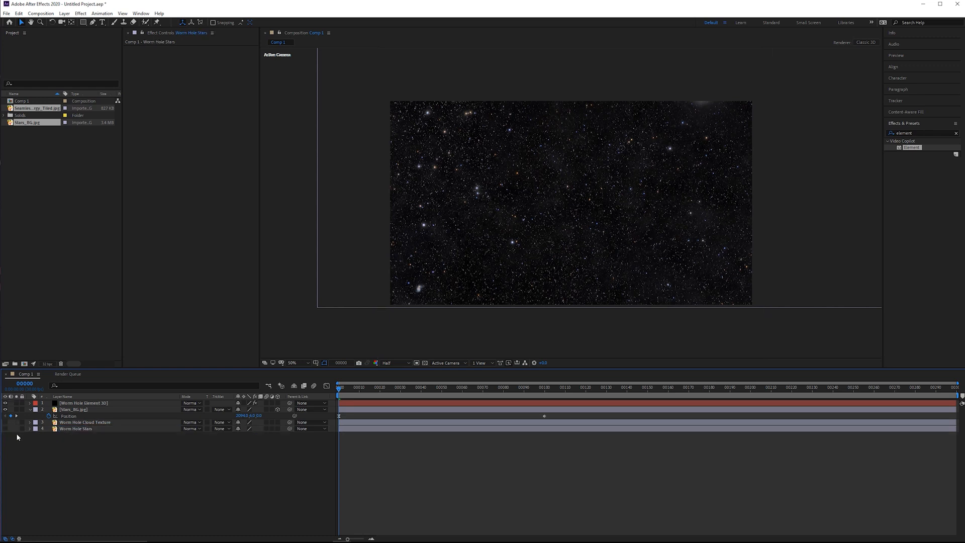
Assign the Worm Hole Stars layer as Element's custom layer 2.
left_click(84, 402)
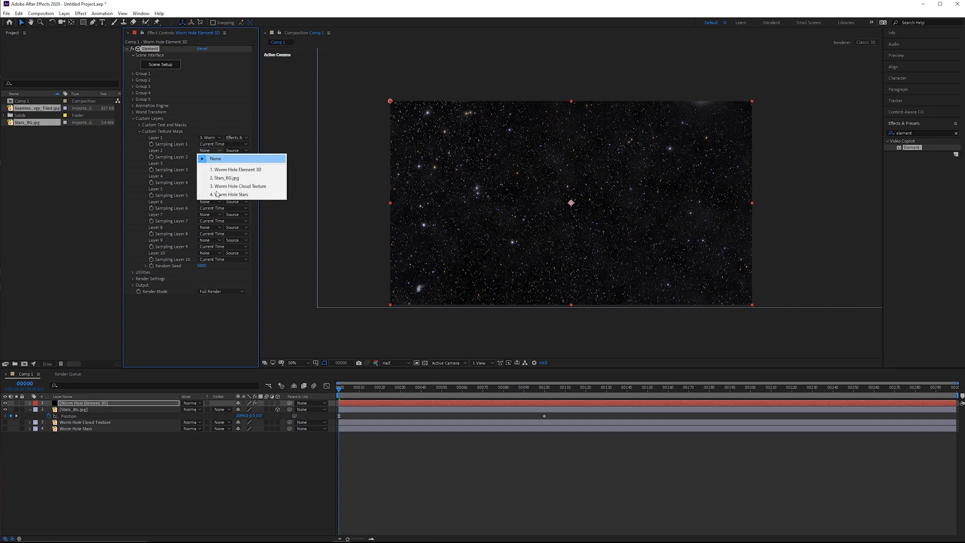
left_click(232, 194)
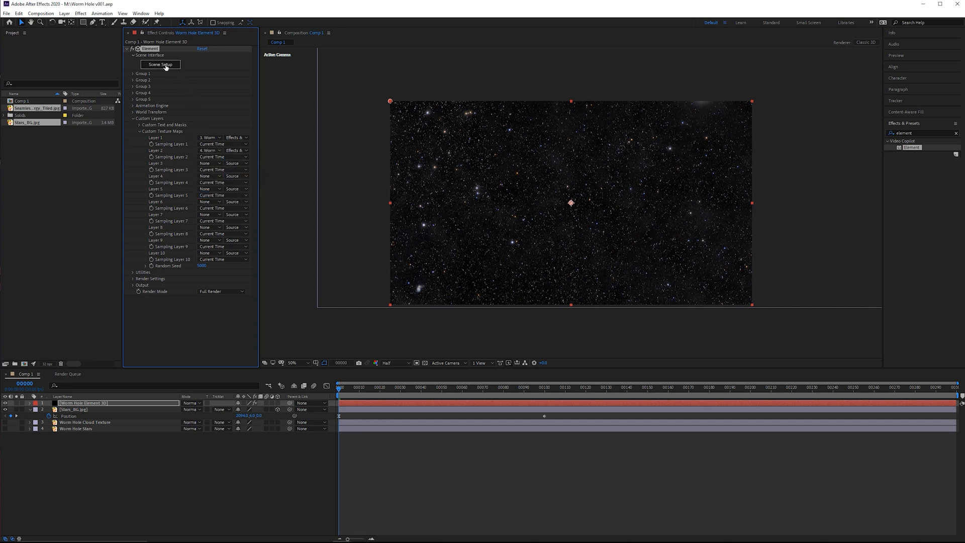
In Element Scene Setup, create a tube model with internal radius 99.0.
left_click(160, 65)
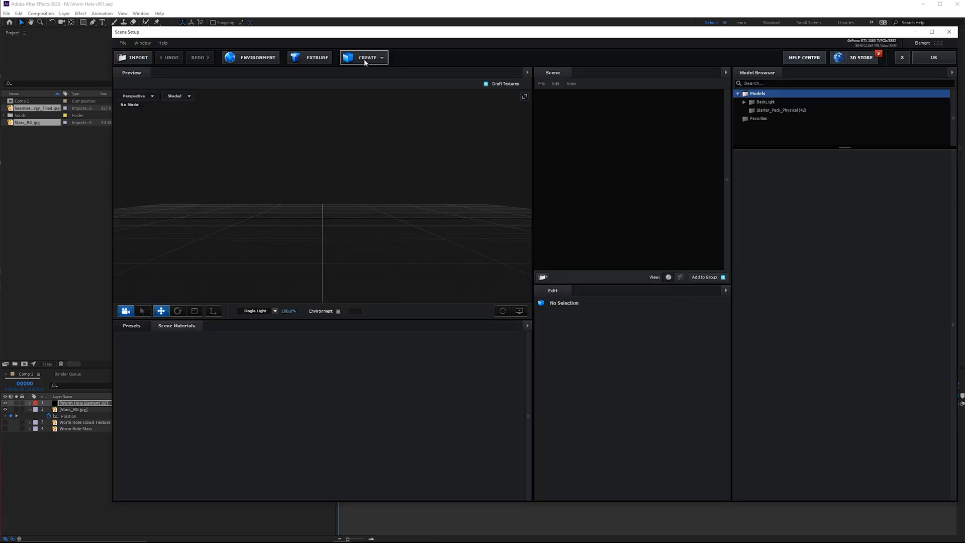
left_click(366, 58)
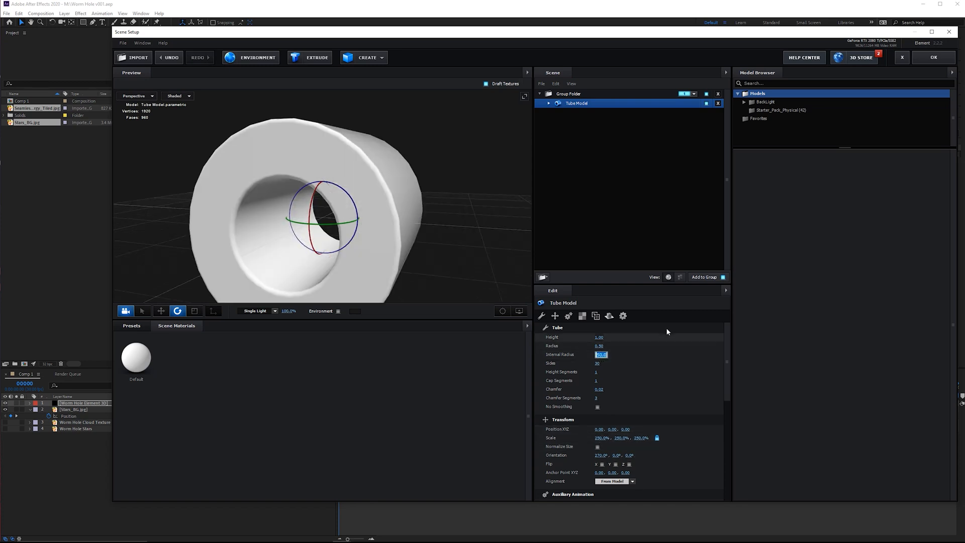
type("99.0")
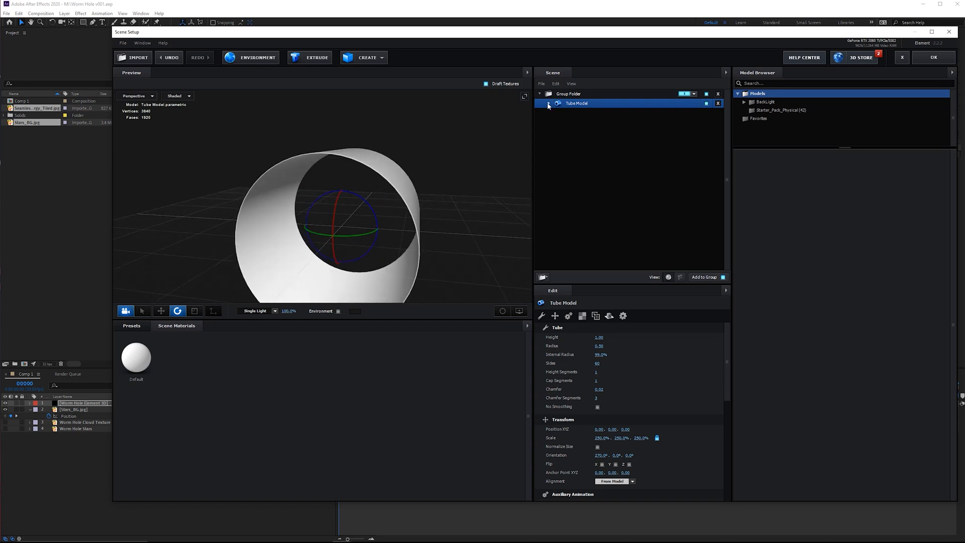
Set the tube material's illumination texture to the cloud-texture custom layer at full intensity.
left_click(549, 102)
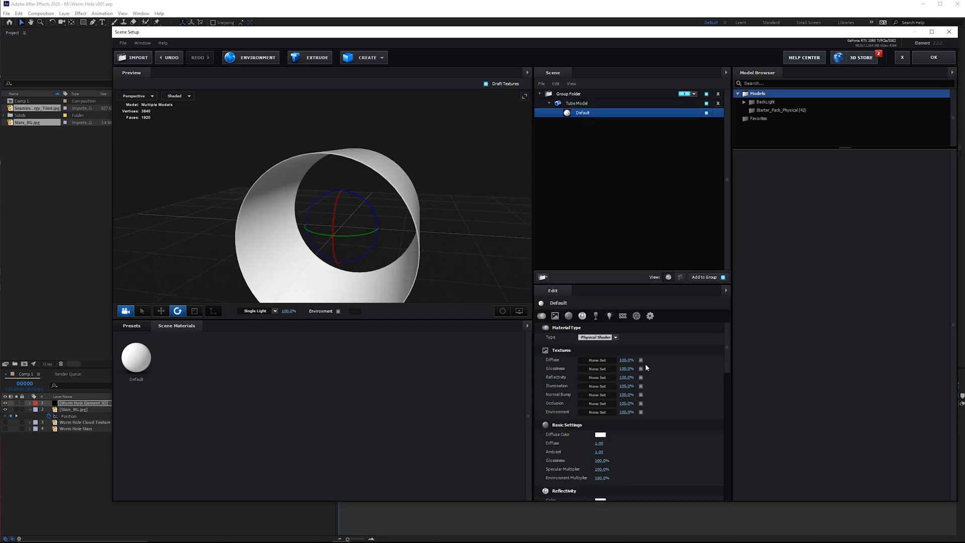
left_click(640, 386)
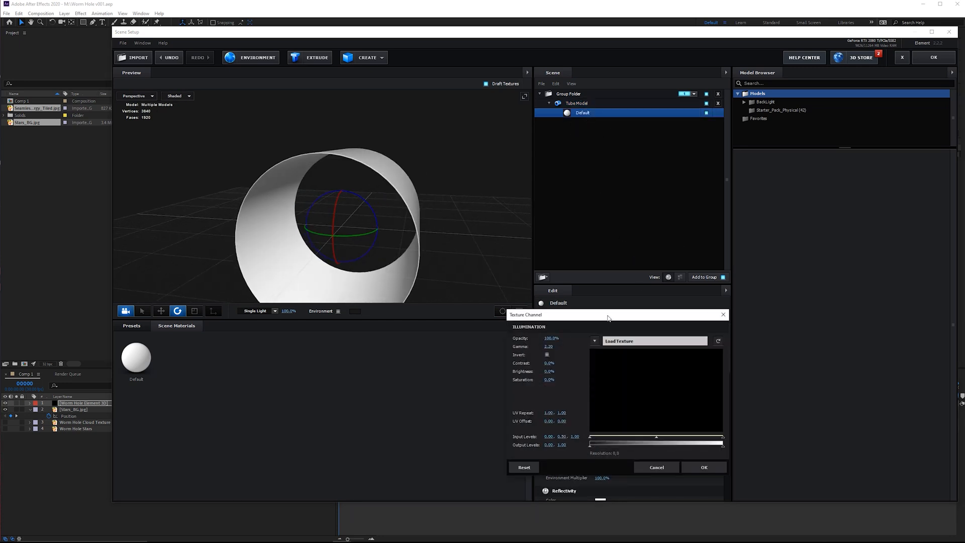
left_click(654, 341)
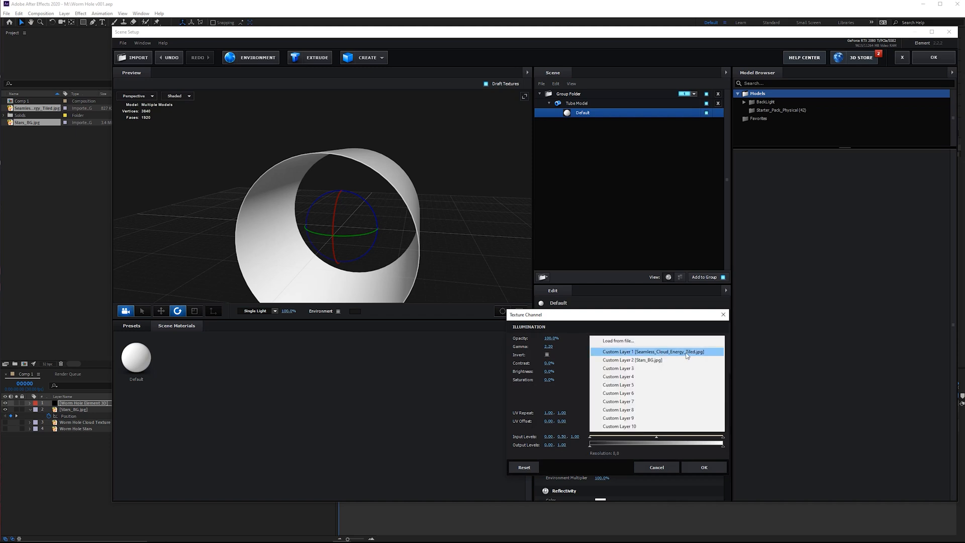
left_click(657, 352)
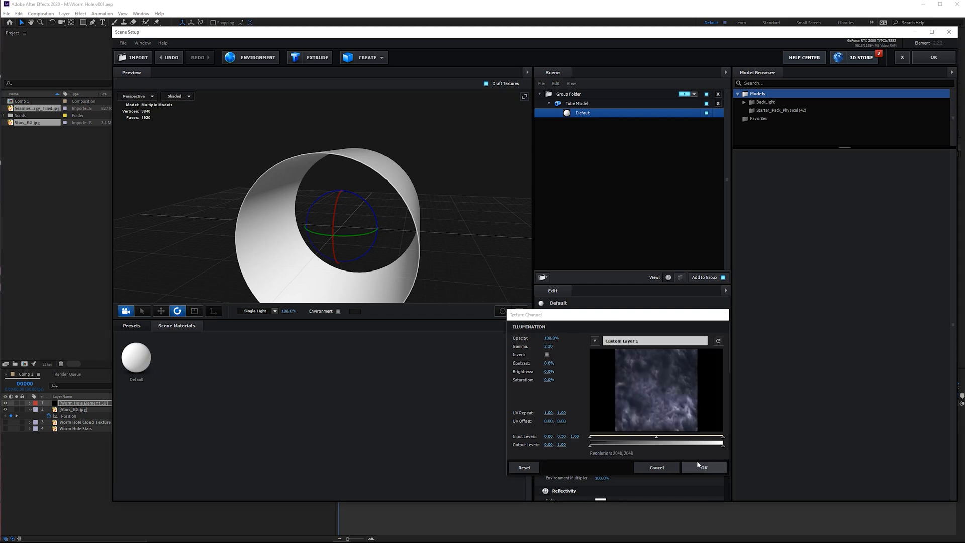
left_click(704, 466)
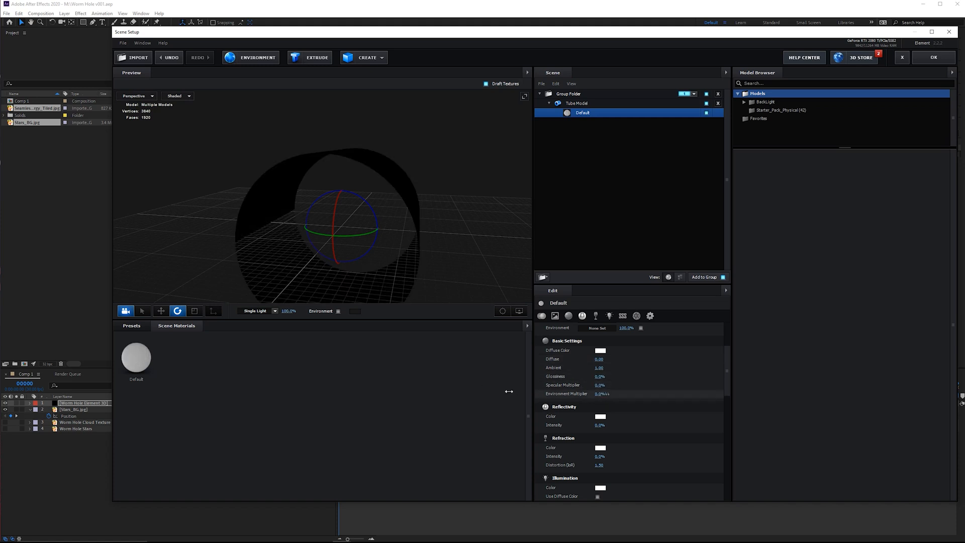
scroll("down", 3)
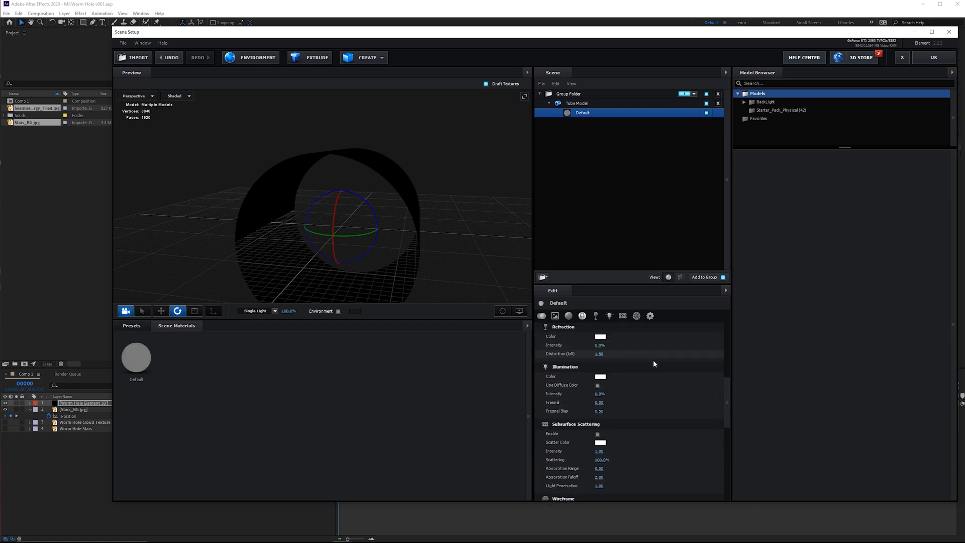
left_click(599, 393)
type("100")
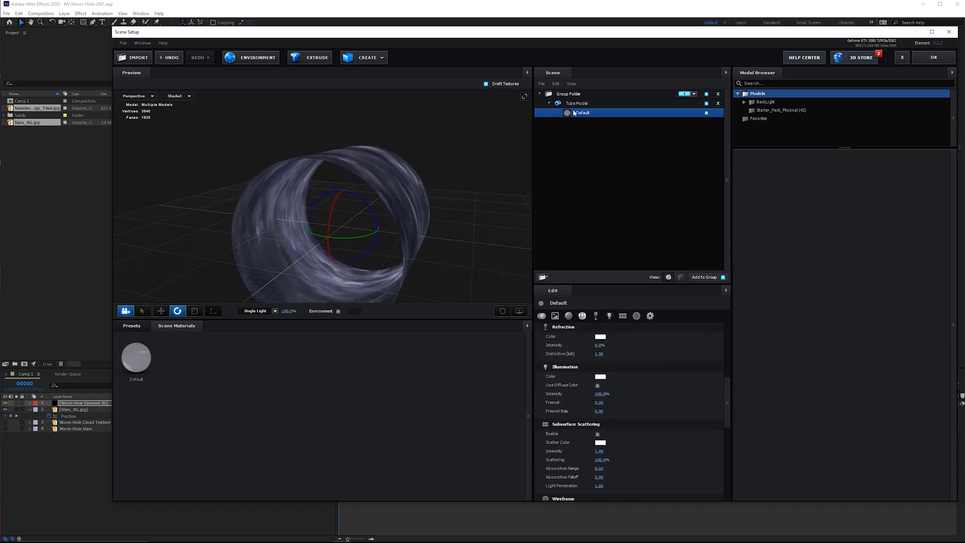
Tile the tube's UV Repeat 4×8 and rename the model Clouds.
left_click(577, 102)
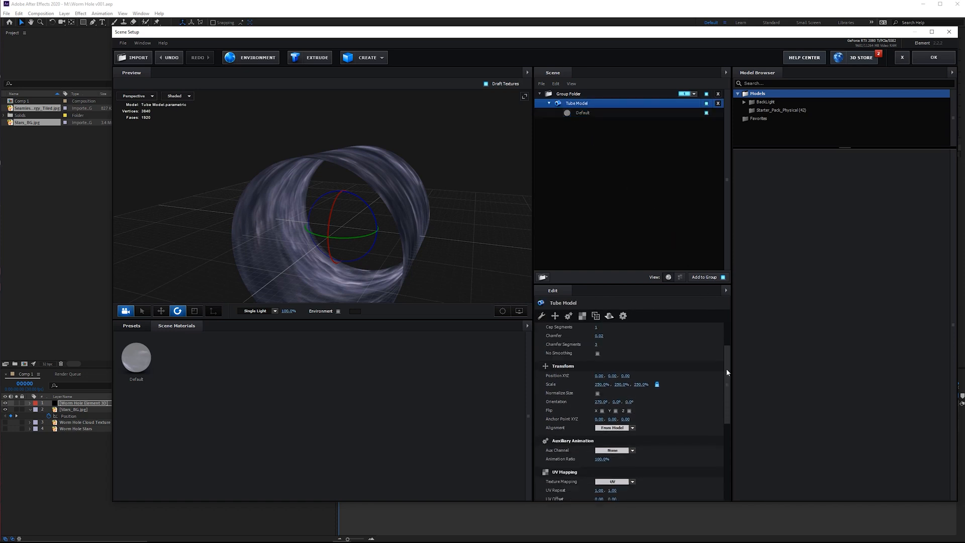
scroll("down", 3)
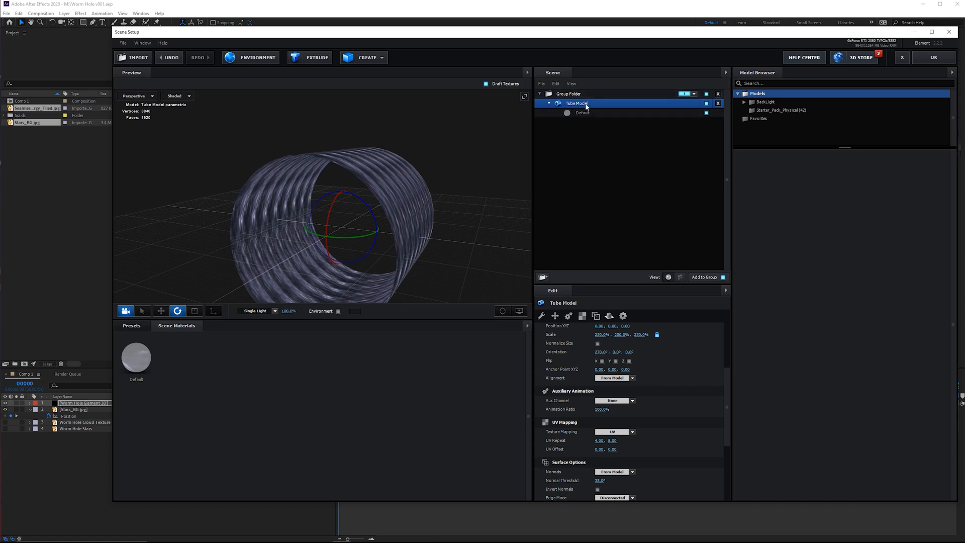
double_click(577, 102)
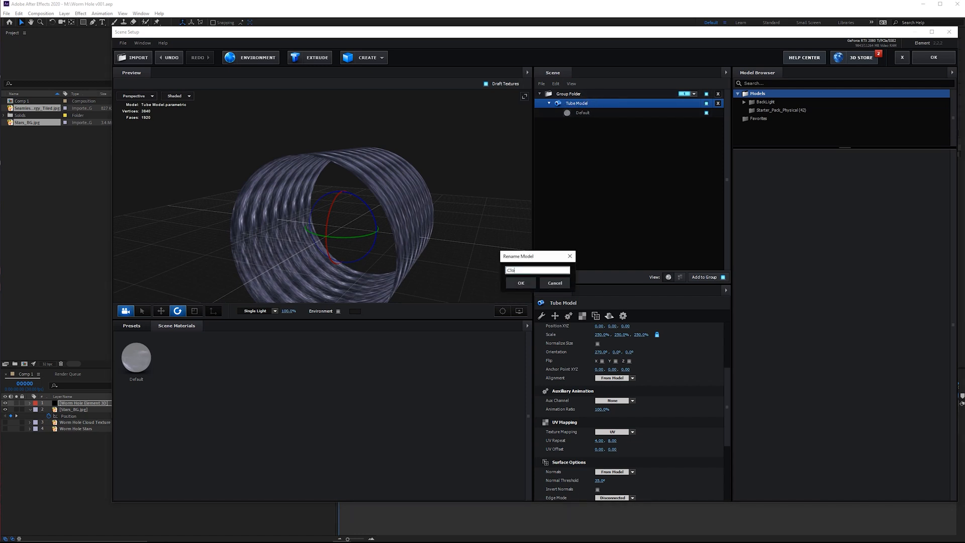
left_click(520, 283)
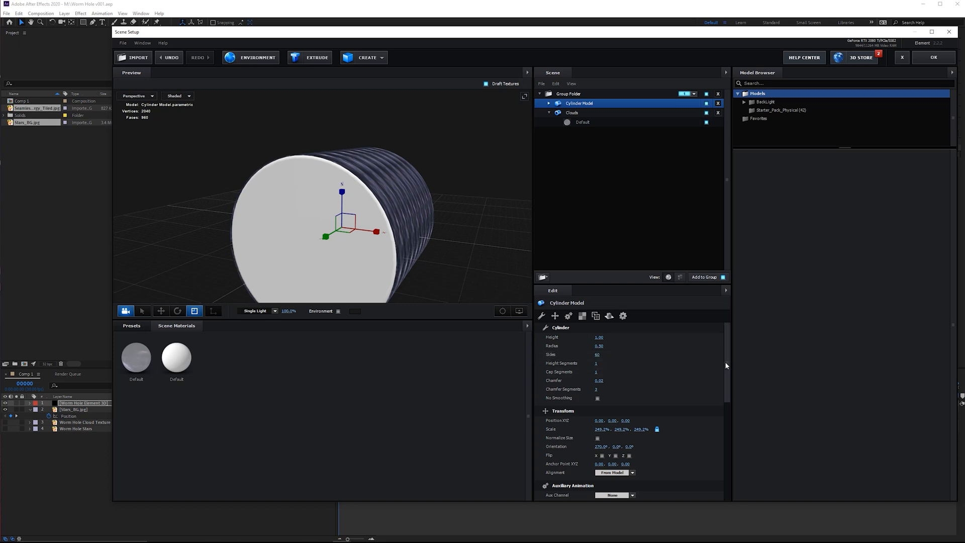
Invert the cylinder's normals under Surface Options so it faces inward.
scroll("down", 3)
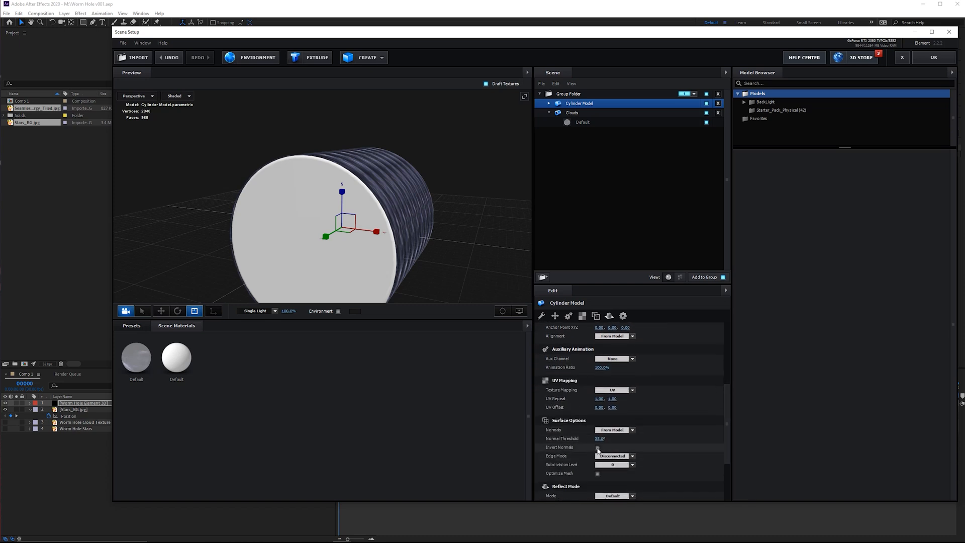
left_click(597, 447)
type("Stars")
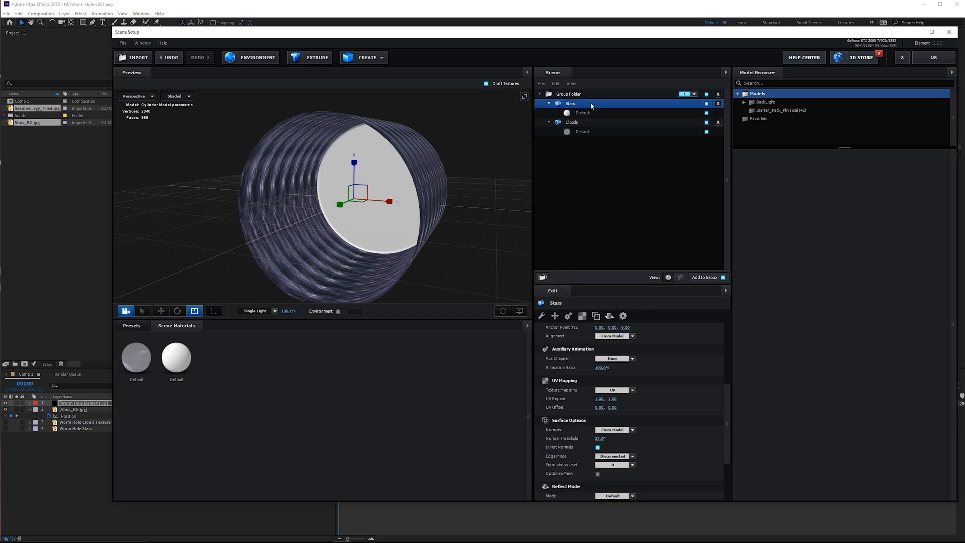
Load a star image into the Stars material's illumination texture slot.
left_click(582, 112)
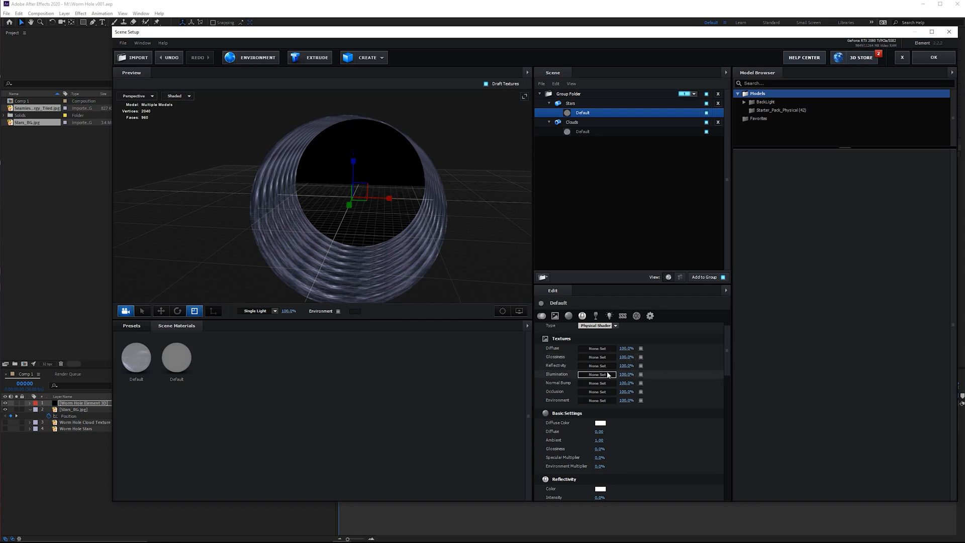
left_click(596, 375)
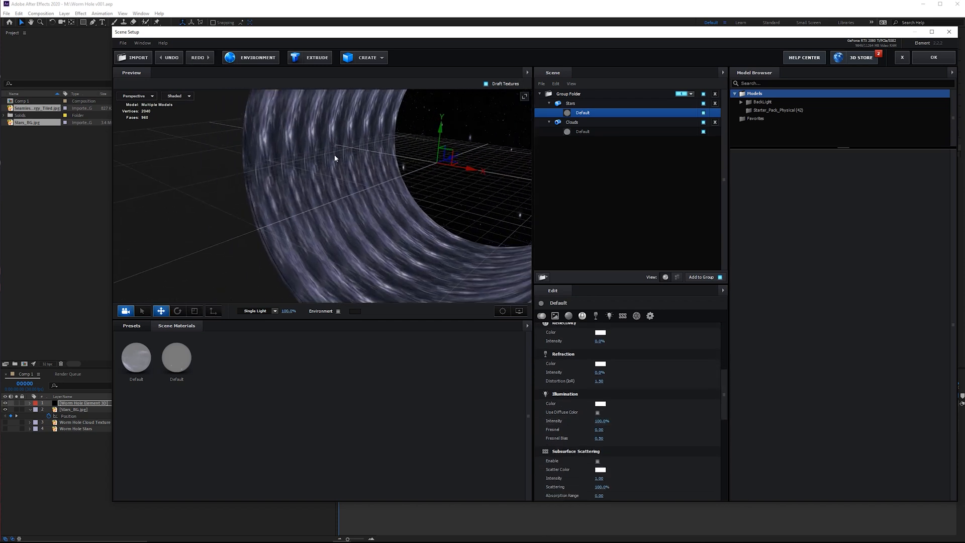
left_click(195, 310)
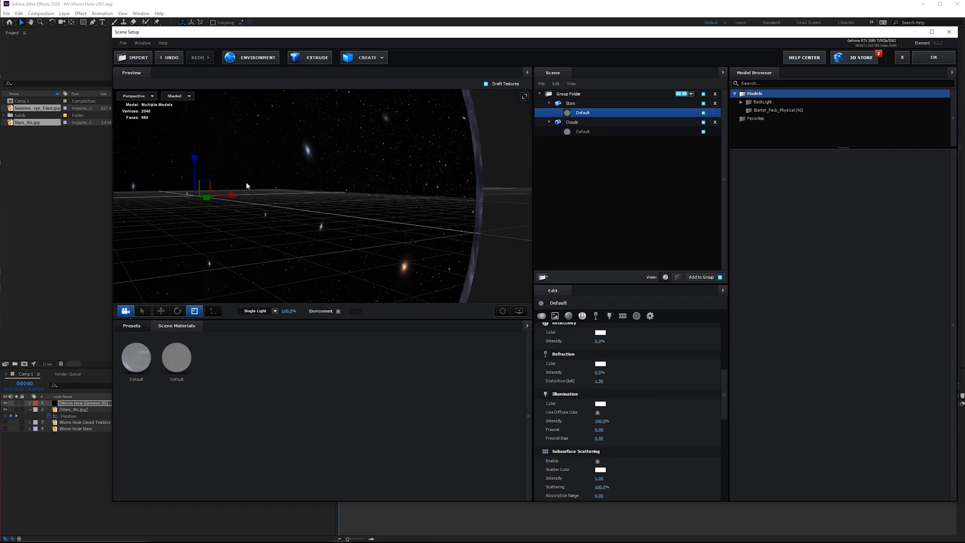
Set the Stars material's blend mode to Add and duplicate the Stars model.
left_click(571, 103)
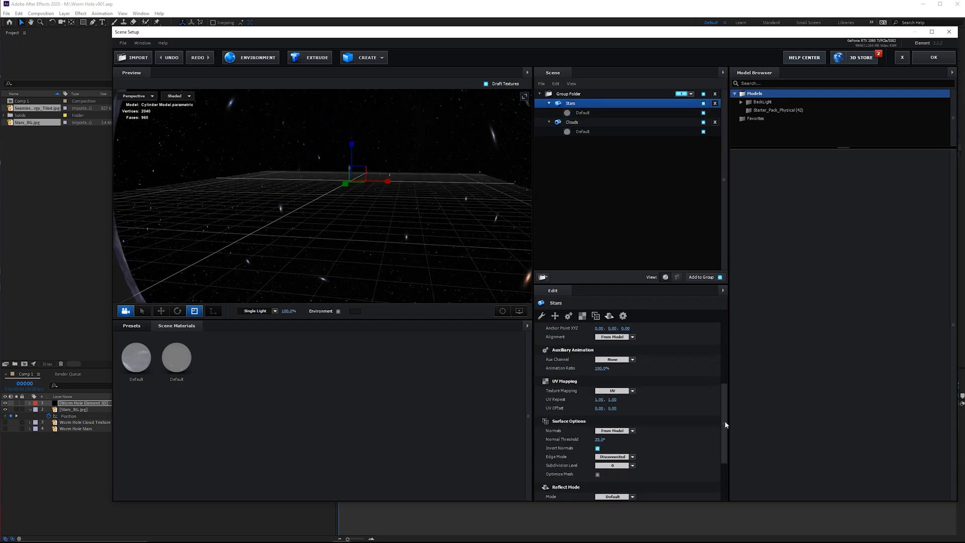
left_click(584, 113)
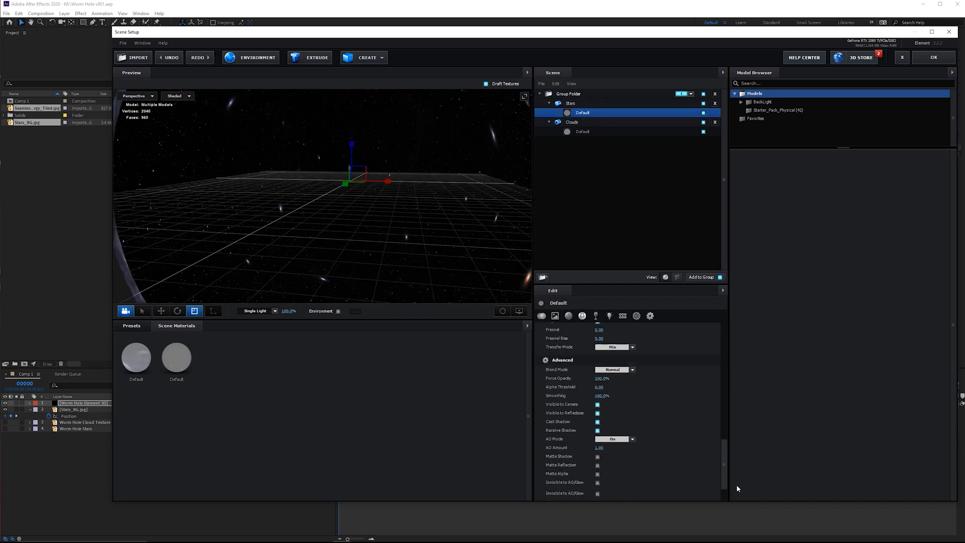
left_click(614, 369)
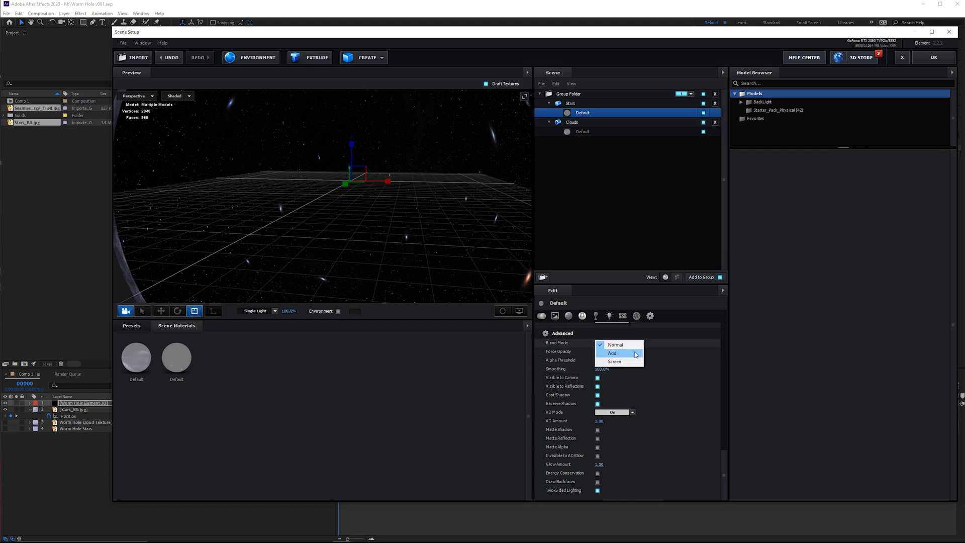
left_click(612, 353)
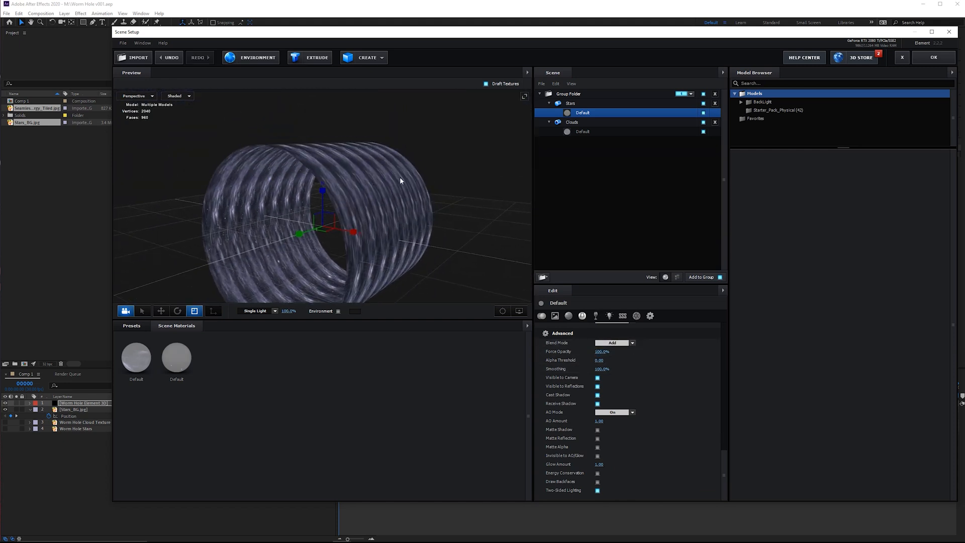
left_click(570, 102)
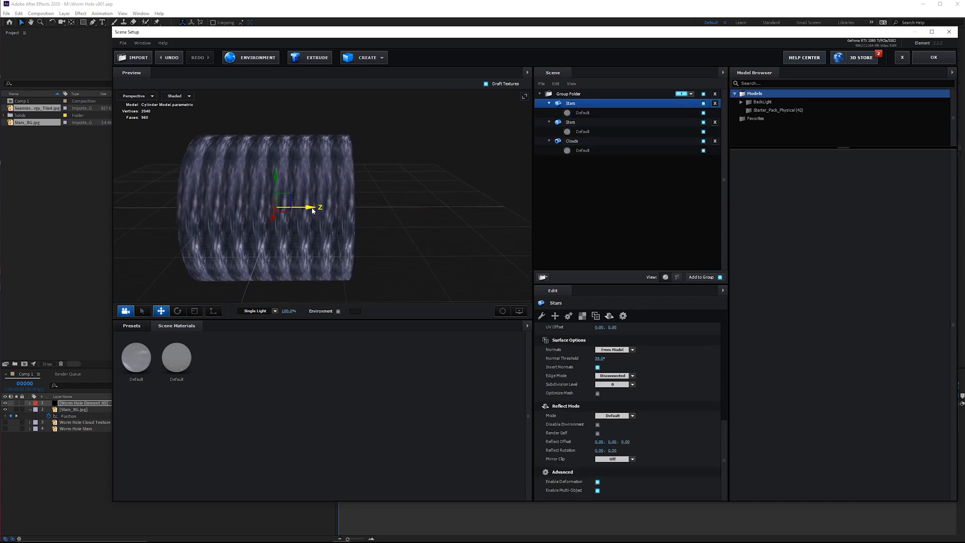
Give the first Stars copy its own separate material via Duplicate and Replace.
left_click(582, 113)
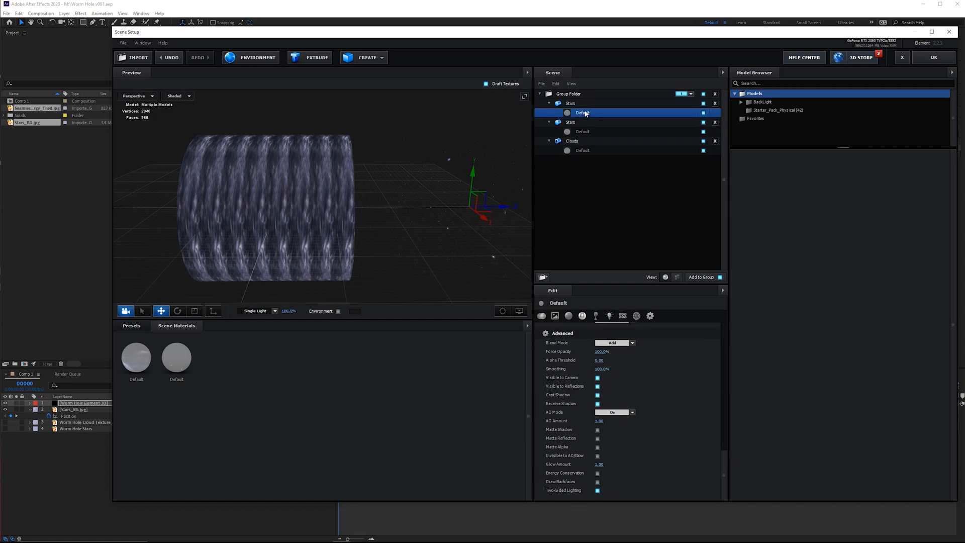
left_click(583, 131)
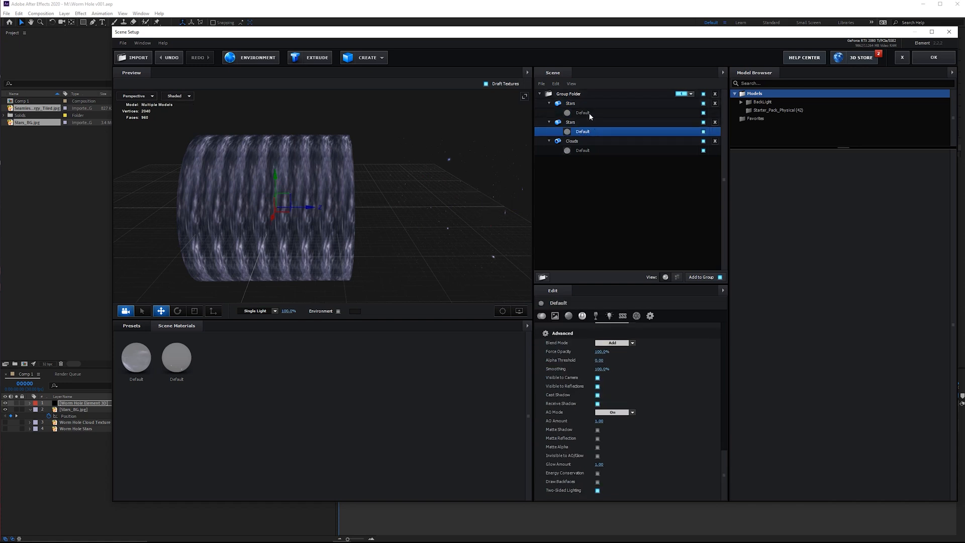
right_click(582, 113)
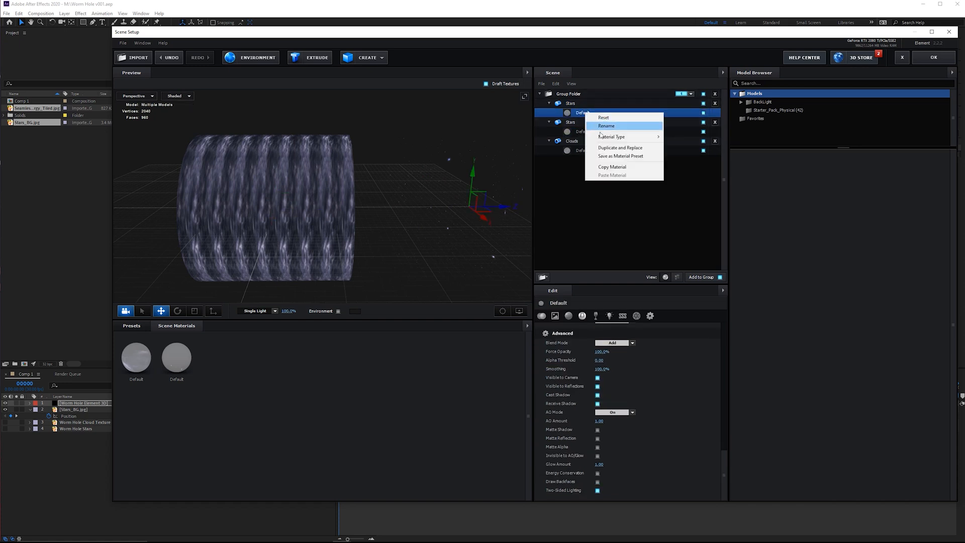
left_click(620, 147)
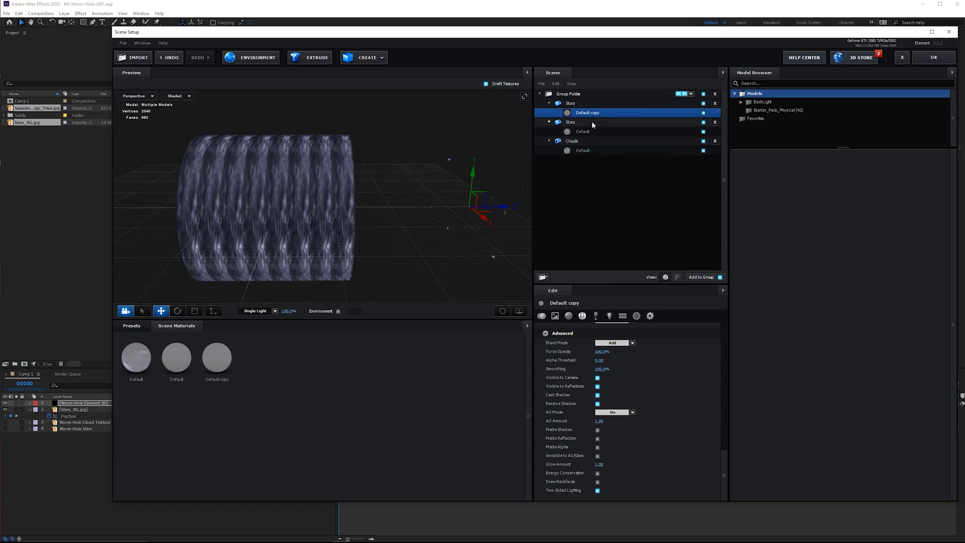
Rename the copy to Cap and adjust its material in the viewport.
double_click(570, 103)
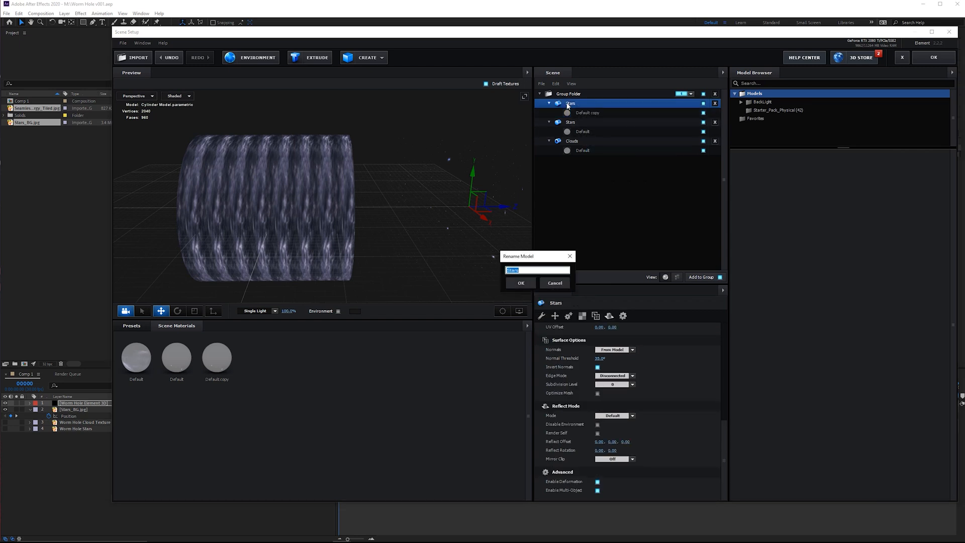
left_click(520, 283)
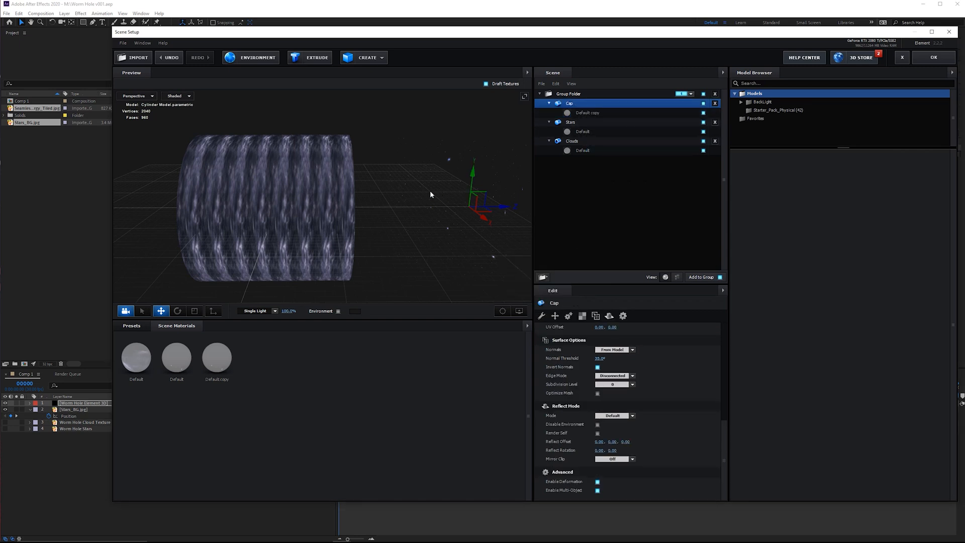
left_click(588, 111)
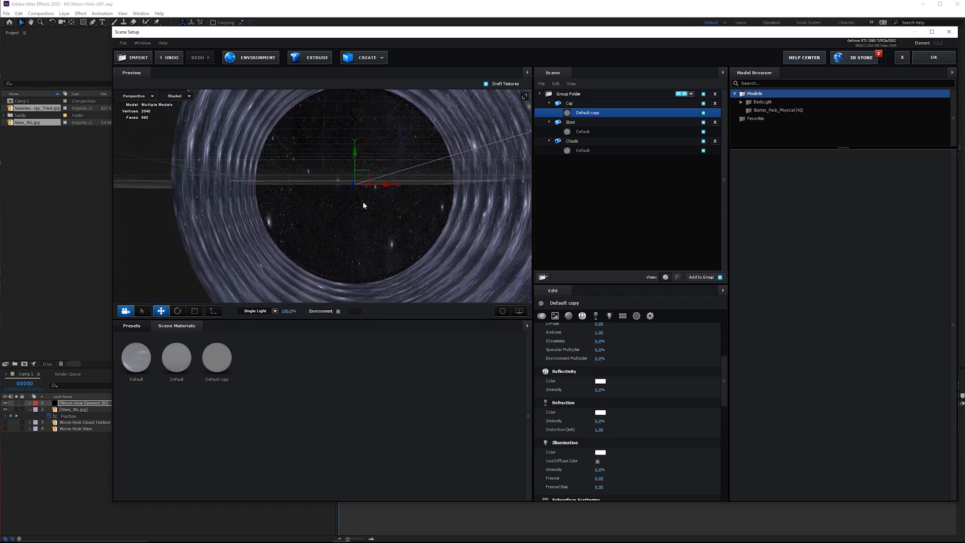
left_click_drag(363, 205, 354, 148)
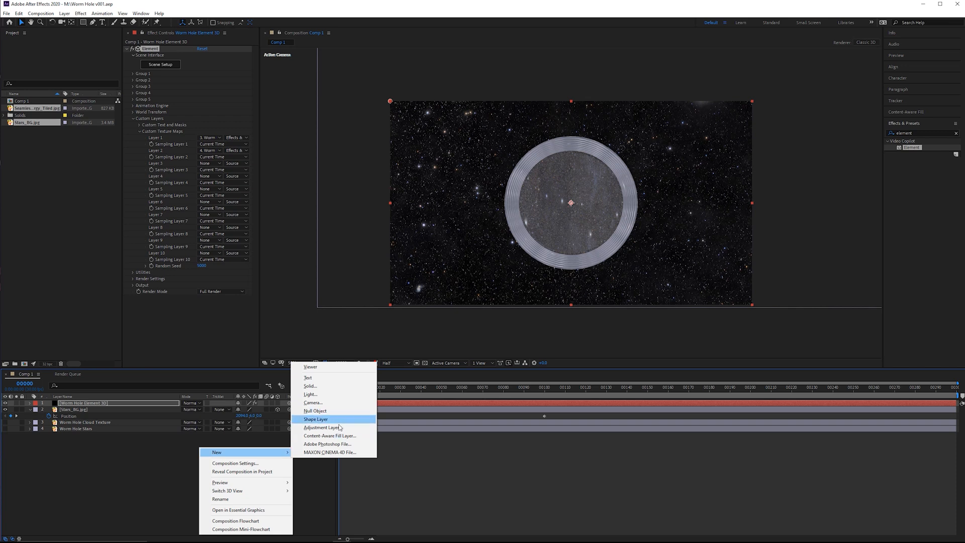
Add a new Bulge layer with the Bulge effect, its radii keyframed at zero.
left_click(322, 427)
type("bulg")
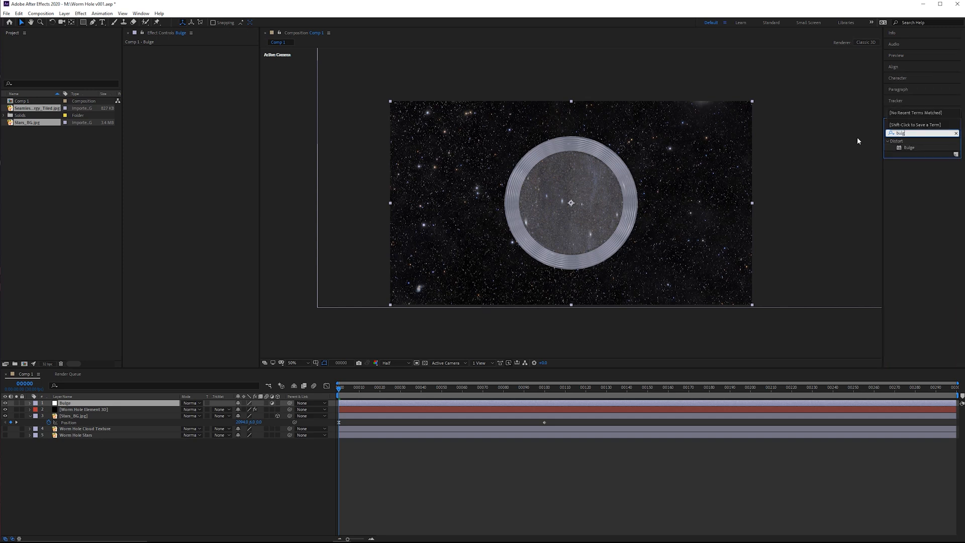
double_click(909, 147)
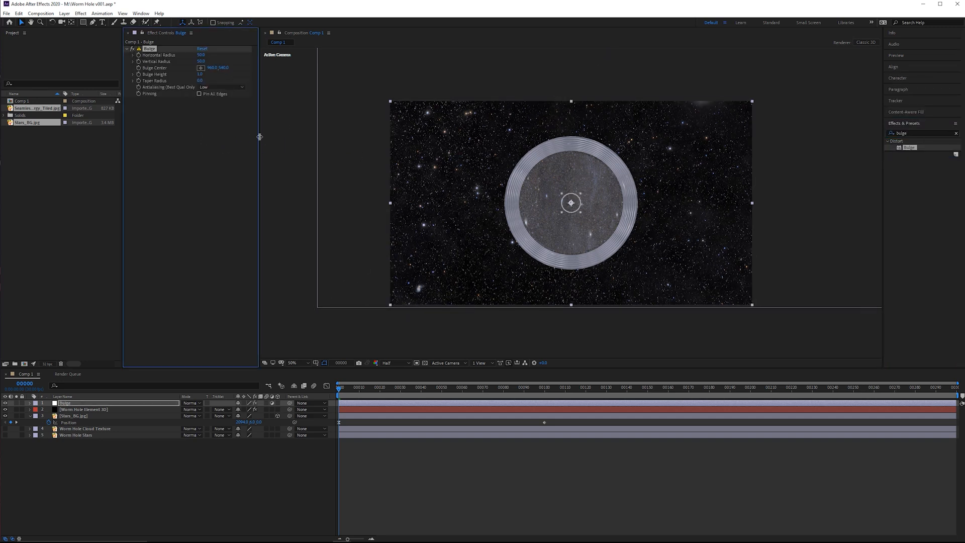
left_click(202, 56)
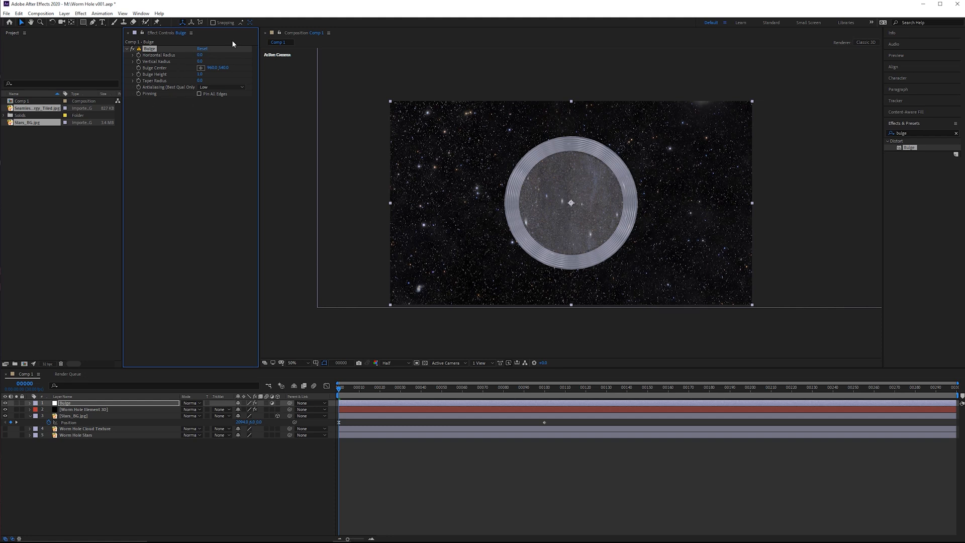
mouse_move(462, 391)
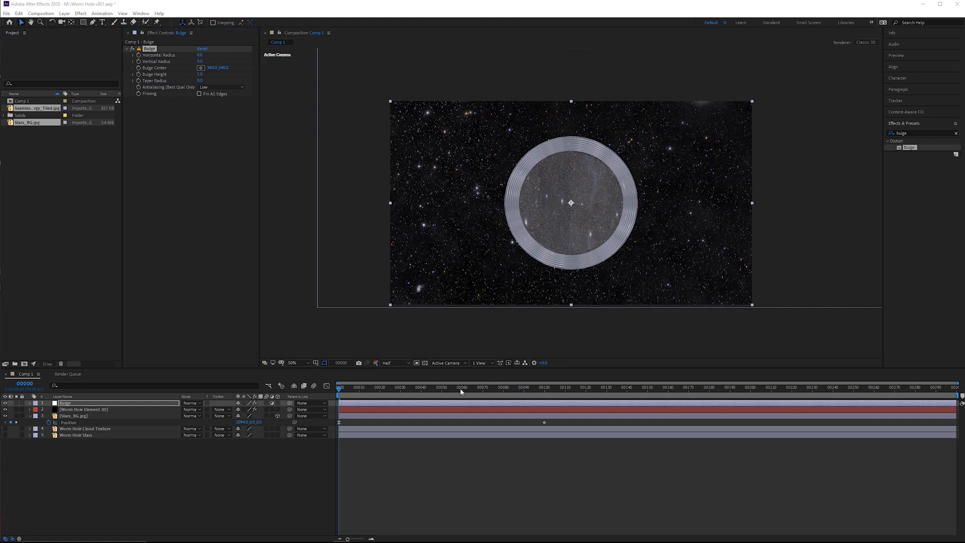
At a later frame set the bulge's horizontal and vertical radius to 1200.
left_click(462, 387)
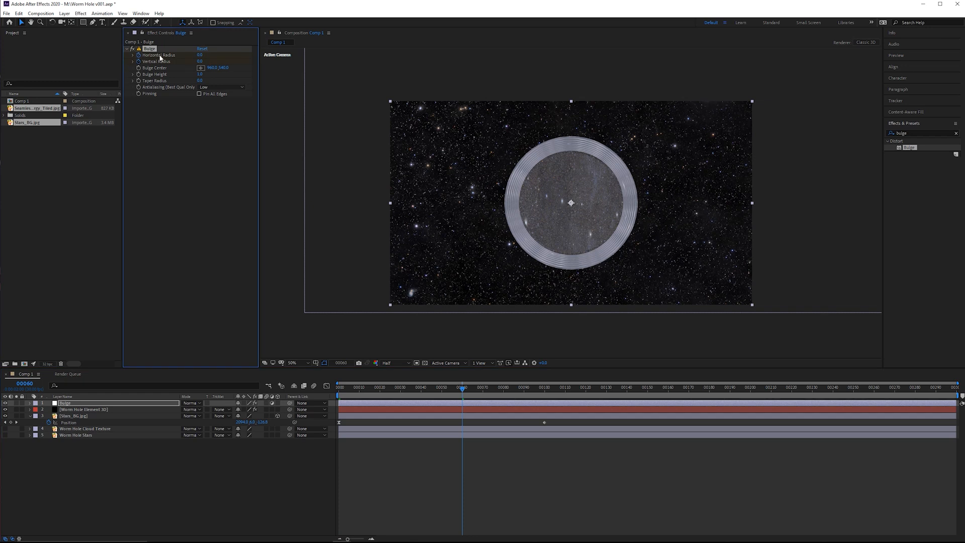
mouse_move(590, 412)
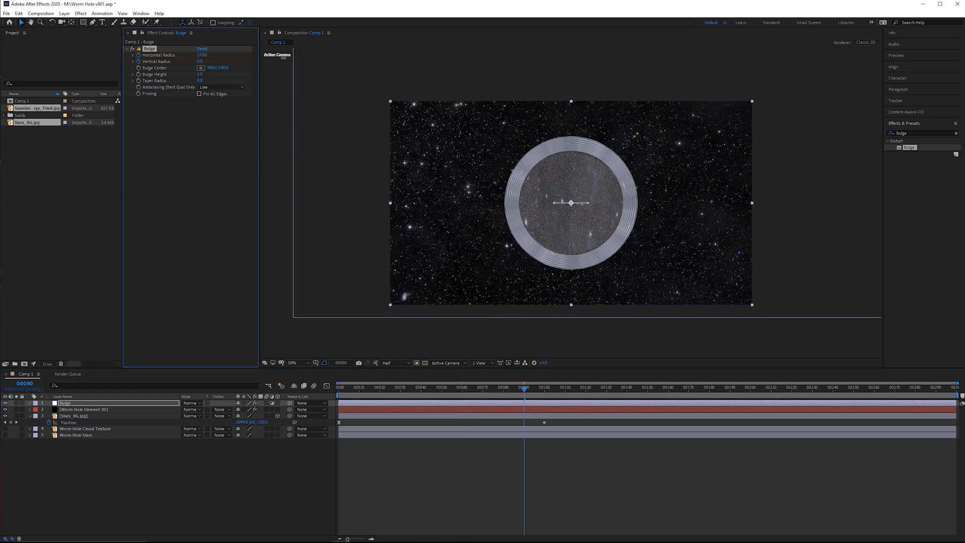
left_click(203, 54)
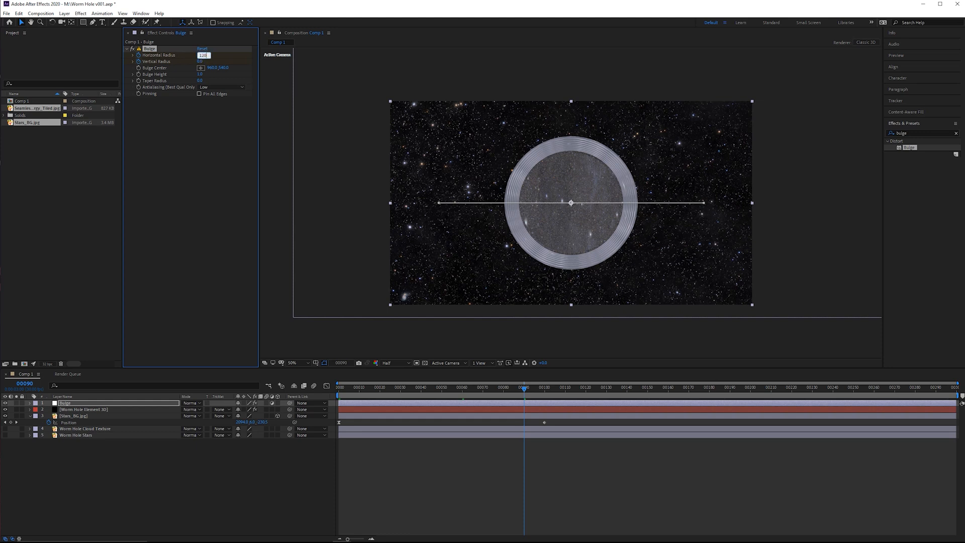
type("1200")
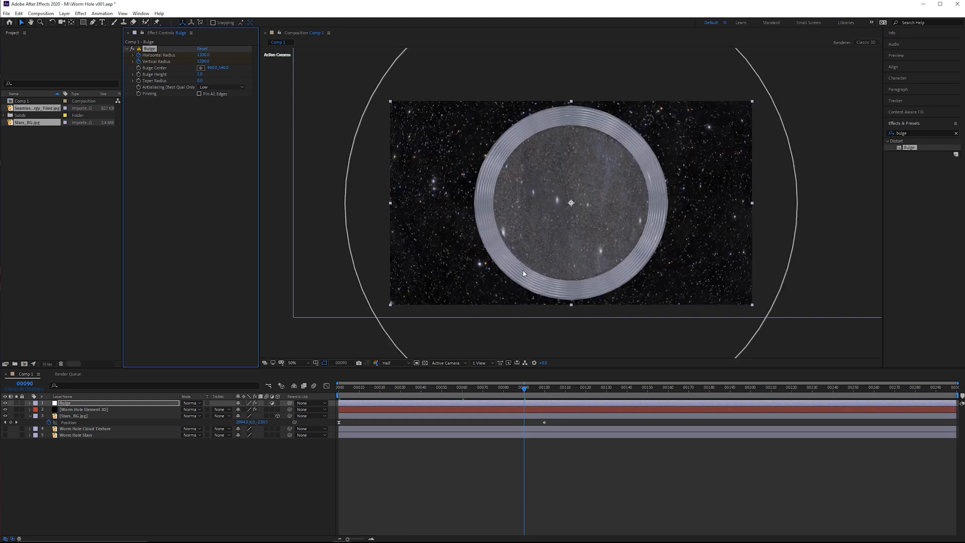
mouse_move(394, 152)
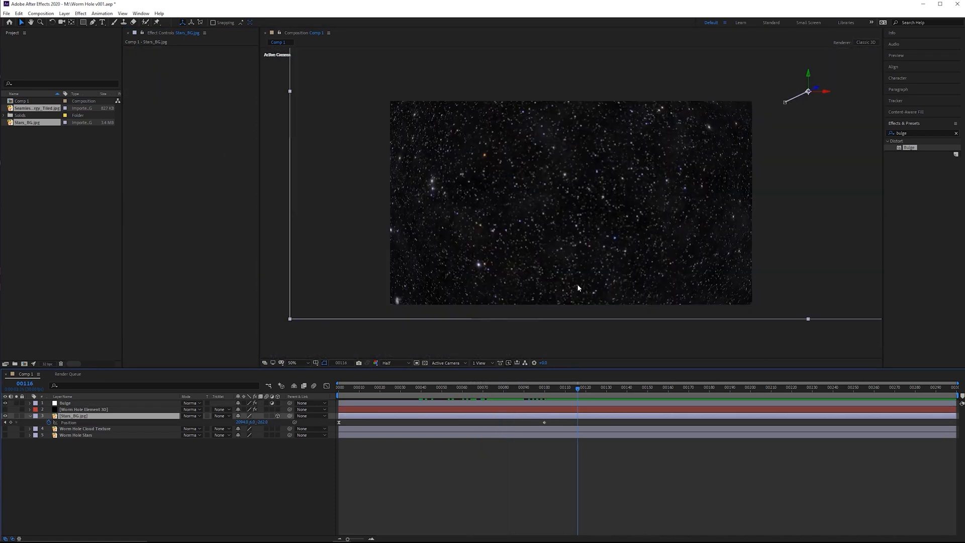
Preview the bulge animation and keyframe the Bulge layer's opacity at a later frame.
left_click(539, 387)
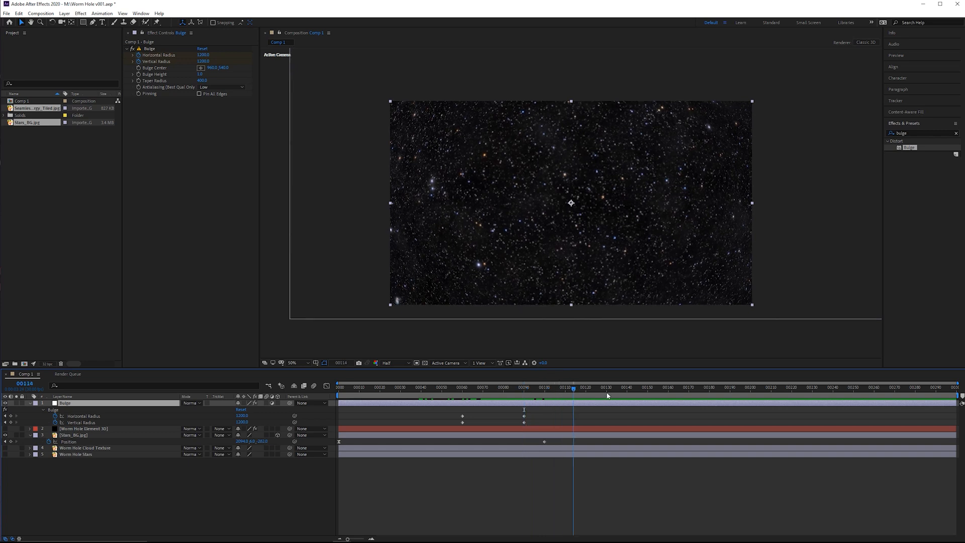
left_click(627, 387)
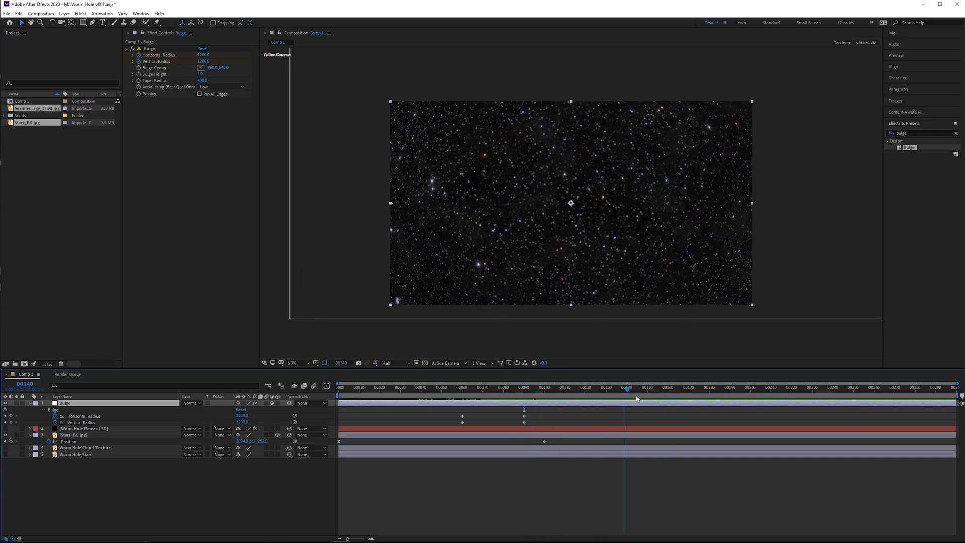
left_click(636, 387)
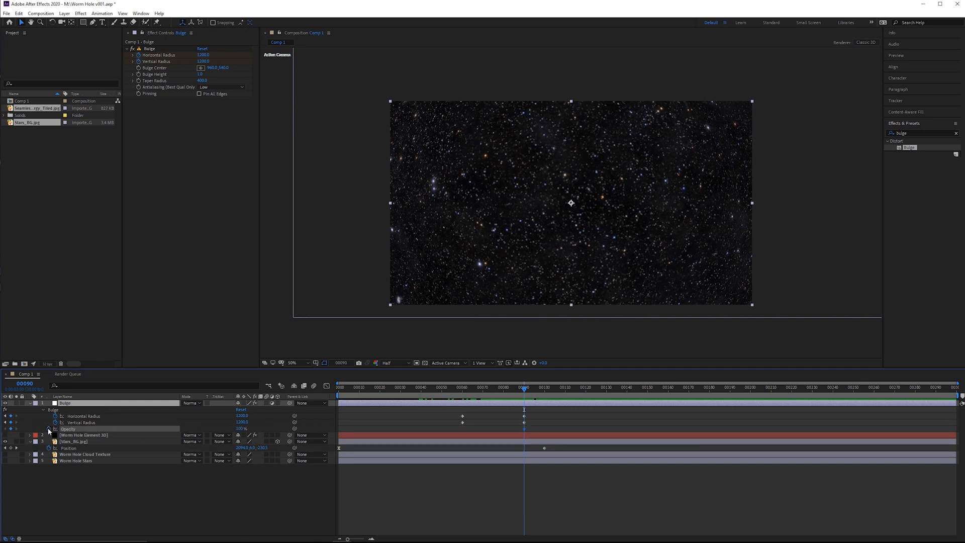
left_click_drag(524, 387, 604, 387)
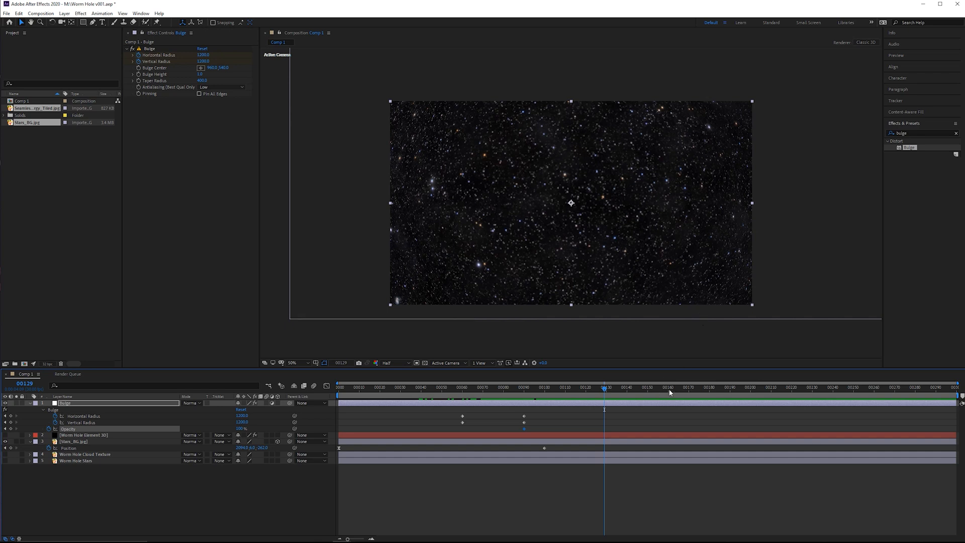
left_click(671, 388)
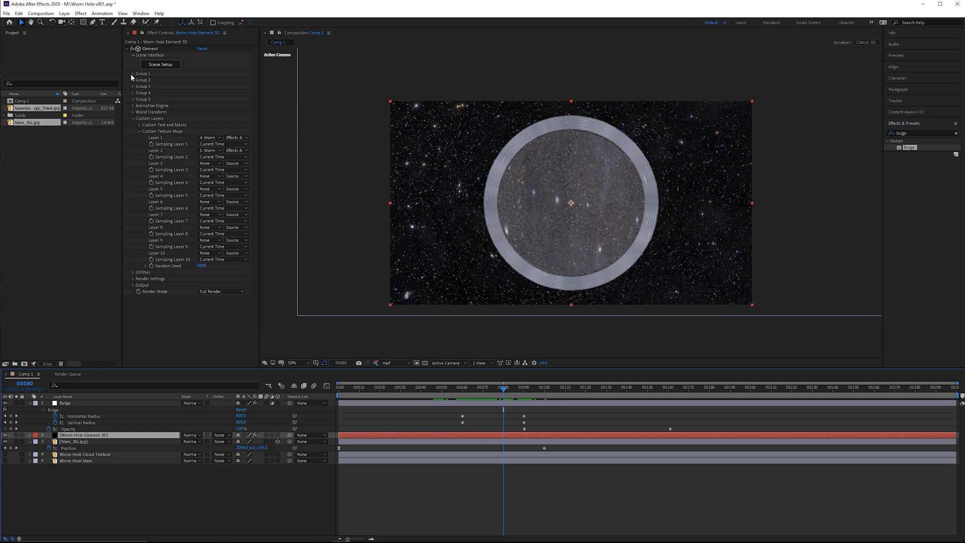
Reveal Group 1's per-axis particle size, rotation and world transform settings.
left_click(132, 73)
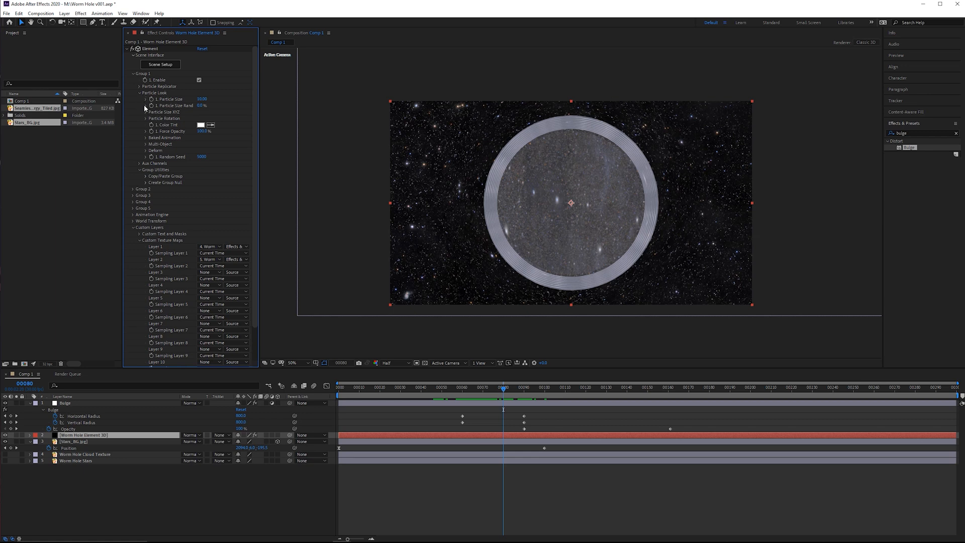
left_click(145, 111)
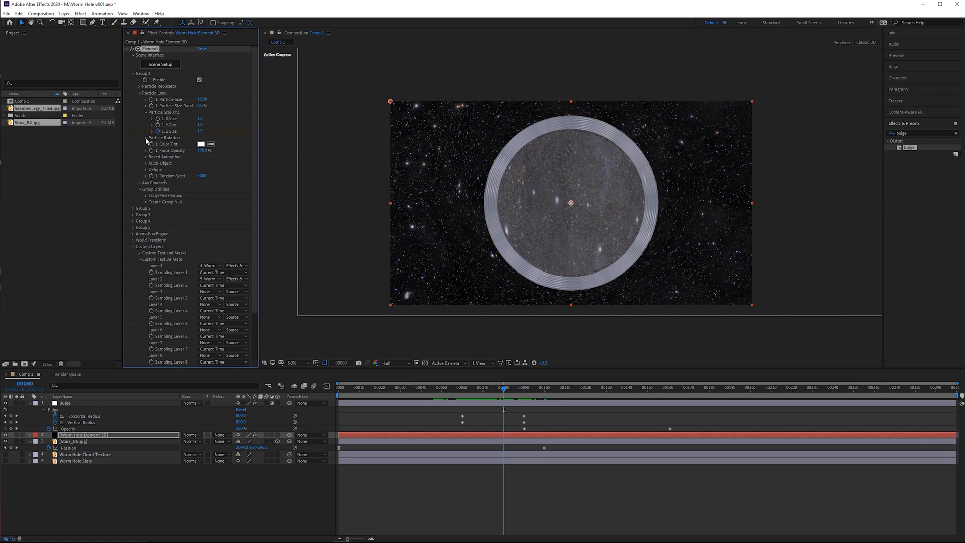
left_click(134, 138)
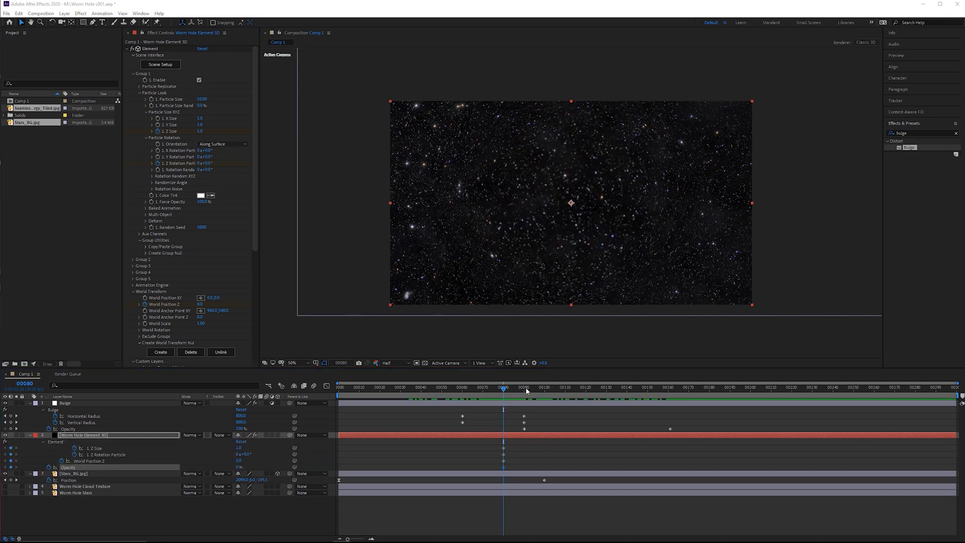
Keyframe Z Size, Z Rotation, World Position Z and Opacity at the tunnel's start frame.
left_click(544, 386)
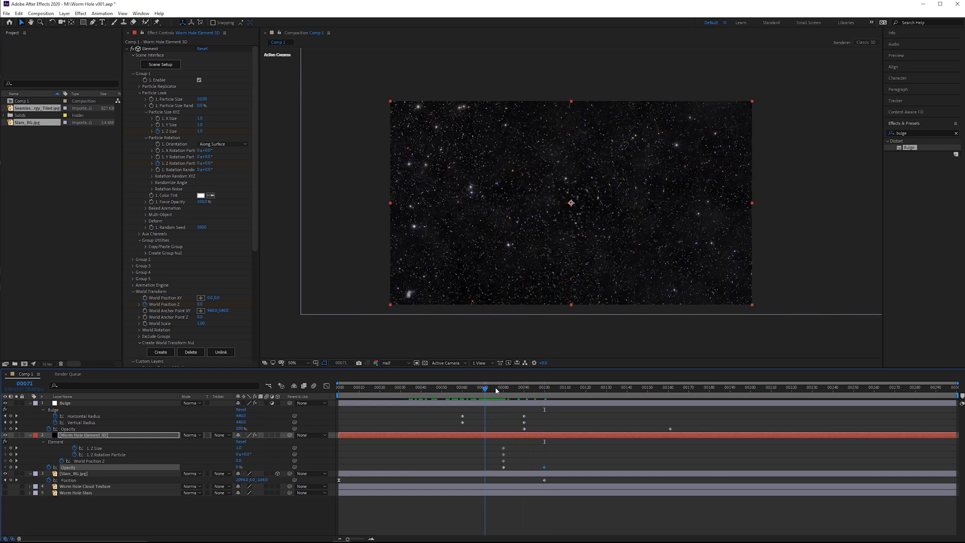
left_click(503, 387)
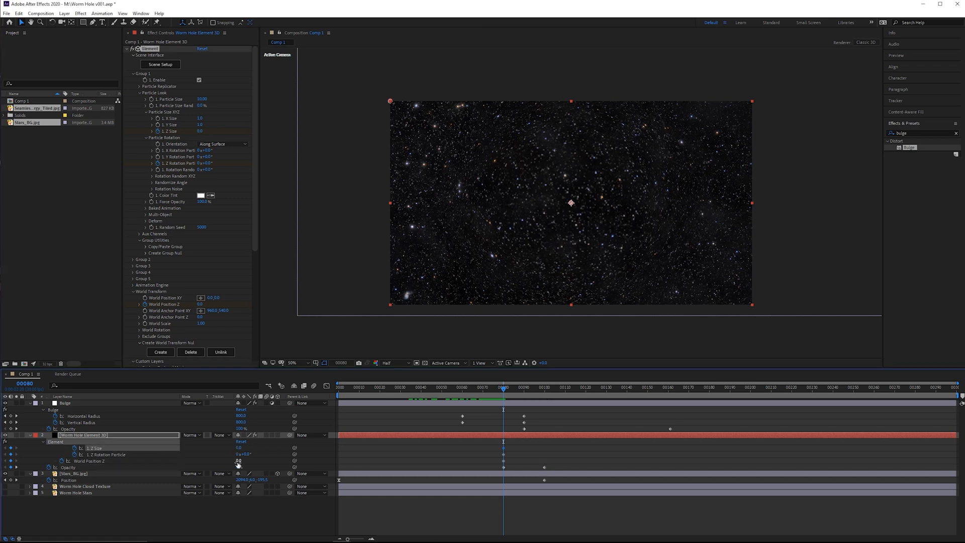
left_click(239, 461)
type("-1500")
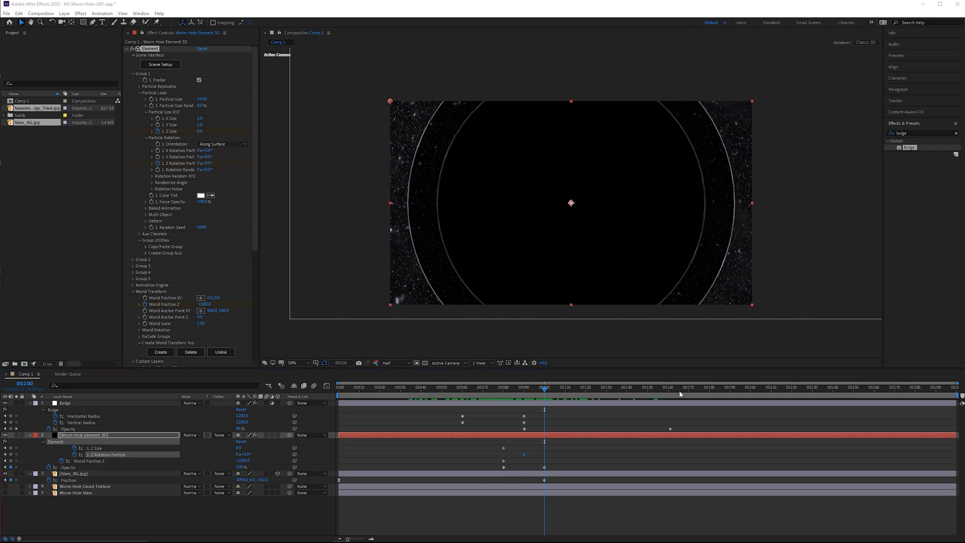
Add a later Z Size keyframe of 100 stretching the wormhole into a streaked tunnel.
left_click(670, 387)
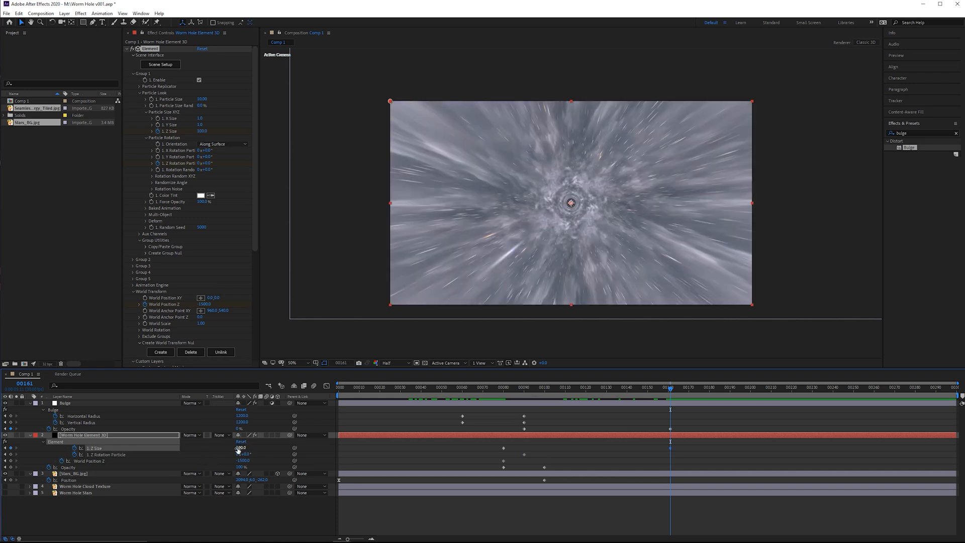
left_click(541, 387)
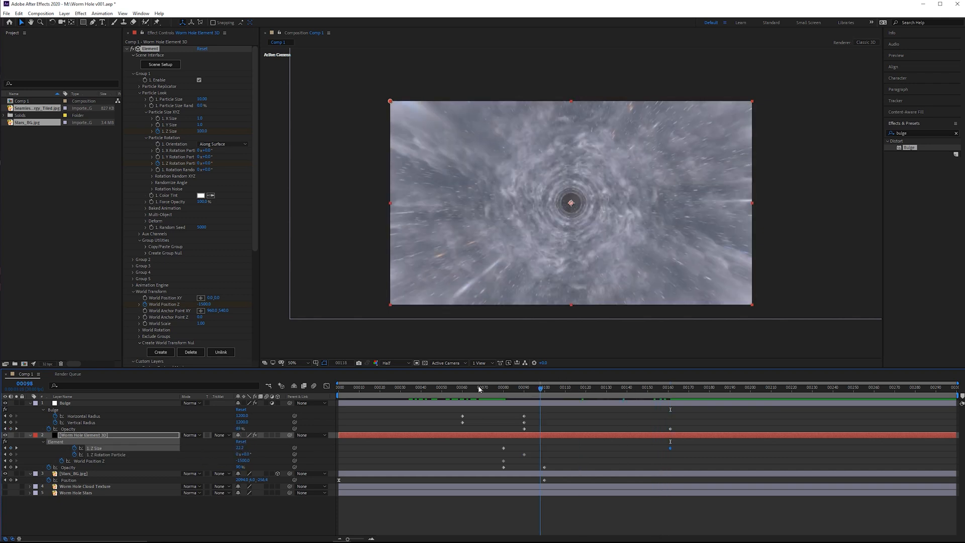
left_click(663, 389)
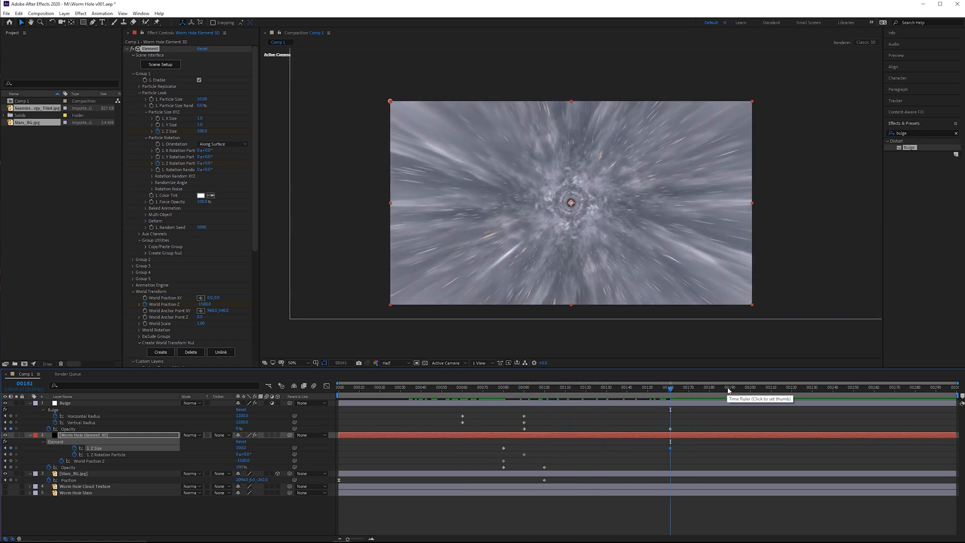
left_click(879, 387)
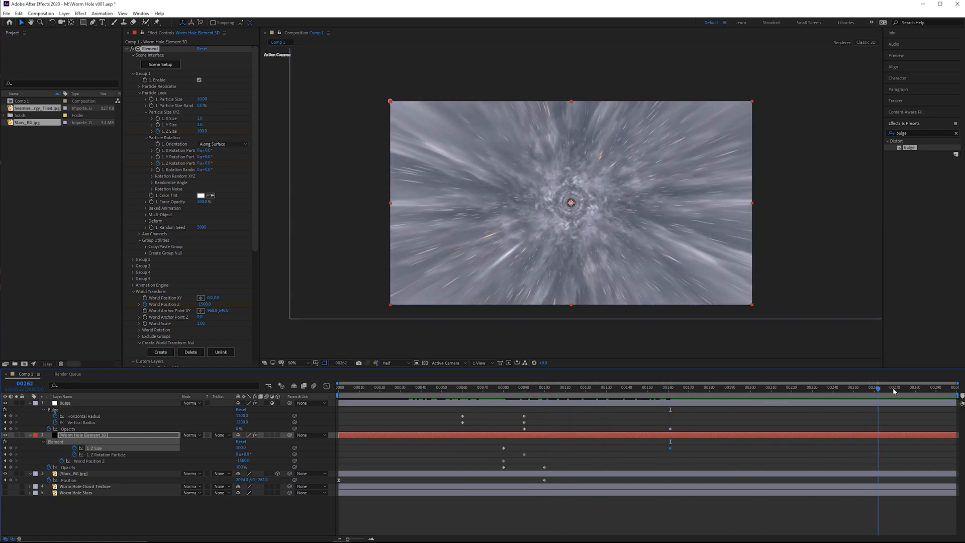
Near the end of the timeline set particle Z Rotation to 180 for a half turn.
left_click(896, 387)
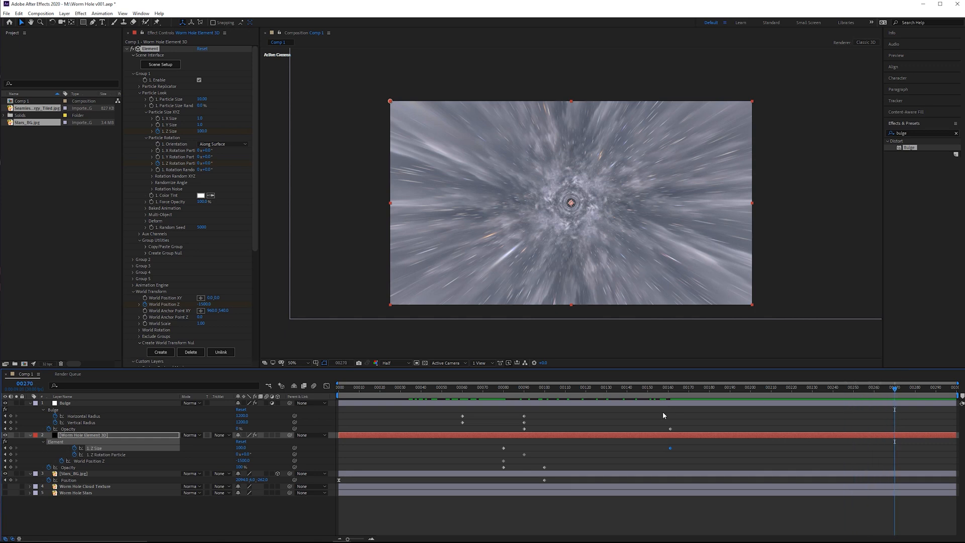
left_click(244, 455)
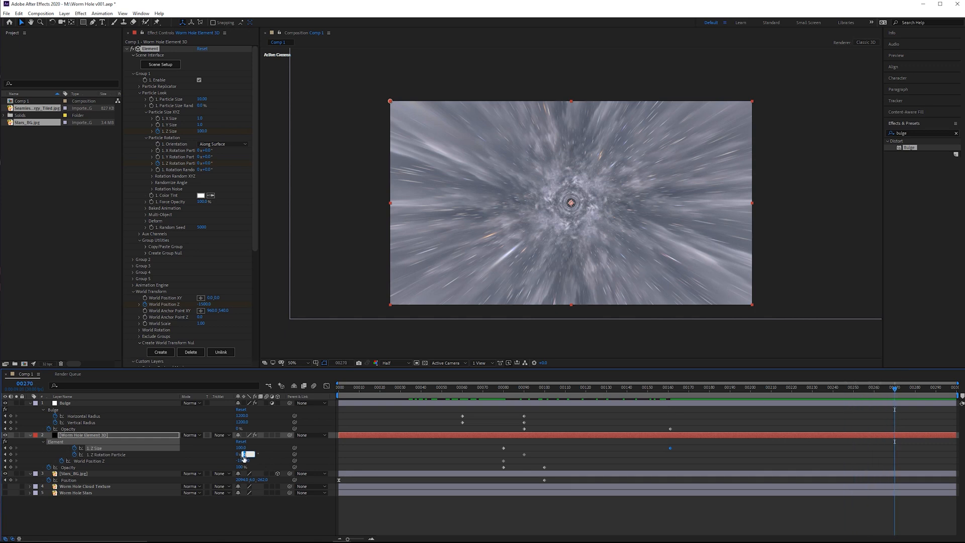
type("180")
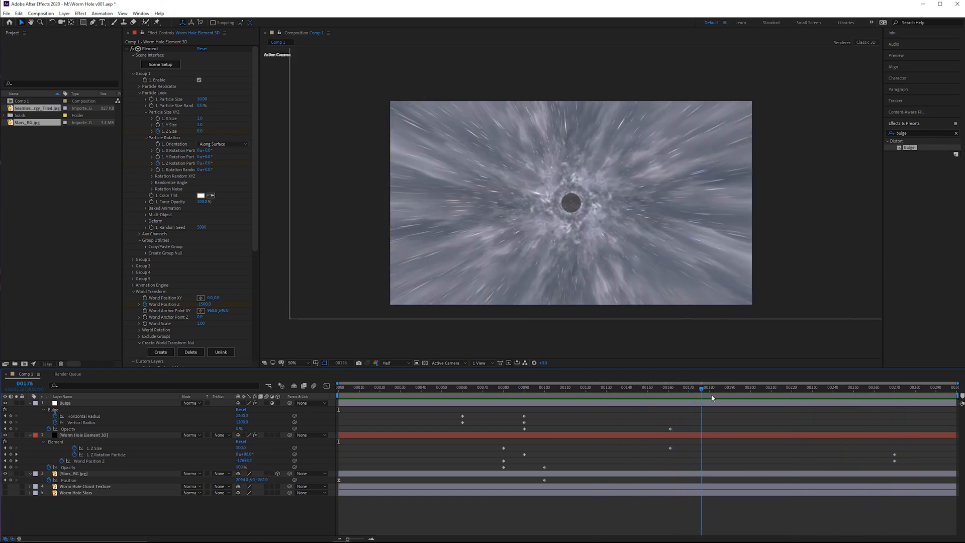
left_click(670, 386)
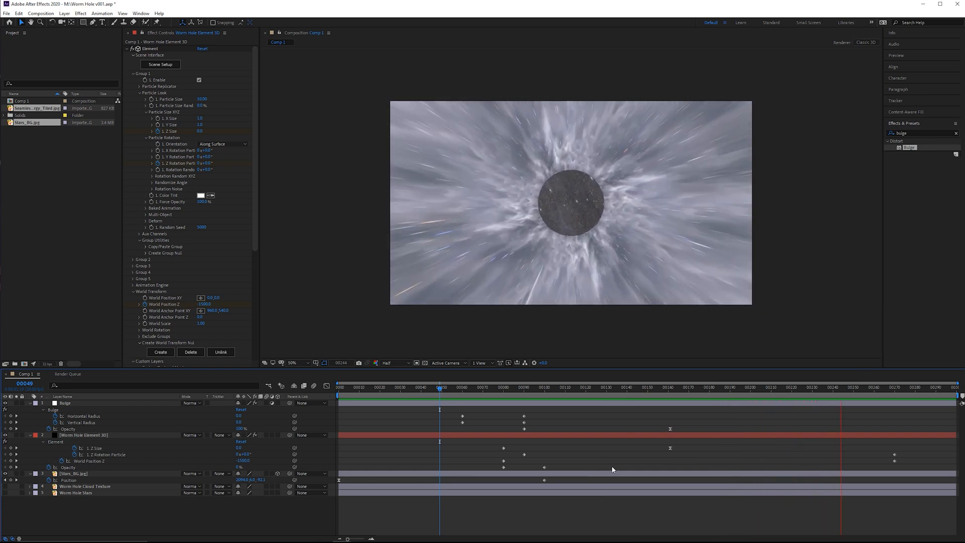
left_click(628, 387)
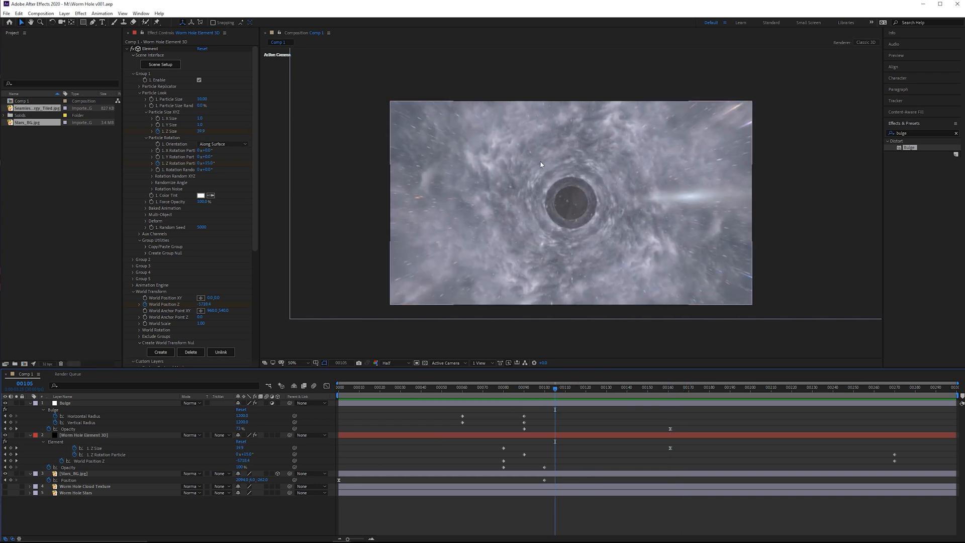
left_click(547, 387)
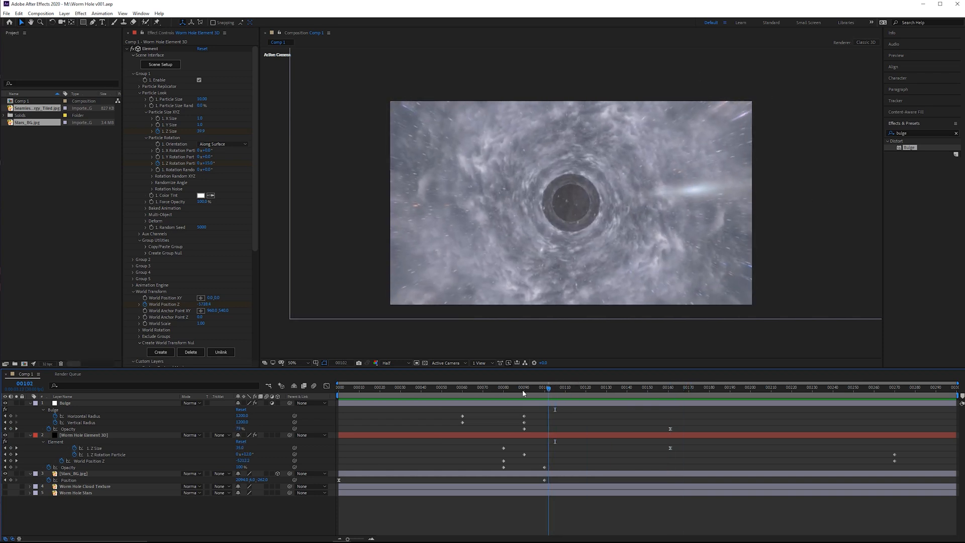
left_click(512, 387)
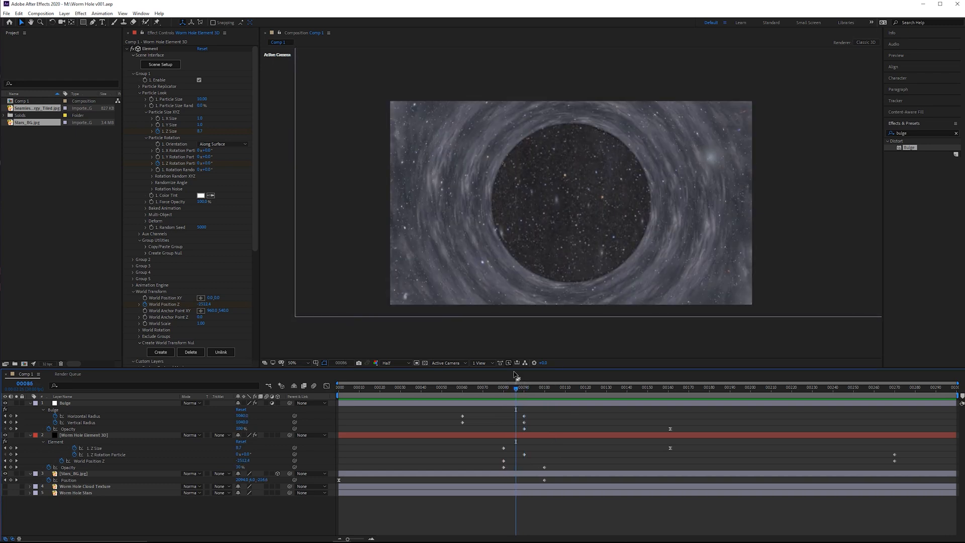
mouse_move(485, 380)
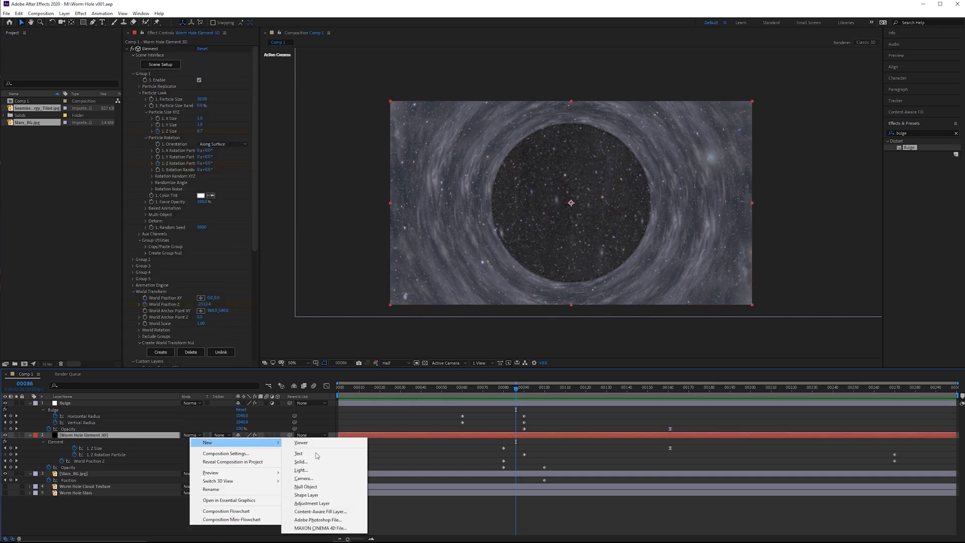
Add a Worm Hole matte solid with turbulent Fractal Noise, Evolution driven by time*1000.
left_click(301, 461)
type("fractal")
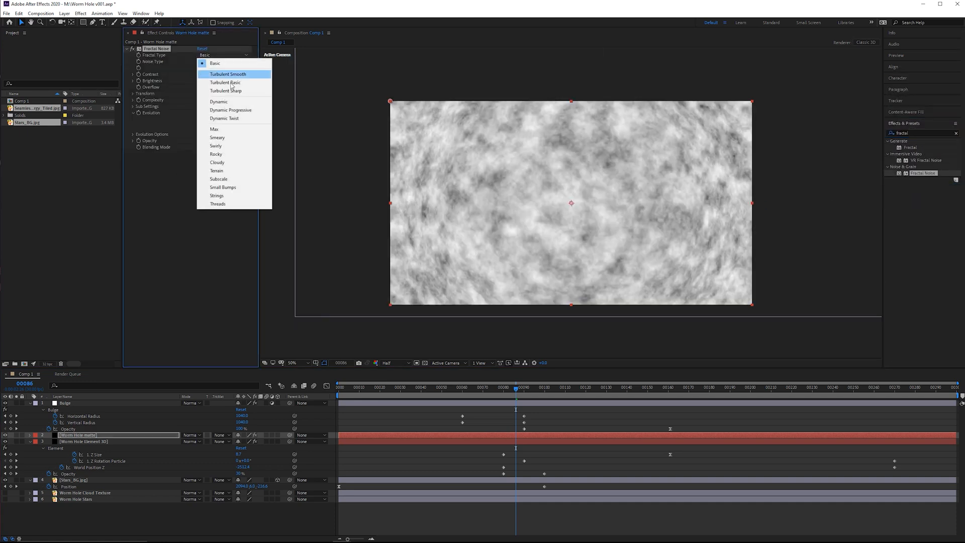
left_click(228, 73)
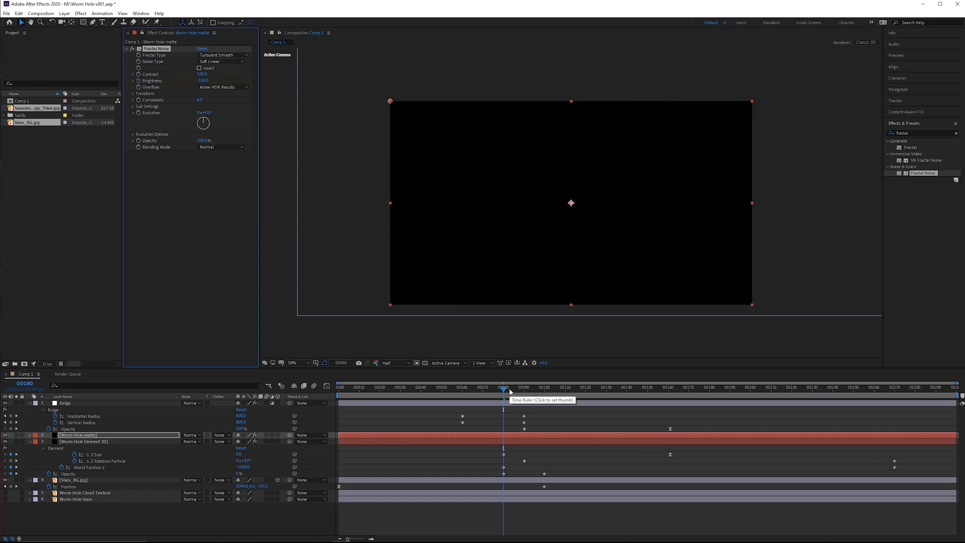
mouse_move(550, 391)
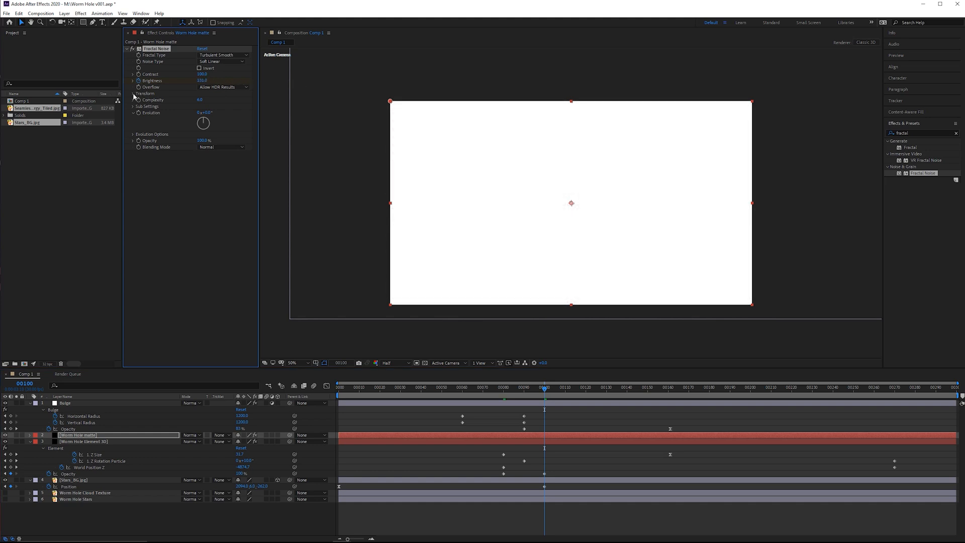
left_click(133, 93)
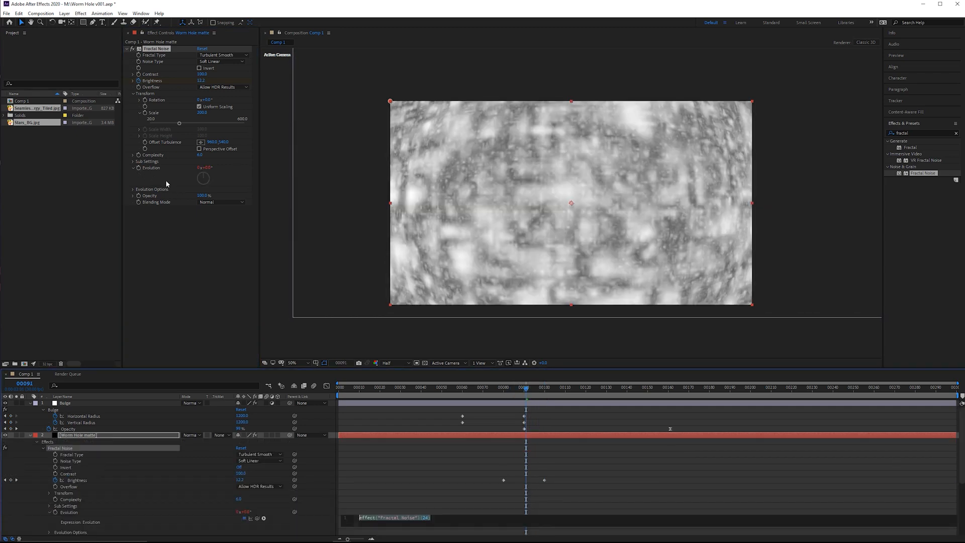
type("time * 1000")
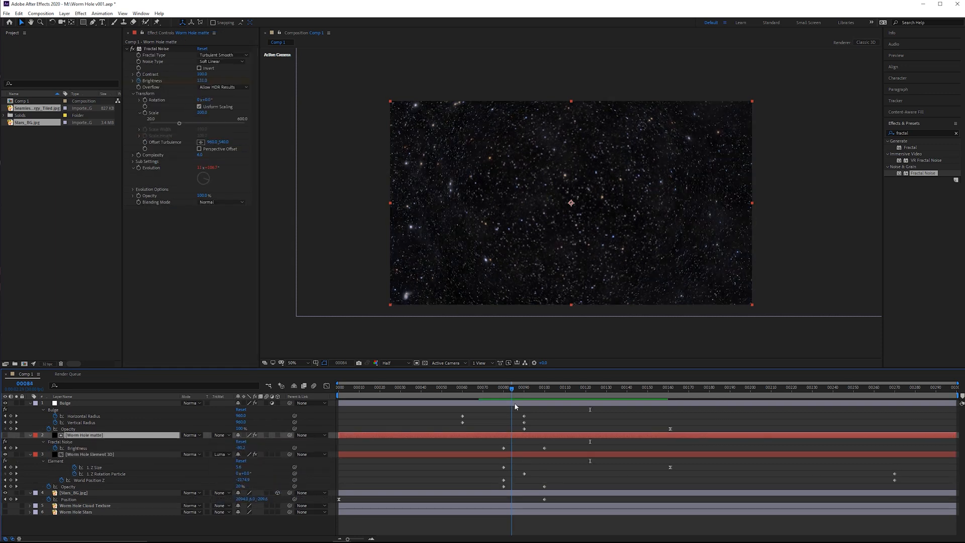
Select the Bulge layer to bring back its effect settings.
left_click(544, 387)
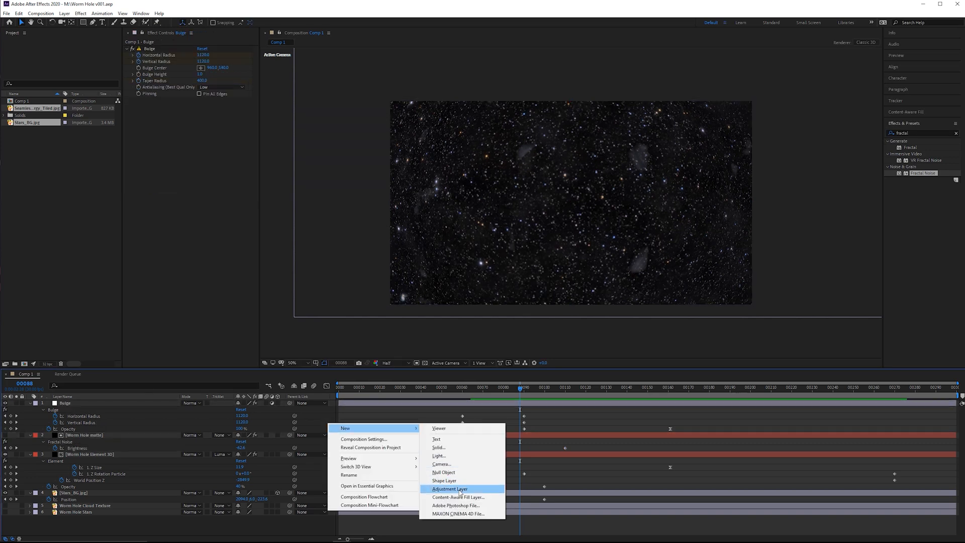
Create a Radial Fast Blur adjustment layer with CC Radial Fast Blur and keyframe its Amount.
left_click(450, 489)
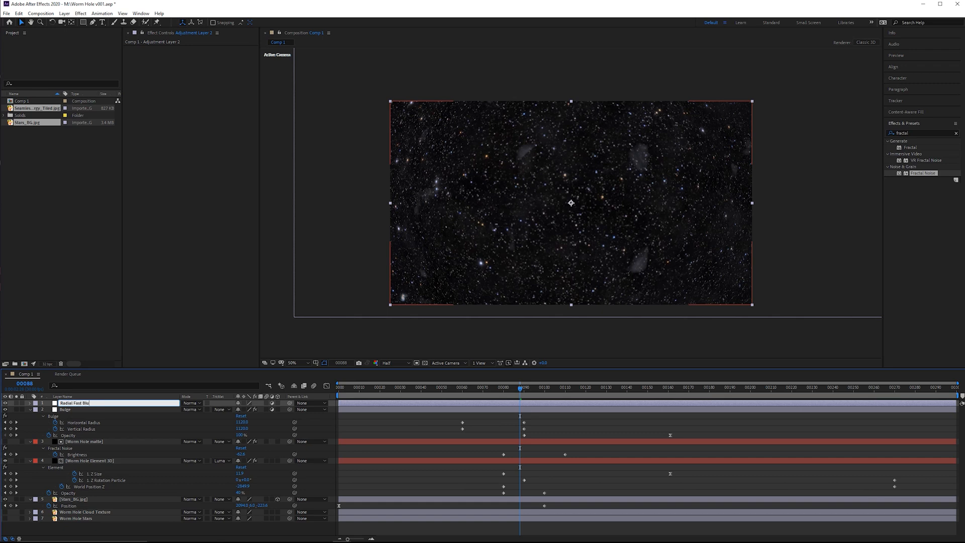
type("radial fast")
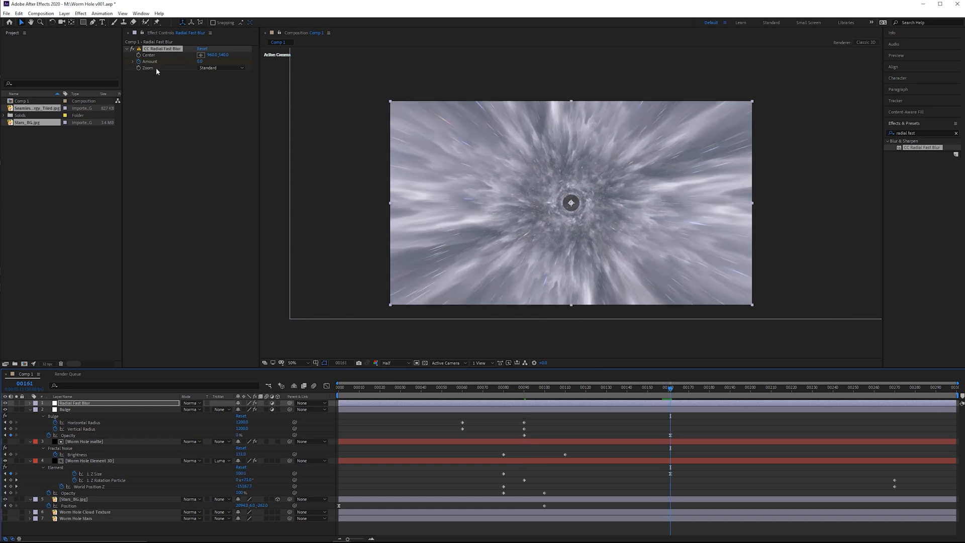
left_click(203, 62)
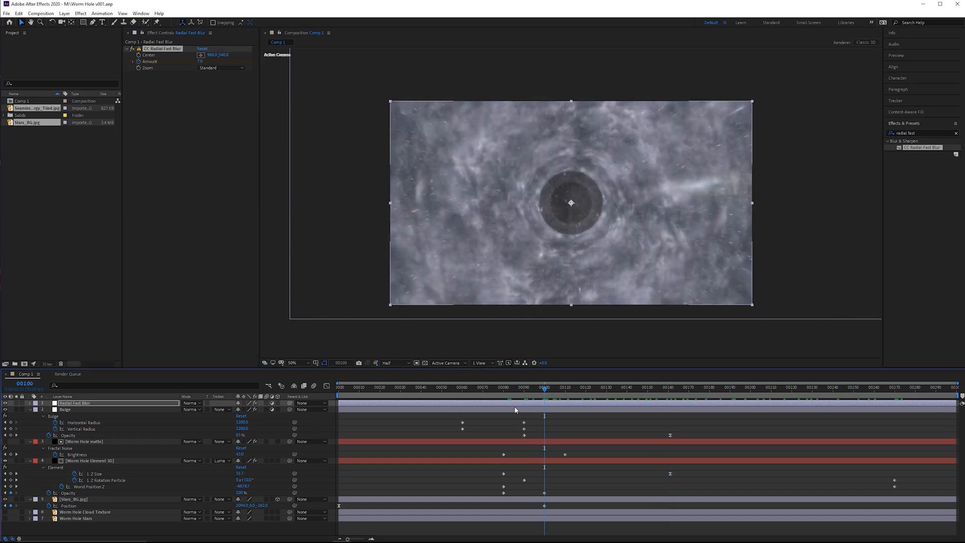
left_click(533, 386)
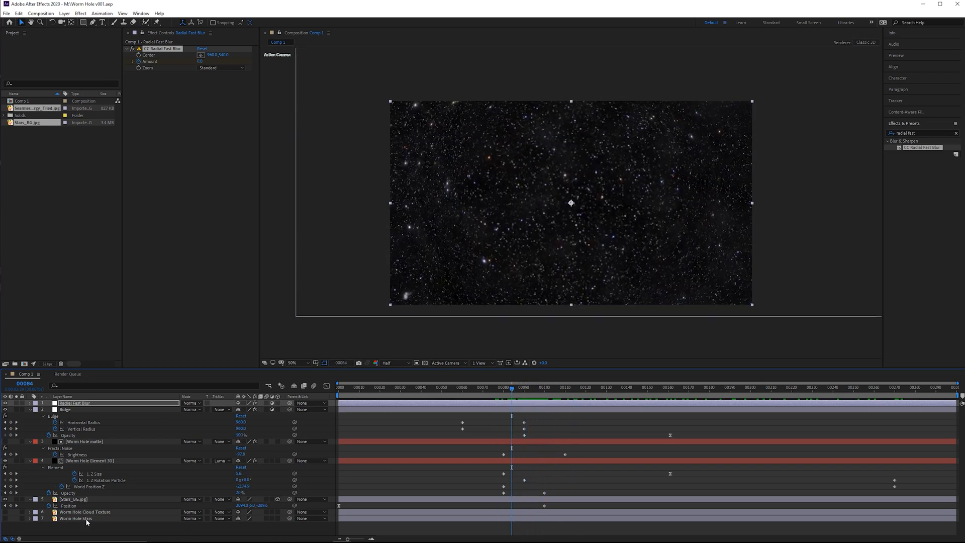
Reveal the cloud texture and stars layers and apply Curves to Worm Hole Stars.
left_click(85, 512)
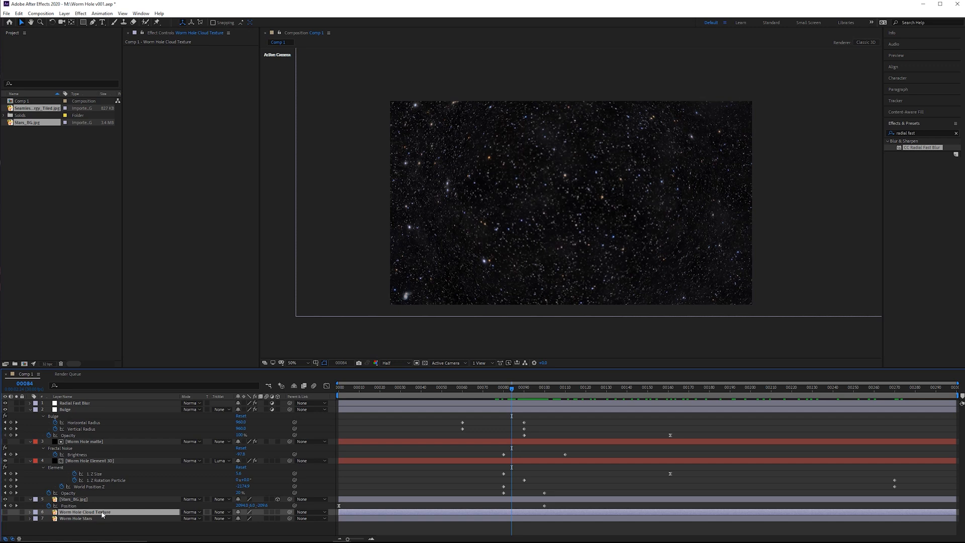
mouse_move(70, 532)
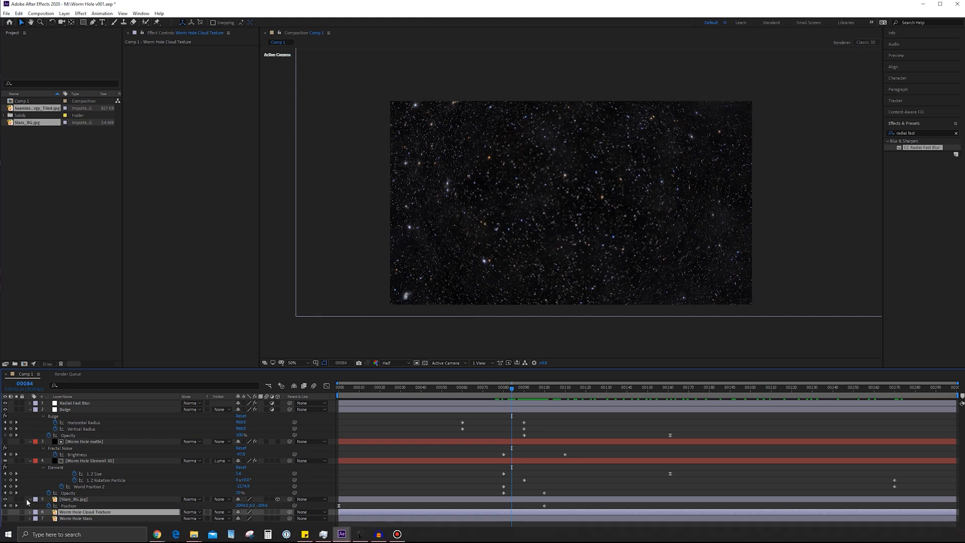
mouse_move(8, 515)
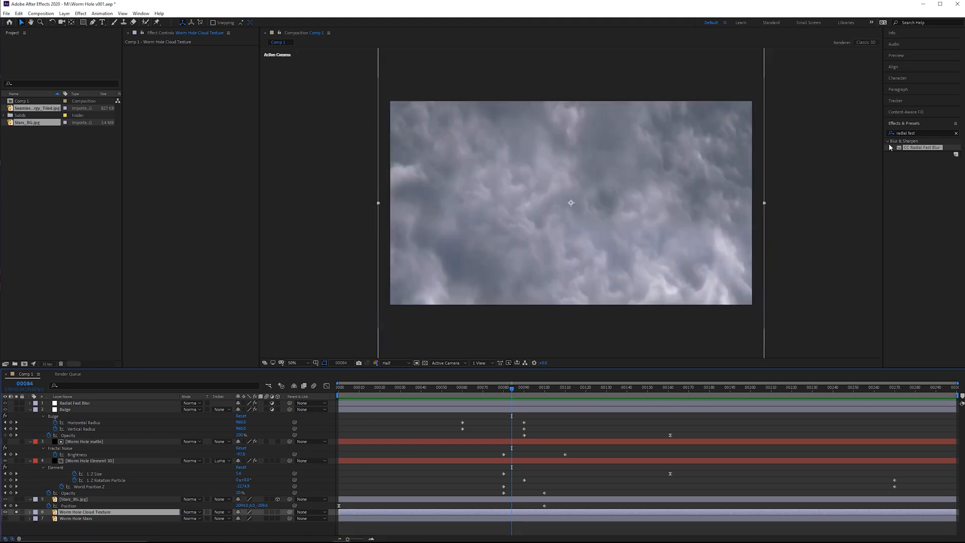
type("curves")
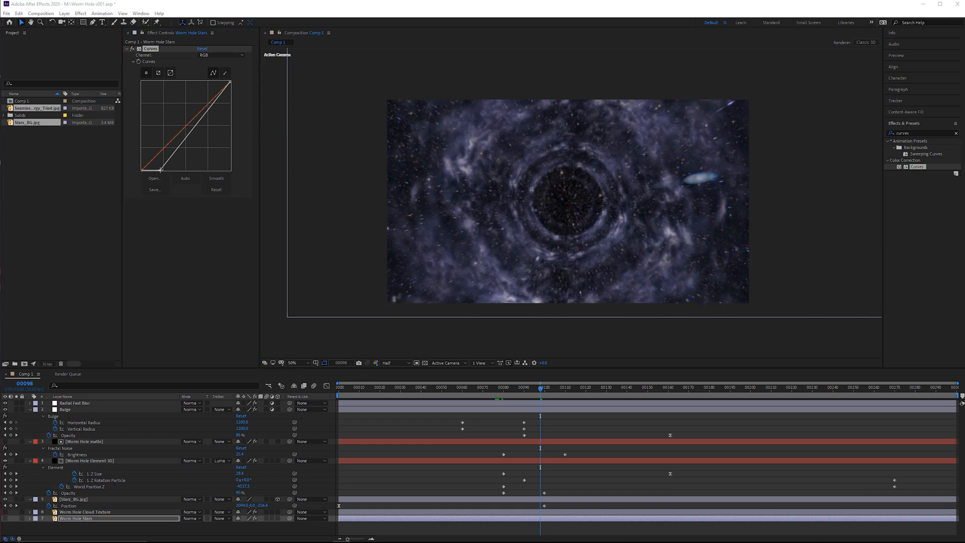
Reshape the stars' tone curve and add Hue/Saturation, lowering its value.
left_click_drag(160, 170, 221, 86)
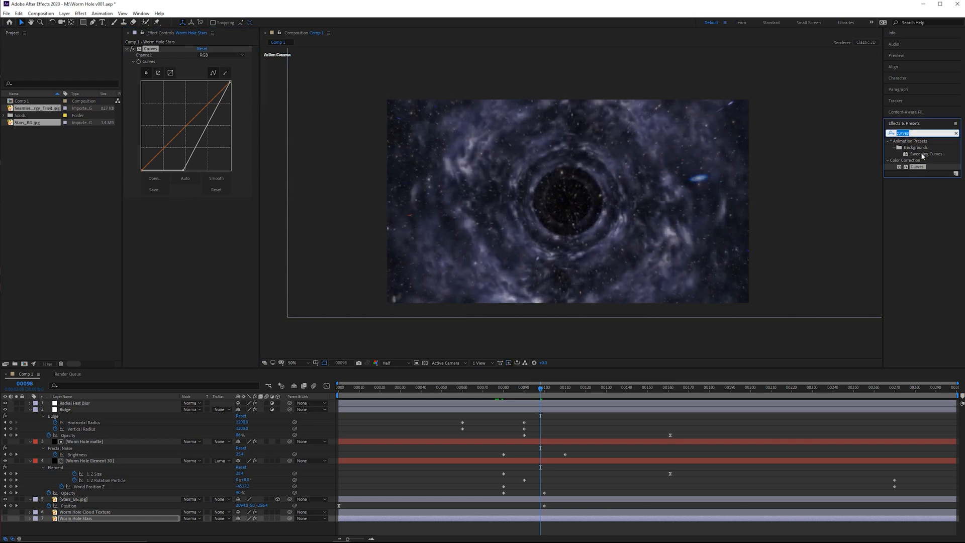
type("hue")
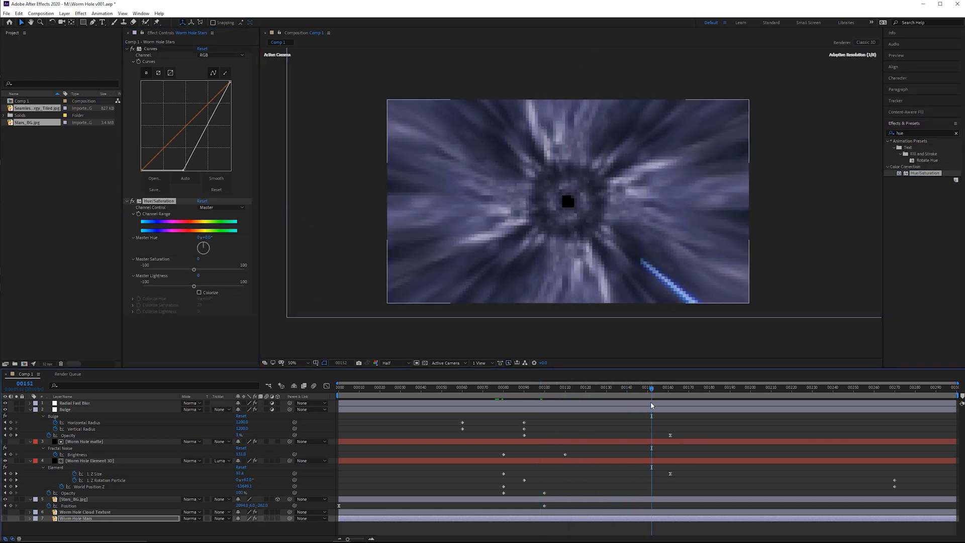
left_click_drag(194, 270, 159, 270)
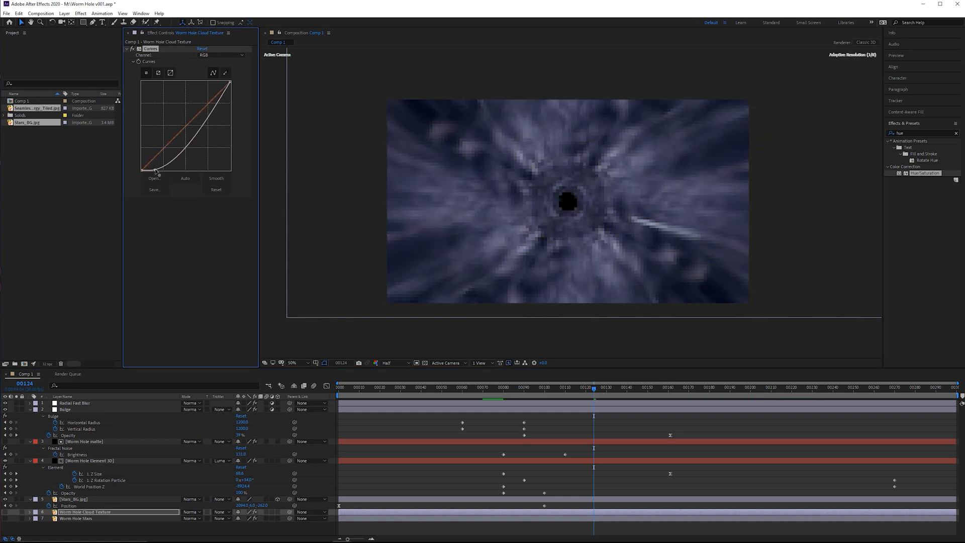
Darken the Worm Hole Cloud Texture with its own Curves adjustment.
left_click_drag(156, 171, 200, 159)
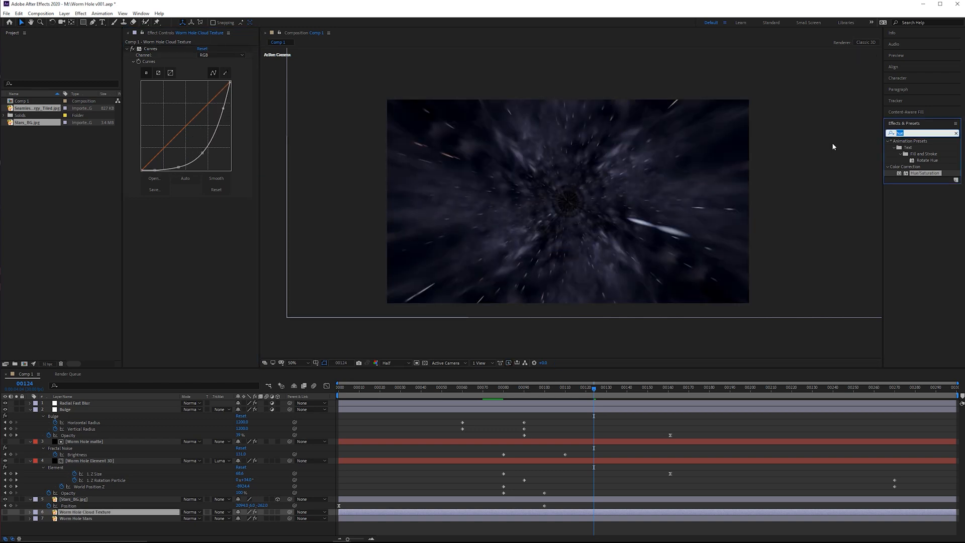
type("bright")
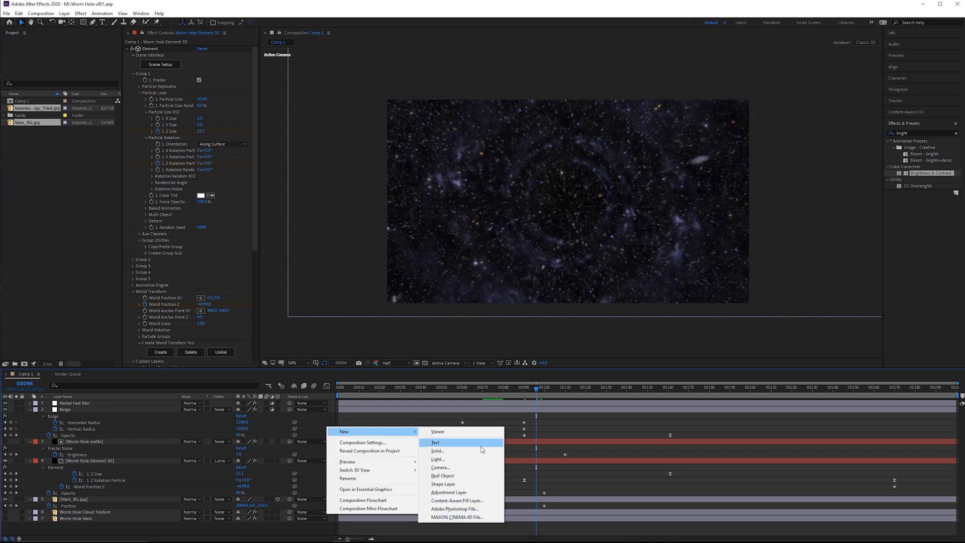
Create a Particles solid carrying CC Particle World.
left_click(437, 450)
type("cc part")
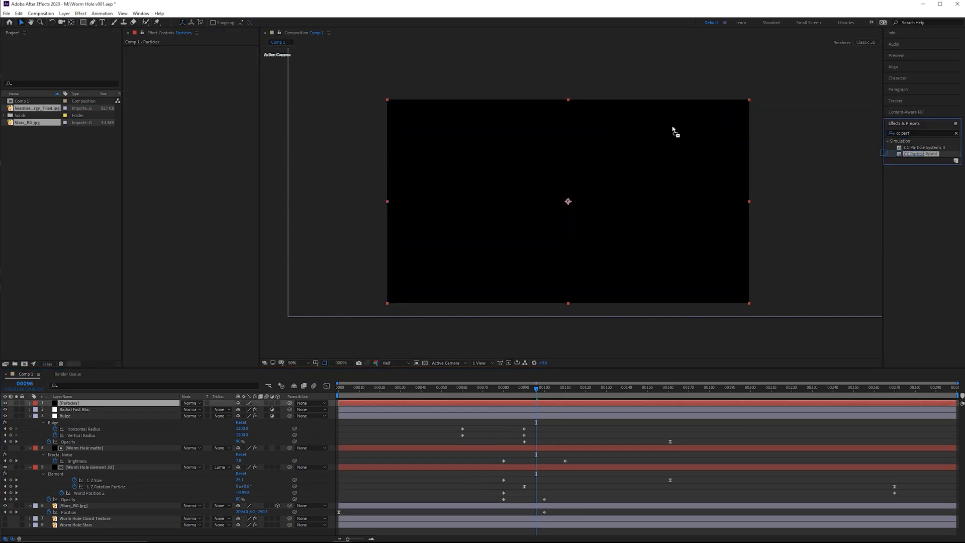
double_click(921, 154)
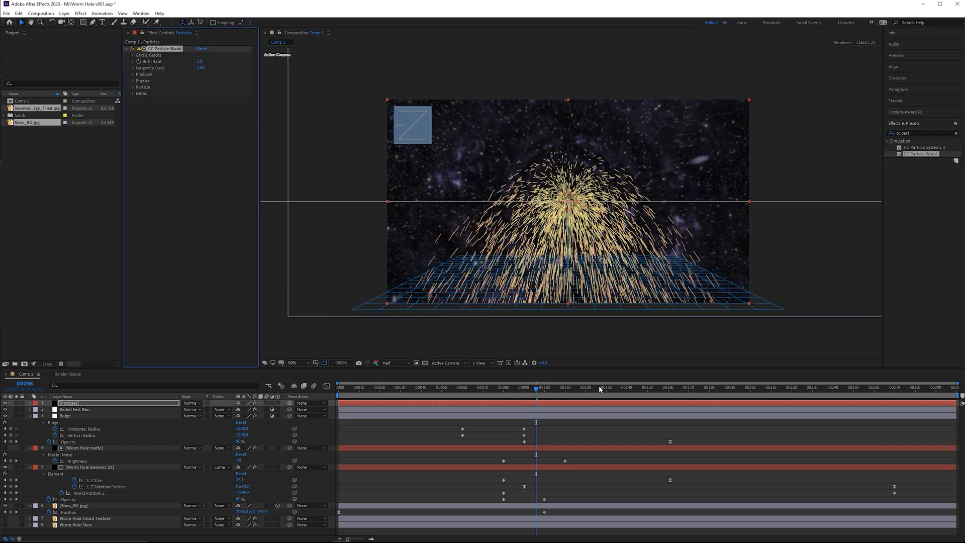
left_click_drag(536, 388, 670, 388)
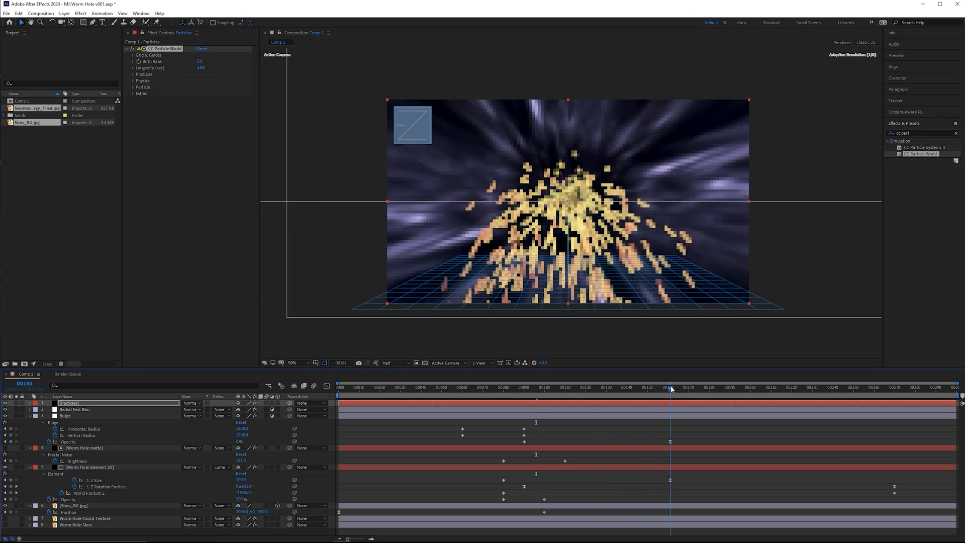
Set Physics to Explosive, Particle Type to Line and keyframe the Birth Rate.
left_click(134, 86)
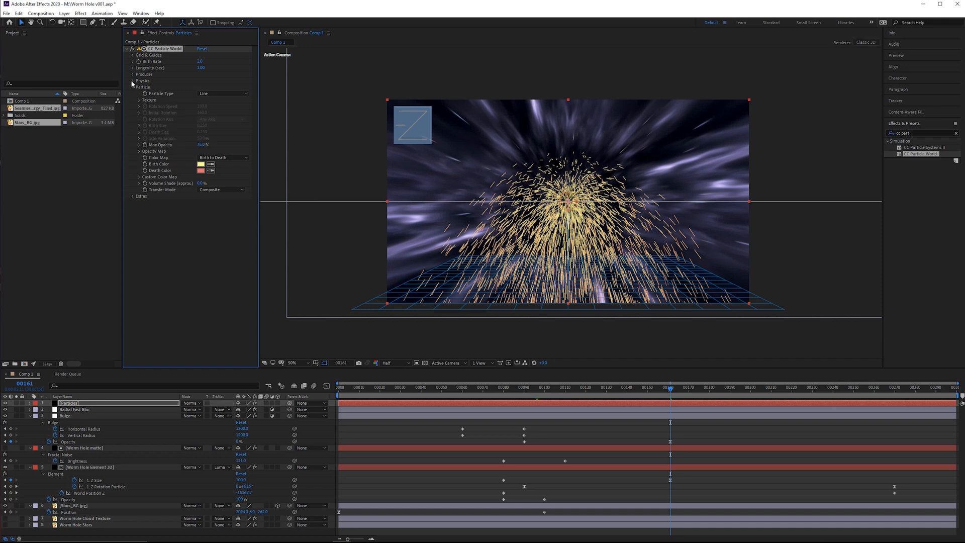
left_click(133, 81)
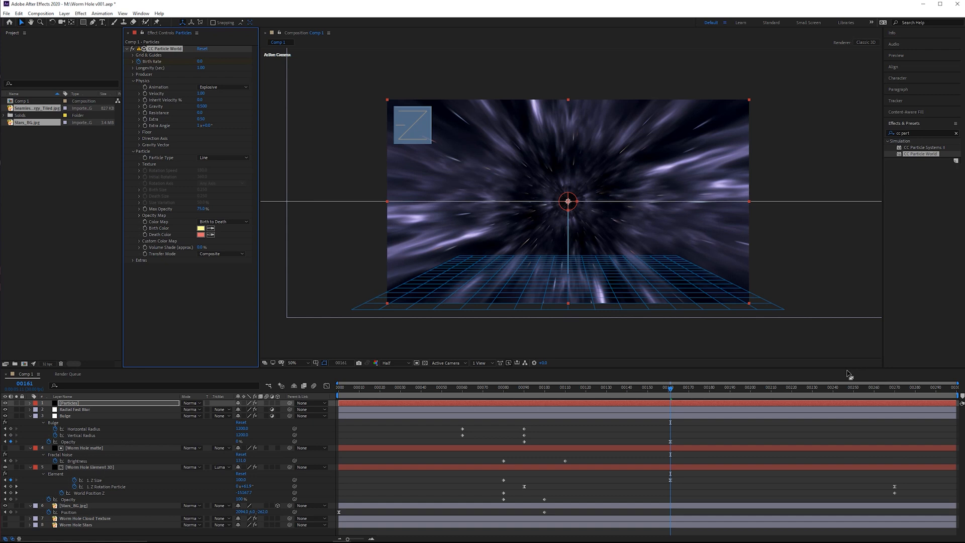
left_click(820, 387)
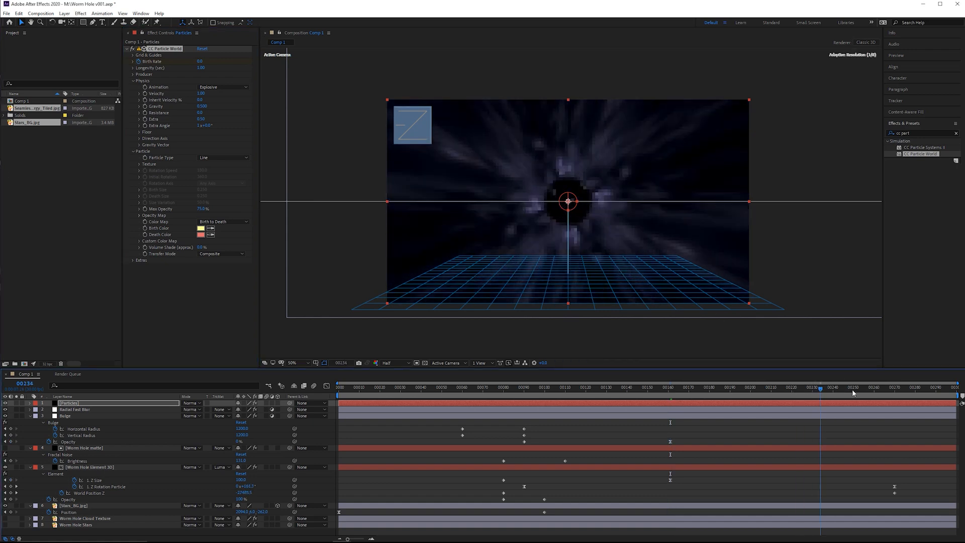
left_click_drag(821, 388, 854, 388)
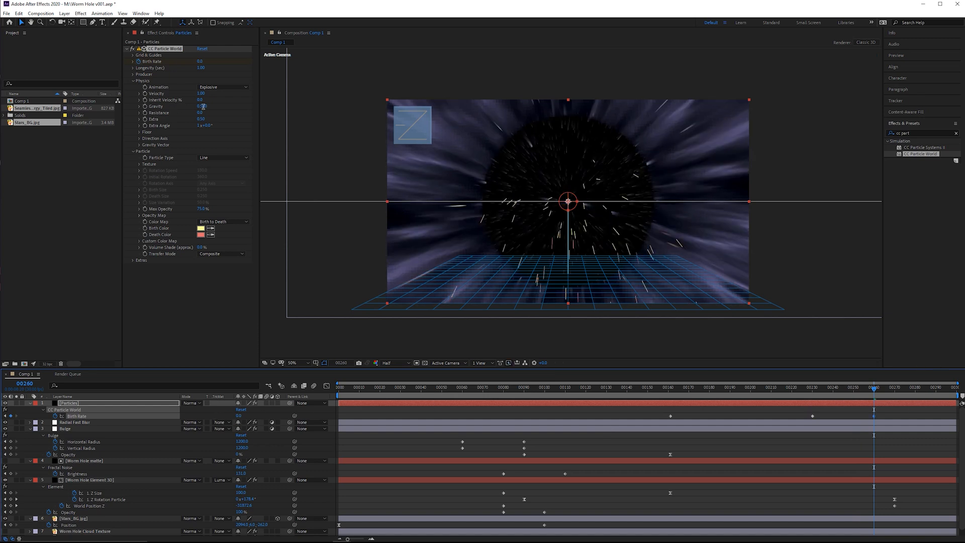
Step the timeline toward the end of the shot to preview the particle streaks.
left_click(201, 92)
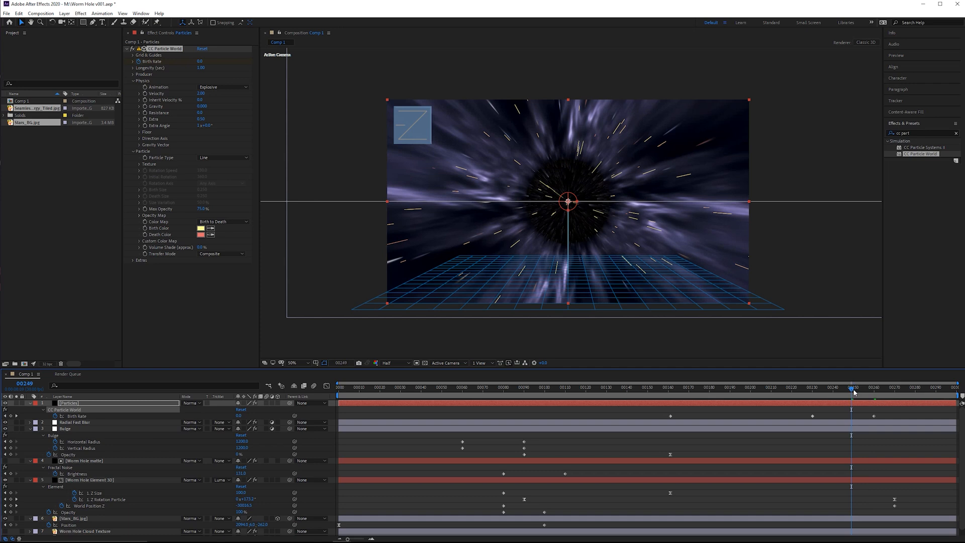
left_click_drag(854, 387, 925, 387)
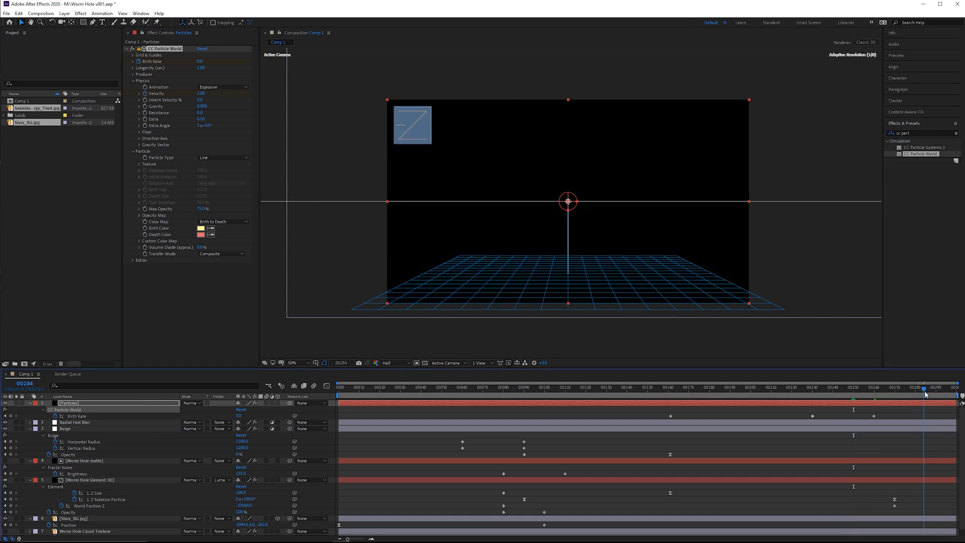
left_click(201, 92)
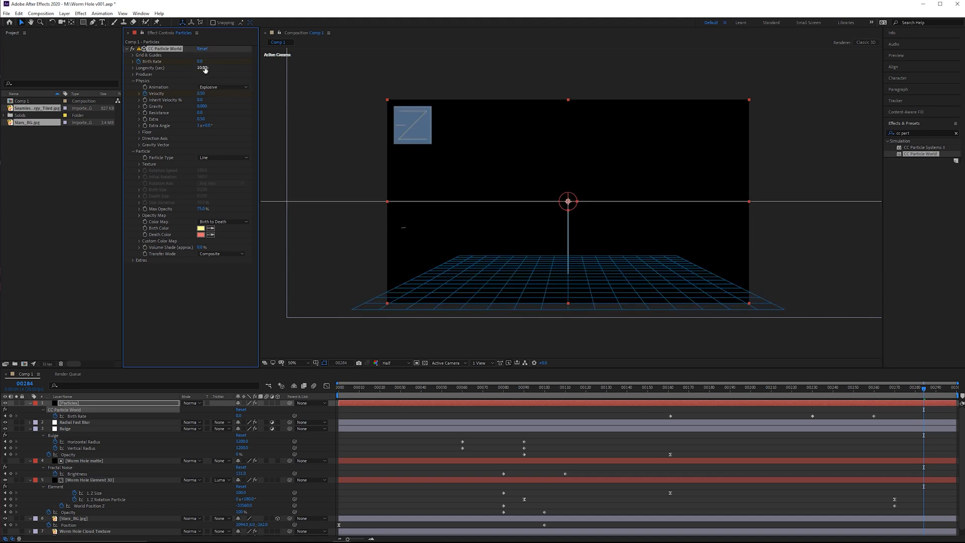
Set the particles' death colour to dark and their birth colour to white.
left_click(201, 234)
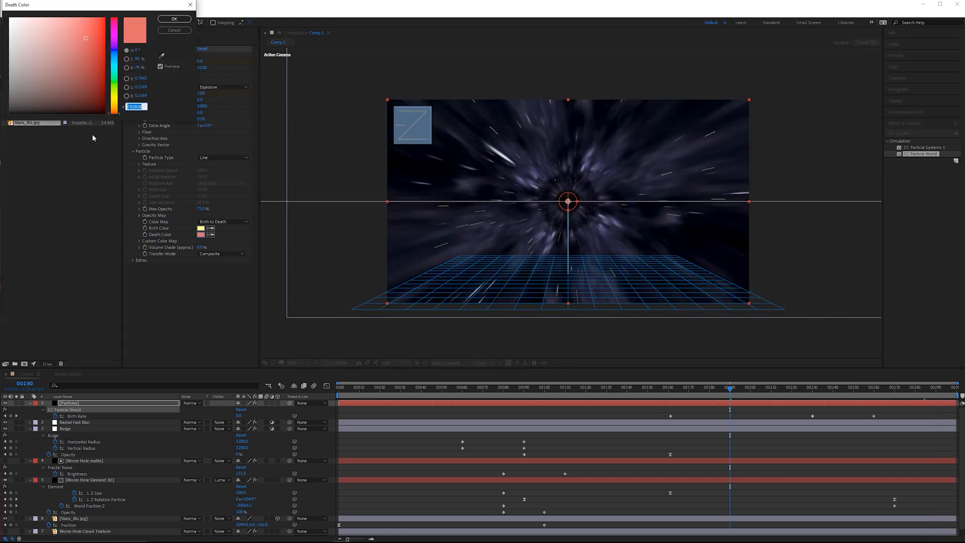
left_click(173, 18)
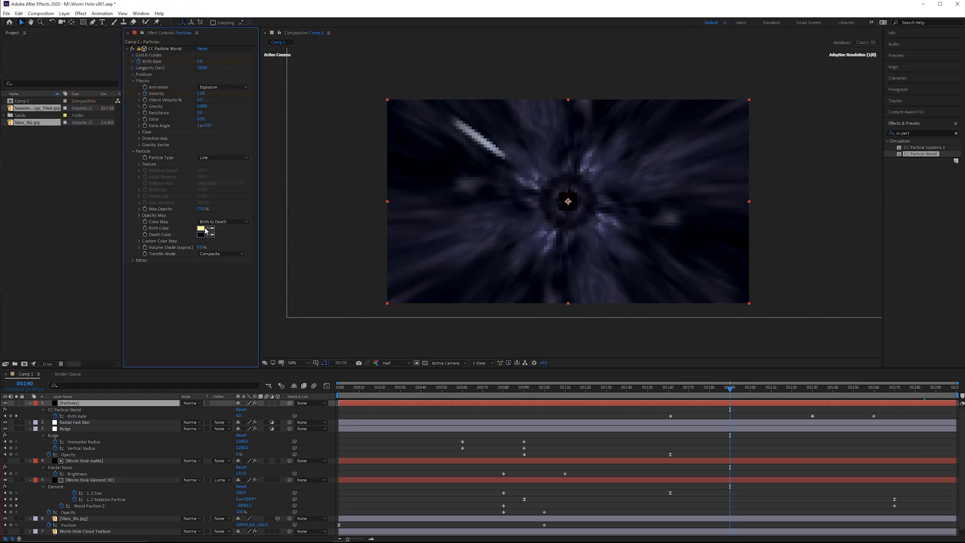
left_click(201, 228)
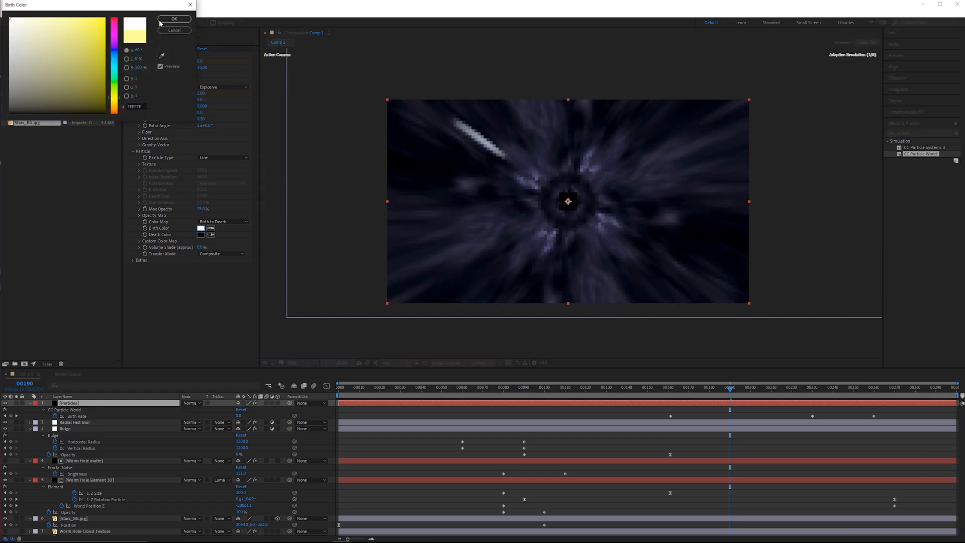
left_click(174, 18)
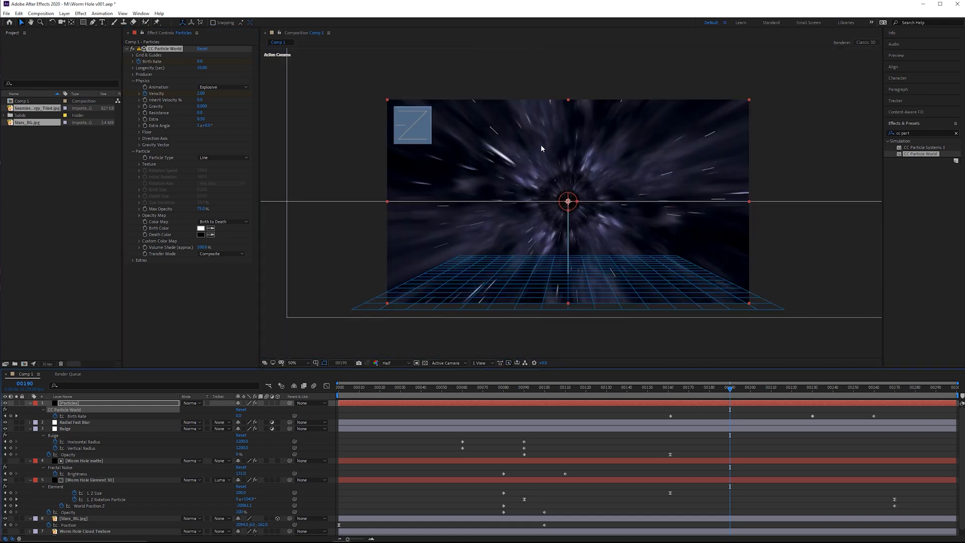
left_click(292, 363)
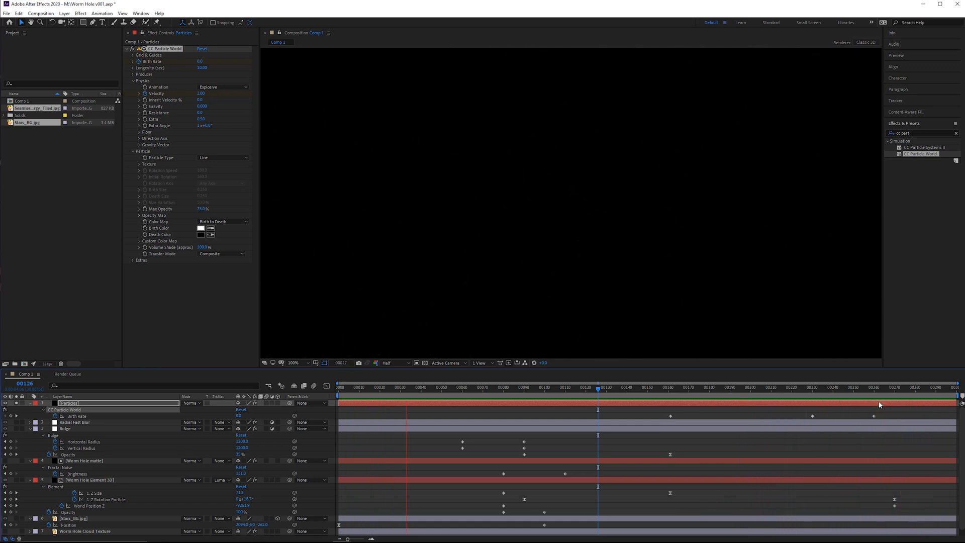
Search Effects & Presets for 'glow' to find an effect for the streaks.
left_click(782, 387)
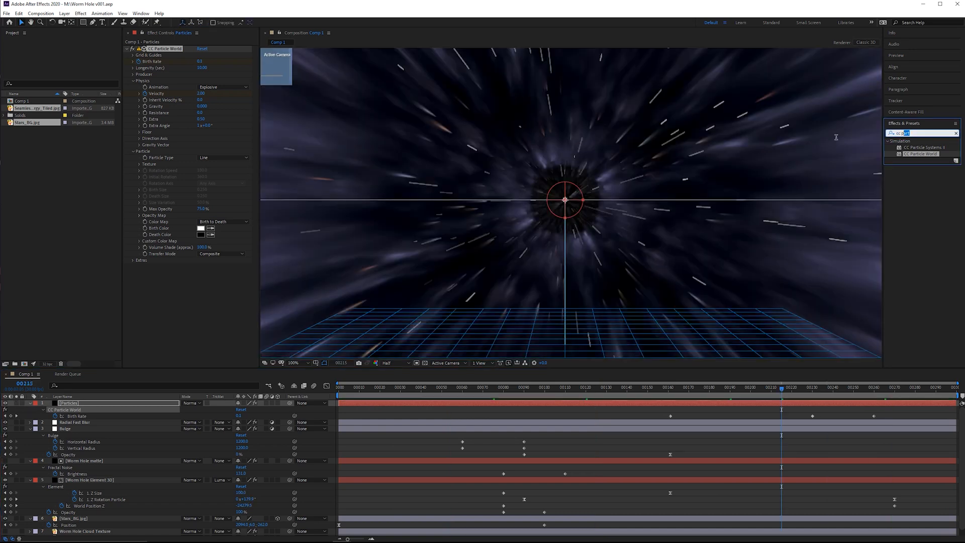
type("glow")
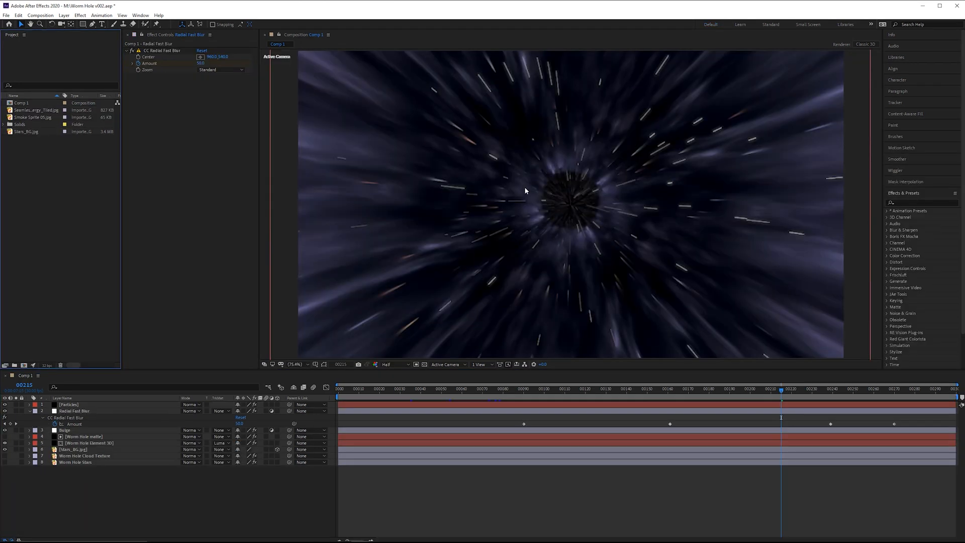
mouse_move(27, 120)
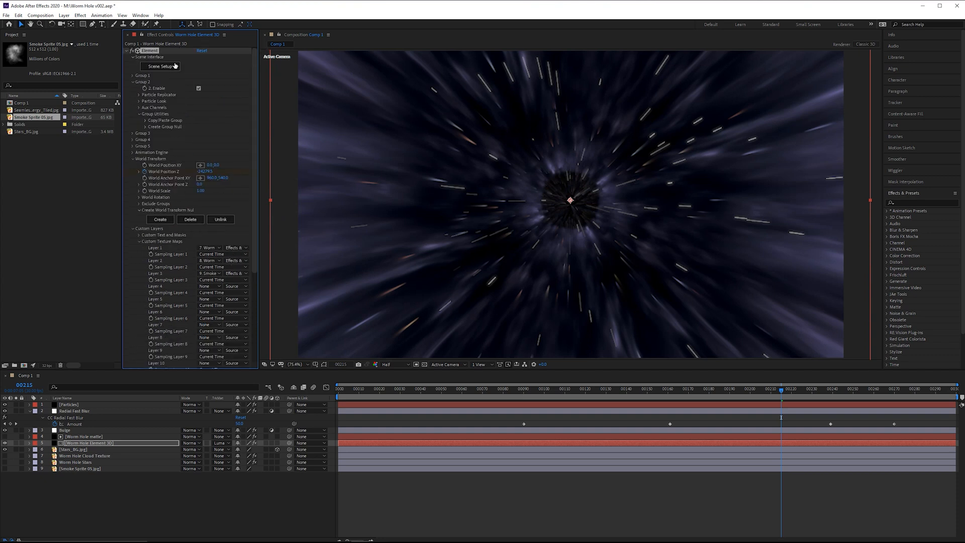
Adjust the cap material's illumination intensity in Element 3D Scene Setup.
left_click(157, 66)
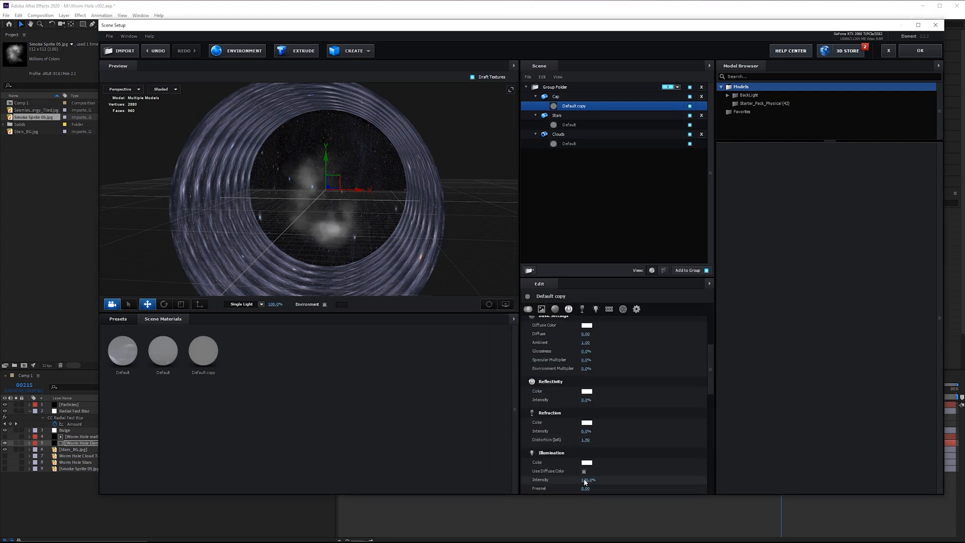
left_click(556, 97)
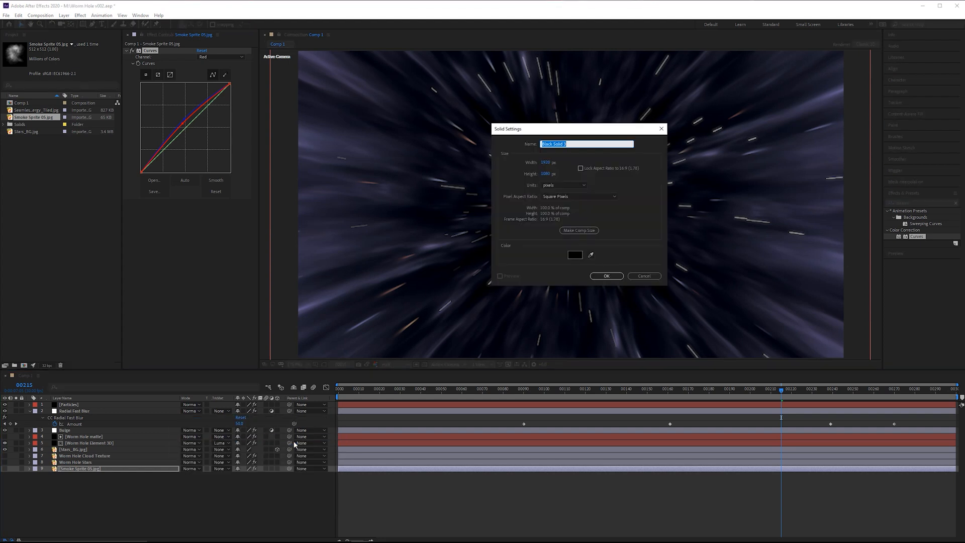
Name the solid 'Tunnel Cap matte' and precompose it.
type("Tunnel Cap matte")
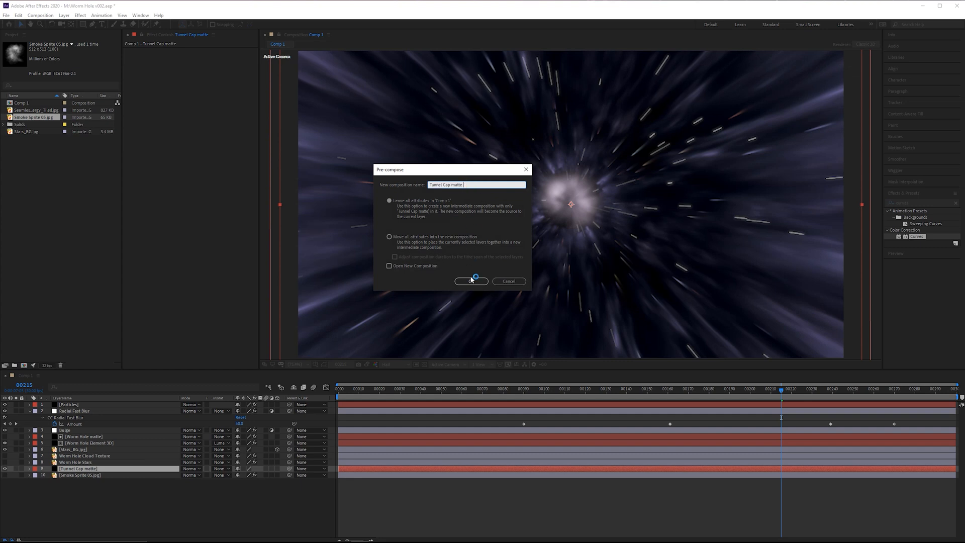
left_click(470, 281)
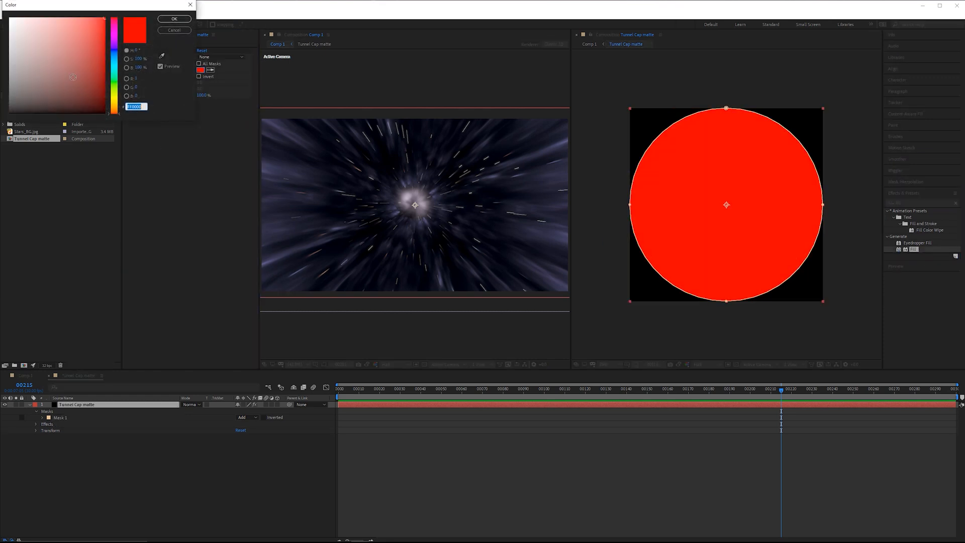
Confirm the red fill colour for the cap matte.
left_click(174, 30)
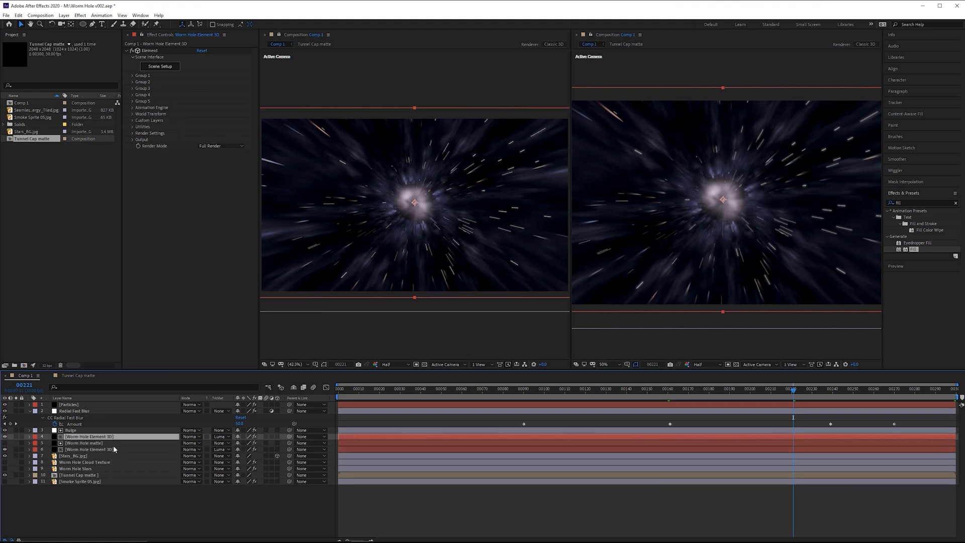
Assign Tunnel Cap matte to Element 3D custom layer 4.
left_click(219, 436)
type(" Tunnel Cap matte")
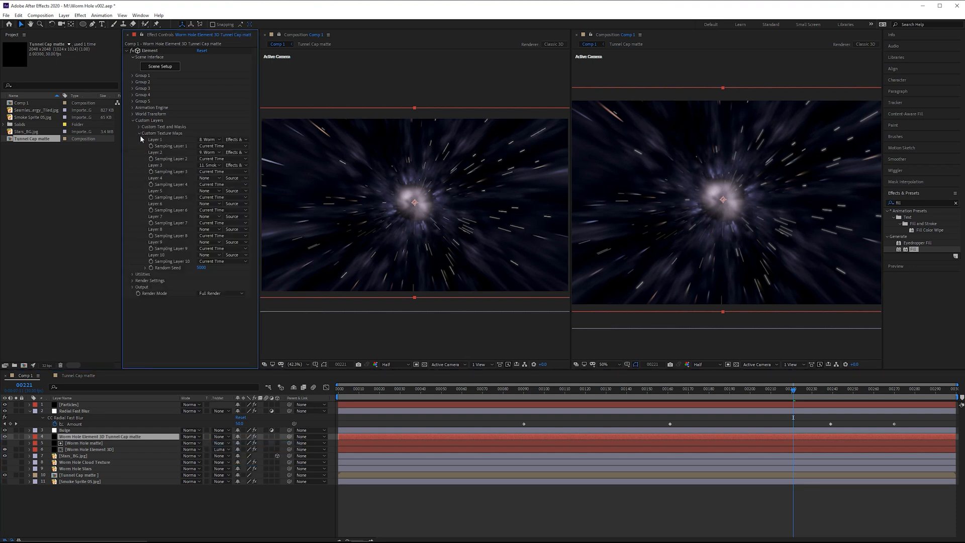
left_click(209, 178)
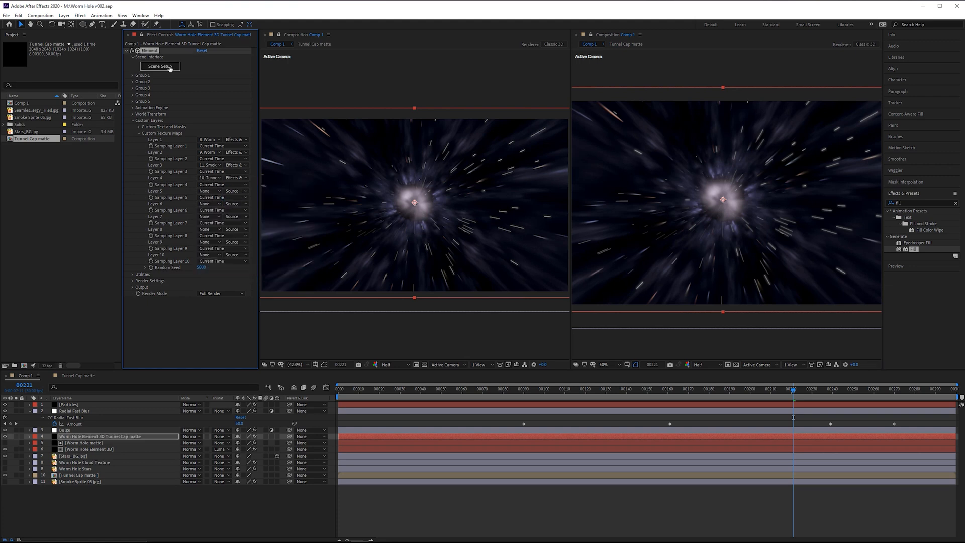
Set the Cap material's illumination texture to Custom Layer 4 in Scene Setup.
left_click(159, 66)
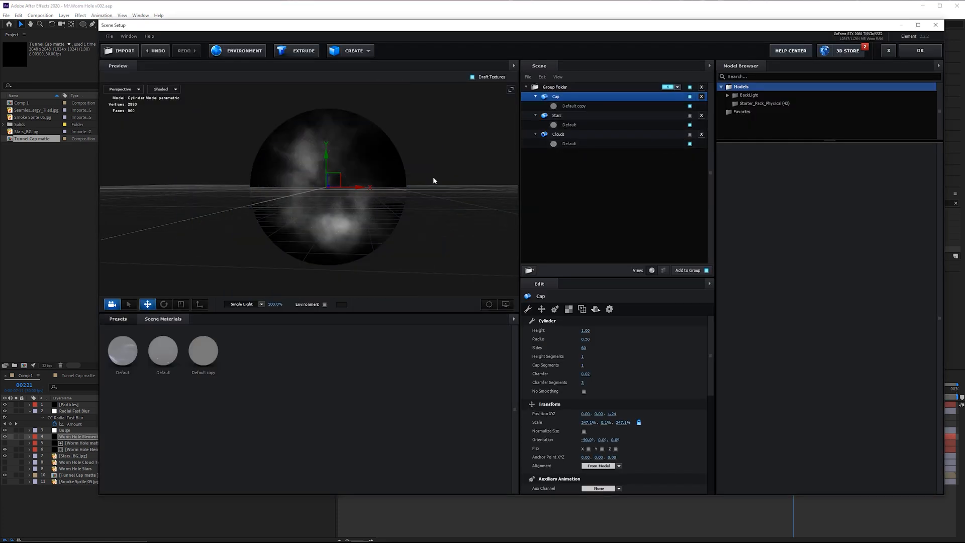
left_click(574, 106)
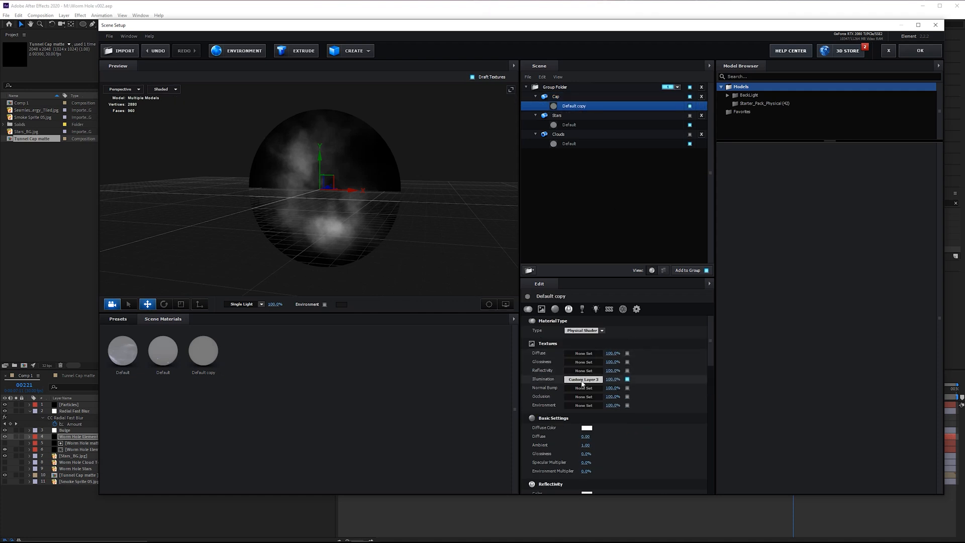
left_click(584, 379)
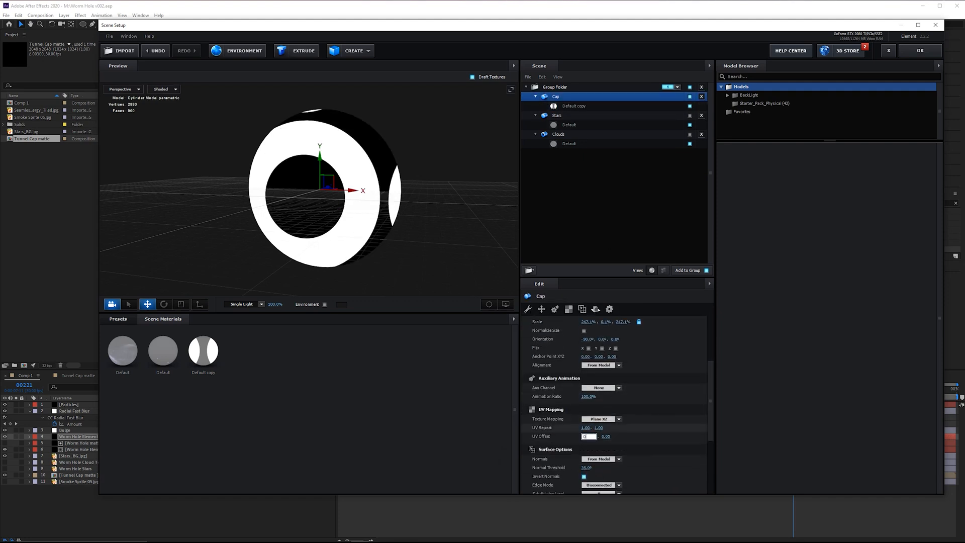
left_click(920, 51)
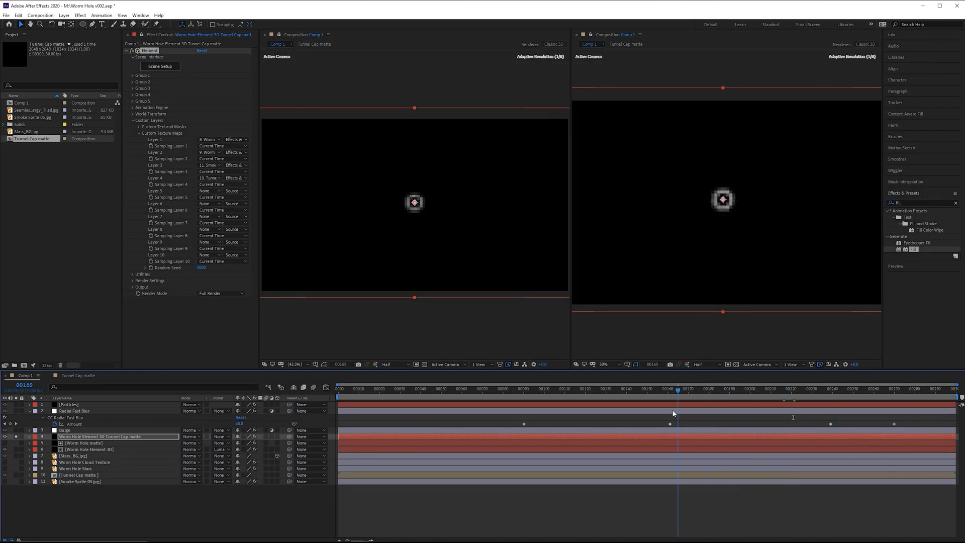
Precompose the selected layers as 'Element 3D Combined matte'.
left_click(855, 388)
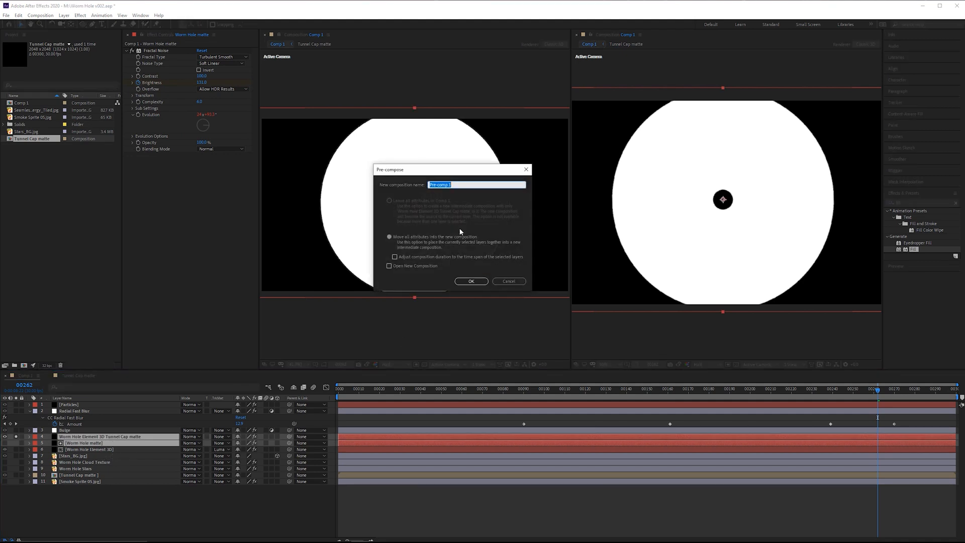
type("Element 3D Combined matte")
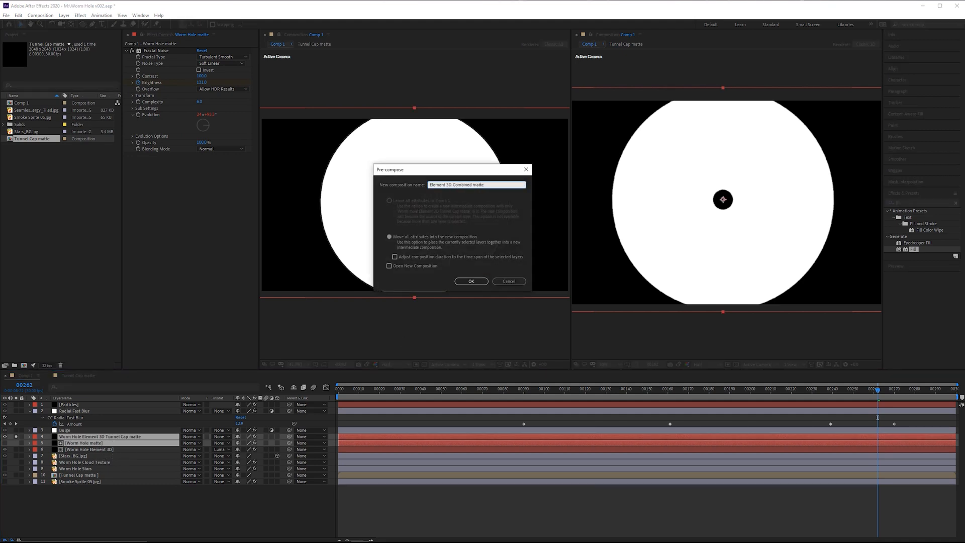
left_click(471, 282)
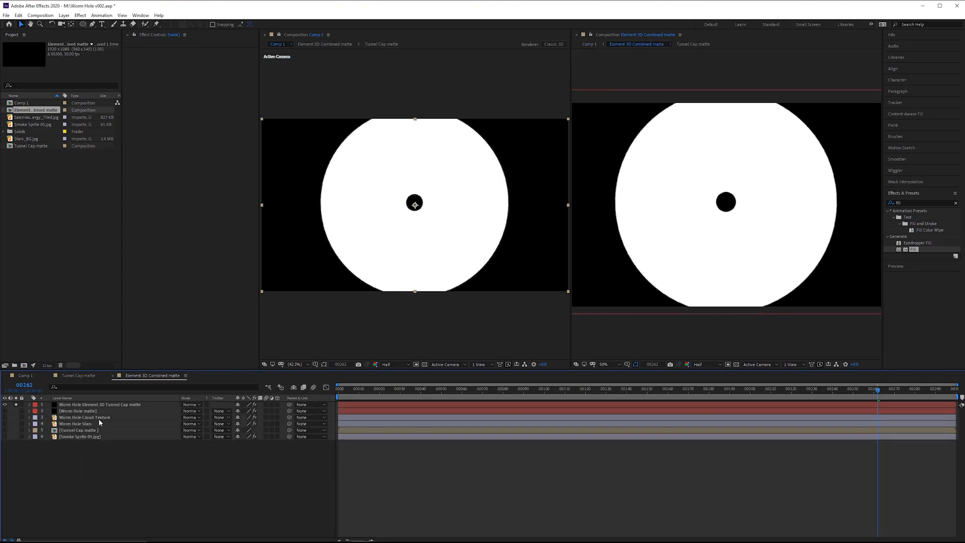
Apply Simple Choker to the cap Element 3D matte layer.
left_click(99, 404)
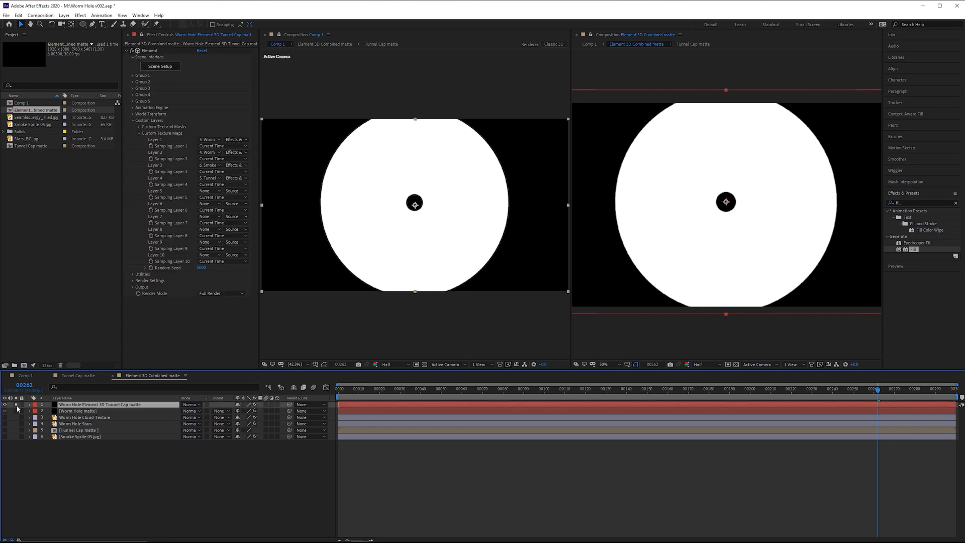
type("simple")
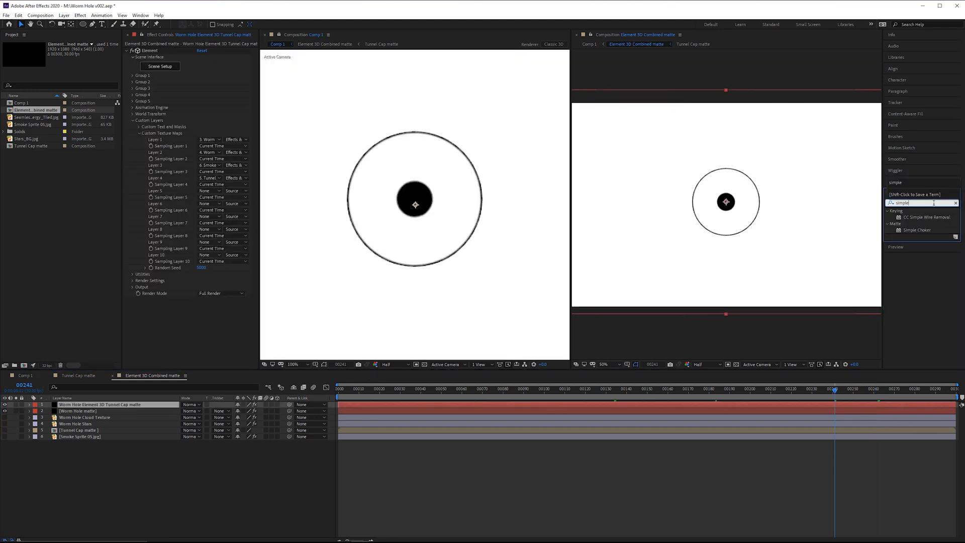
double_click(917, 230)
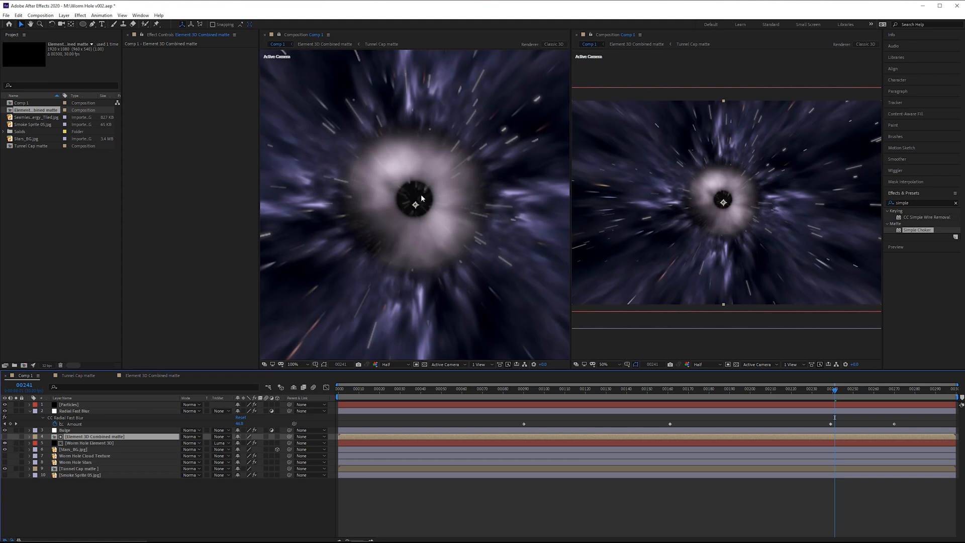
mouse_move(322, 337)
type("roughe")
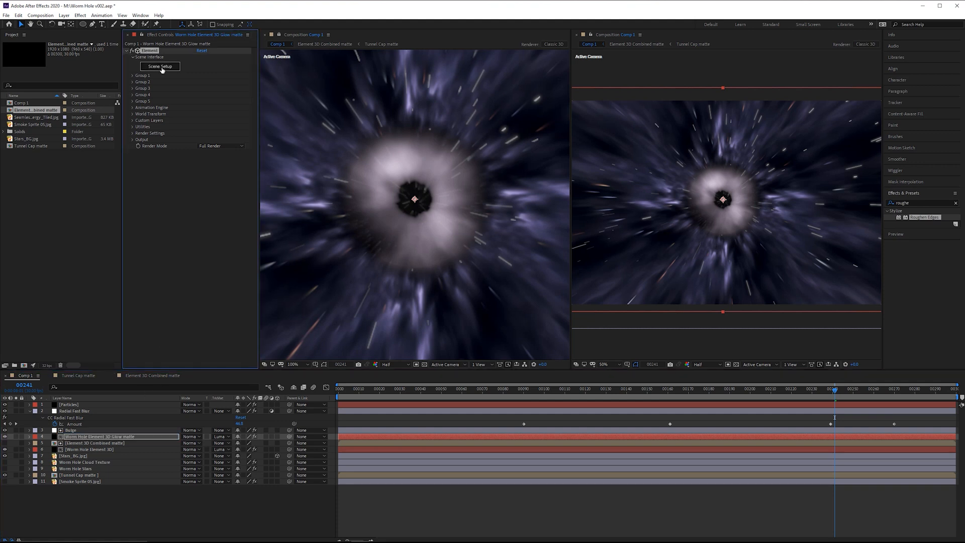
Clear the illumination texture from the Cap material in Scene Setup.
left_click(160, 67)
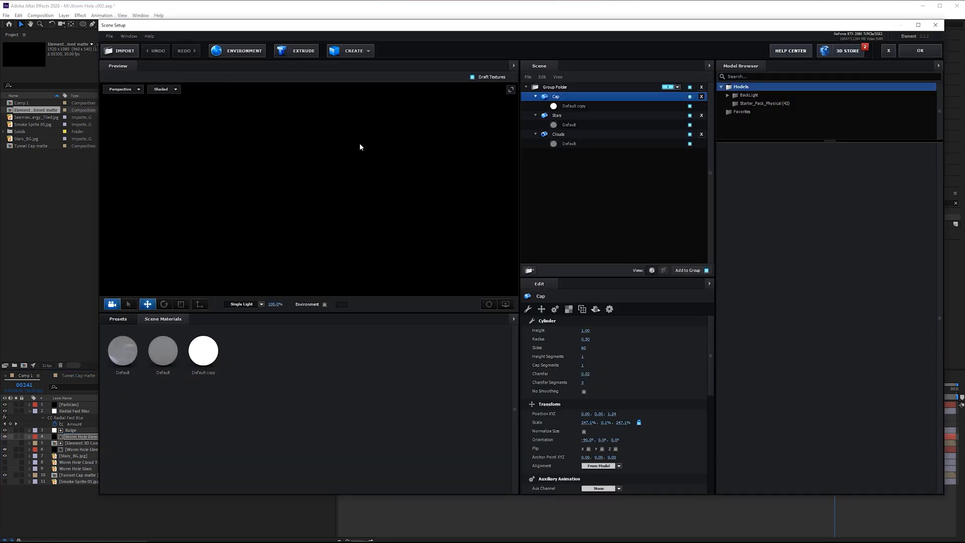
left_click(575, 106)
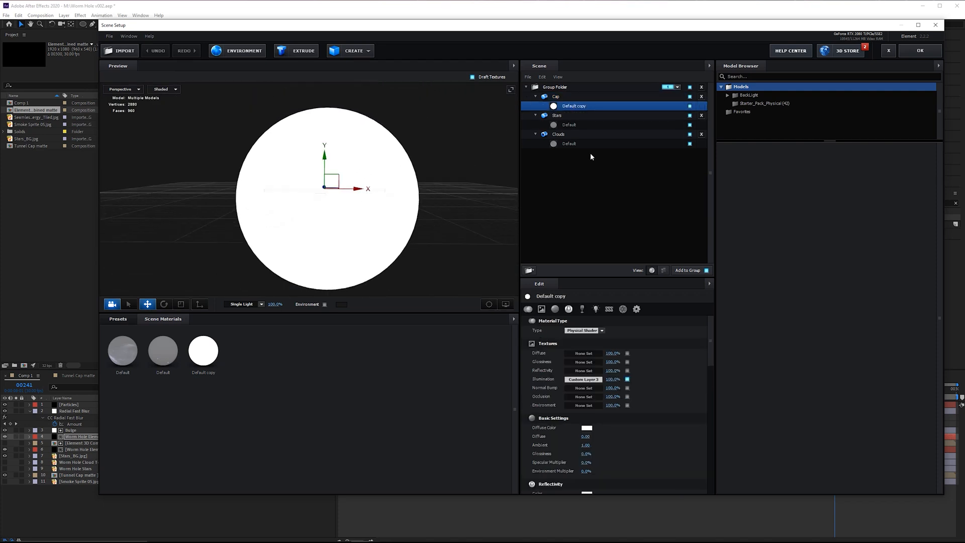
left_click(690, 134)
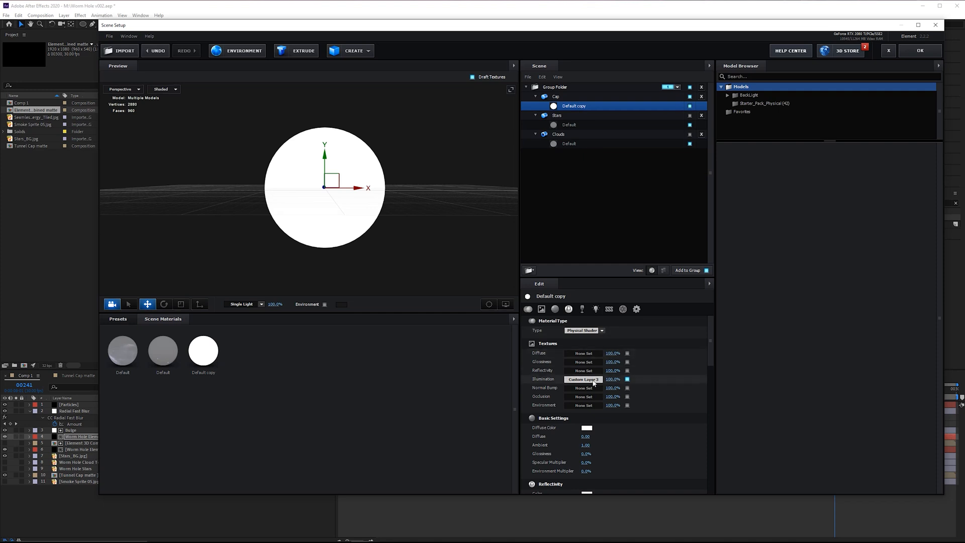
right_click(582, 379)
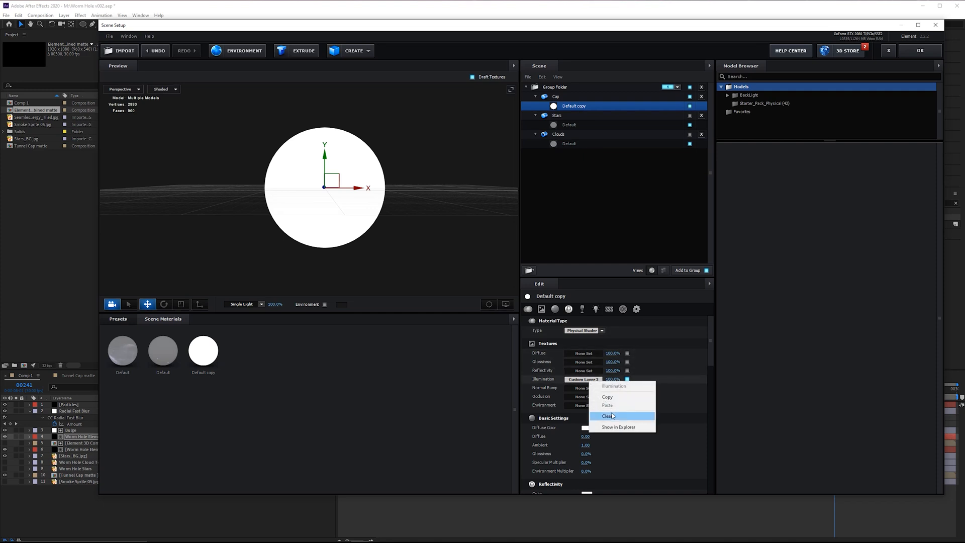
left_click(607, 415)
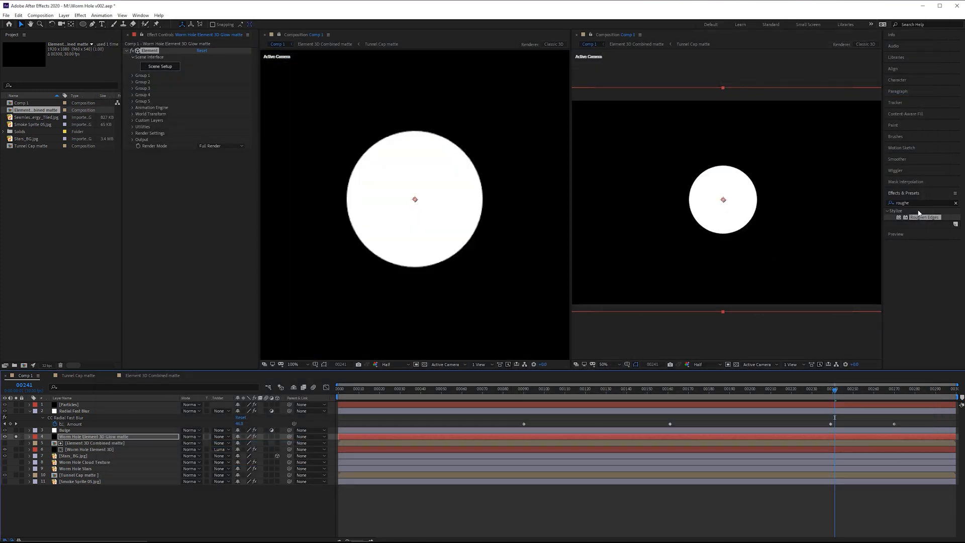
Apply Fast Box Blur to the glow matte with Blur Radius 49.
type("fast")
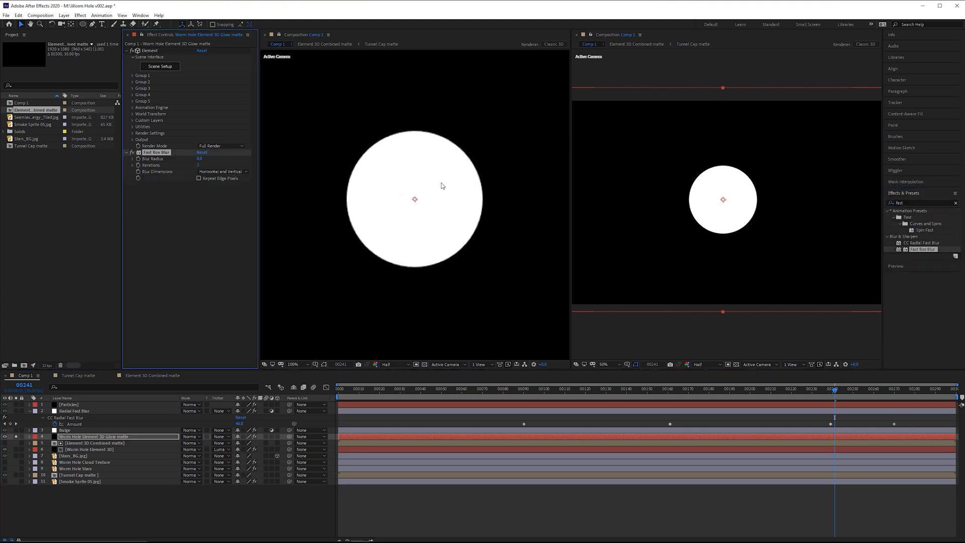
type("49.0")
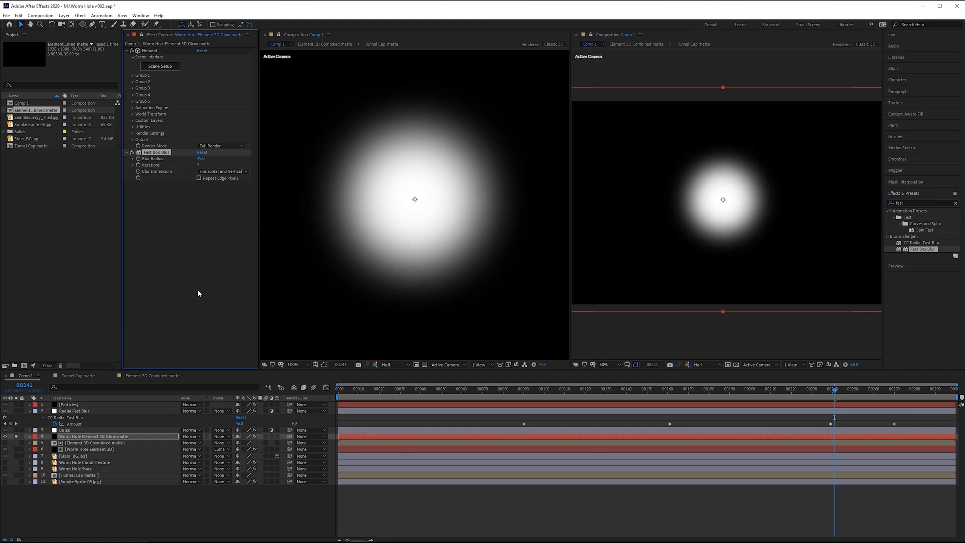
left_click(64, 15)
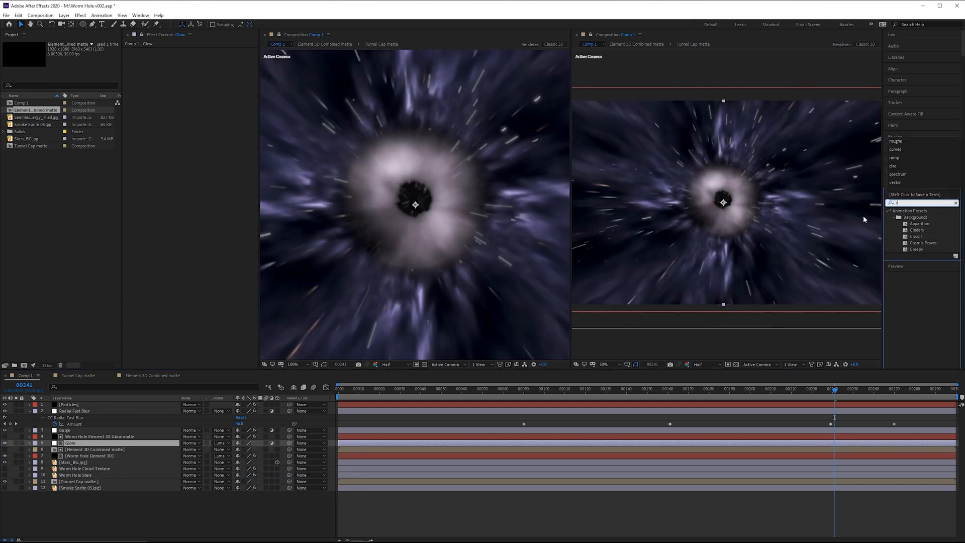
Apply Real Glow with Enable Tint on, a sampled pale bluish tint colour and Glow Mode set to Add.
type("real")
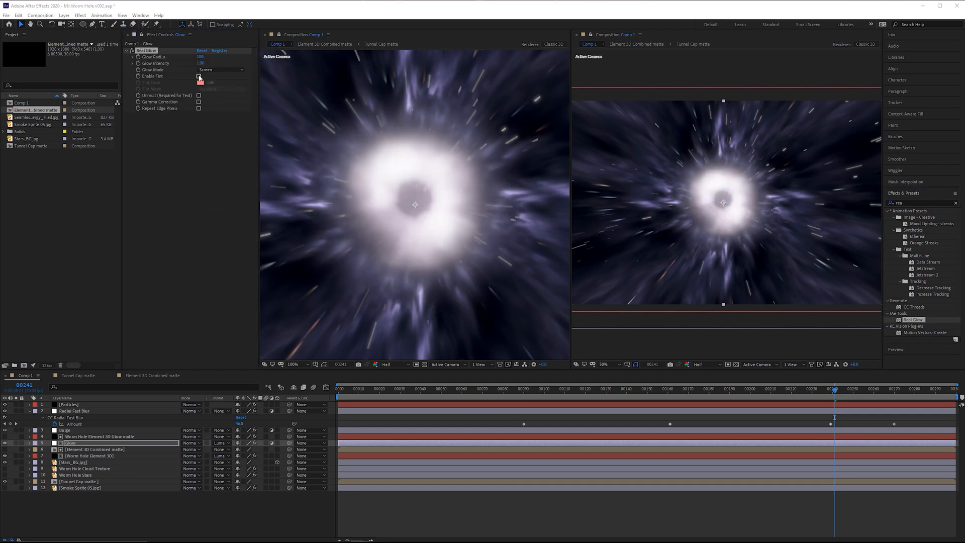
left_click(200, 76)
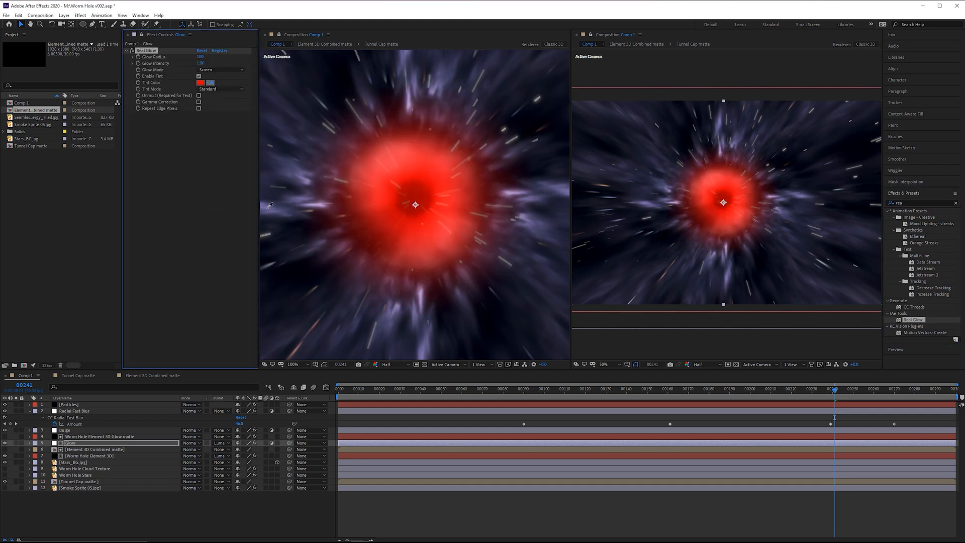
left_click(199, 82)
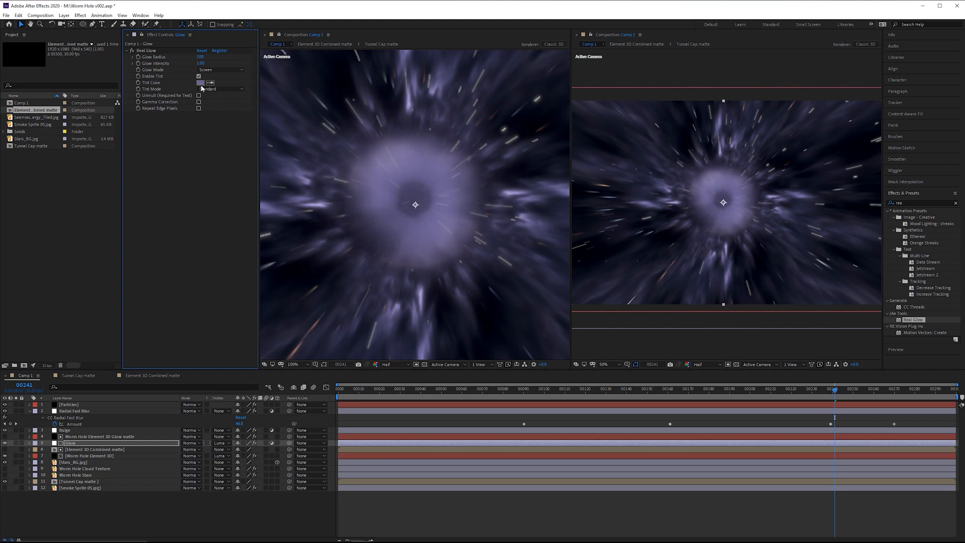
left_click(201, 83)
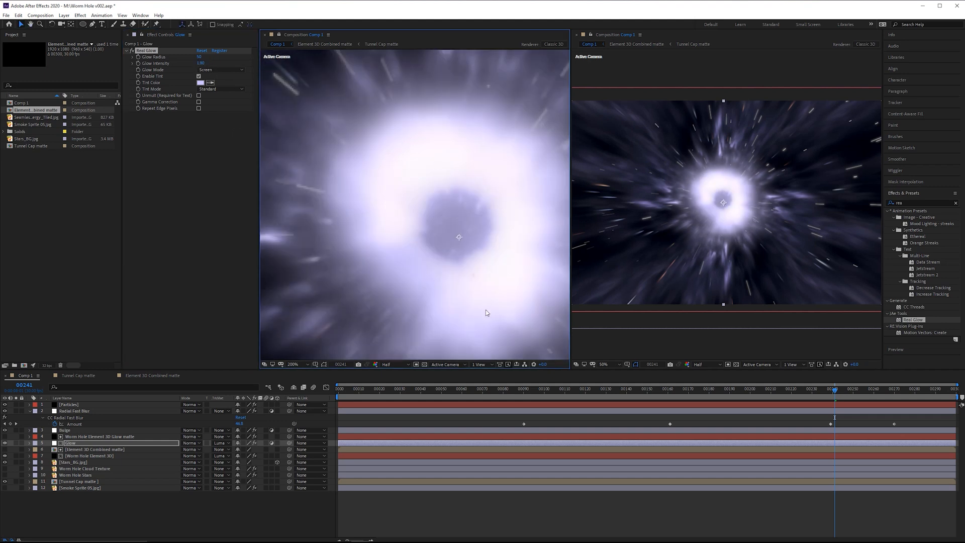
left_click(220, 70)
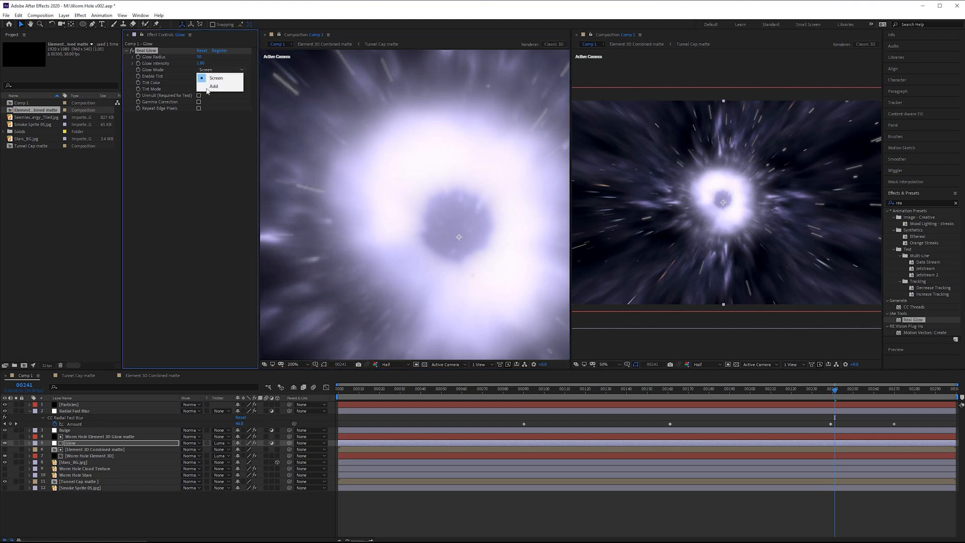
left_click(213, 86)
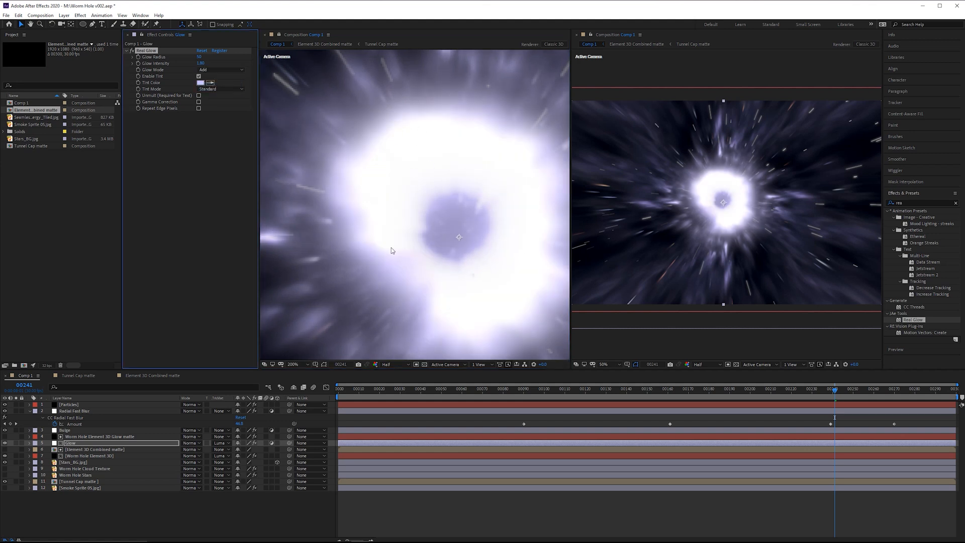
left_click(221, 69)
type("curves")
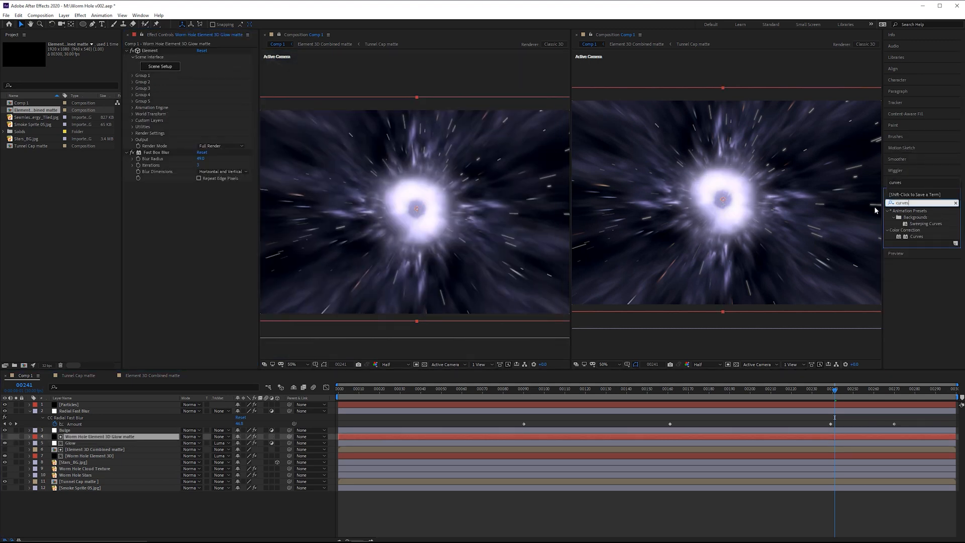
Apply Curves to the glow matte layer to brighten it steeply.
double_click(917, 236)
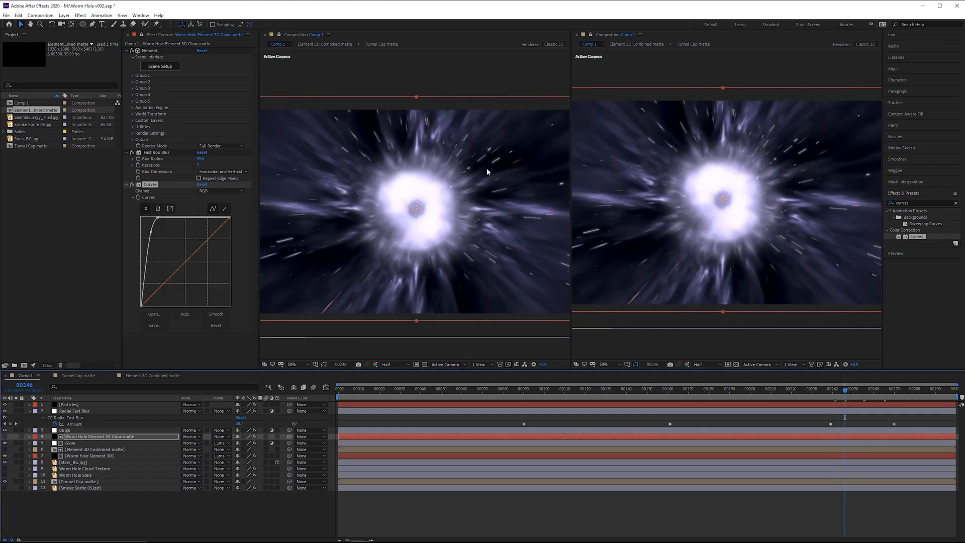
mouse_move(472, 210)
type("slider")
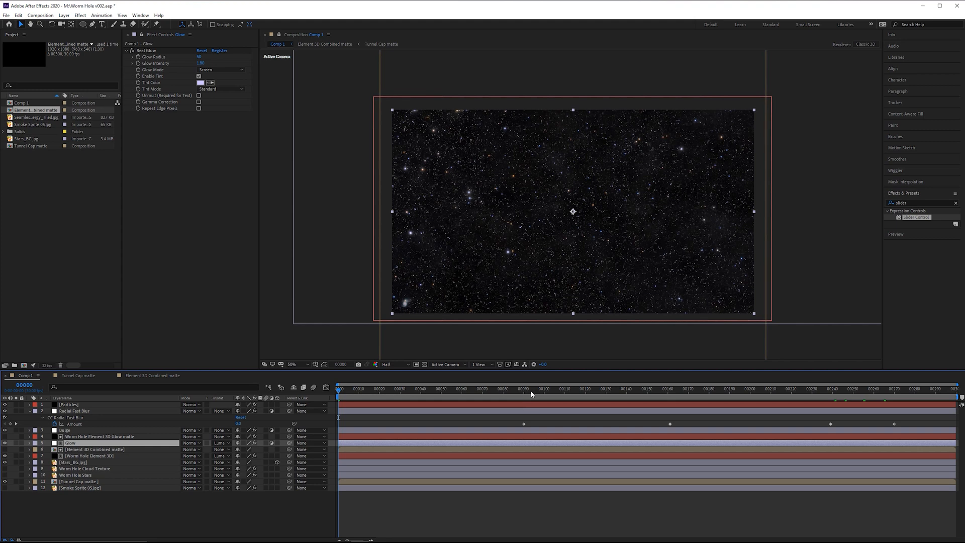
Set Opacity keyframes on the Glow layer at frames partway through the shot.
left_click(670, 389)
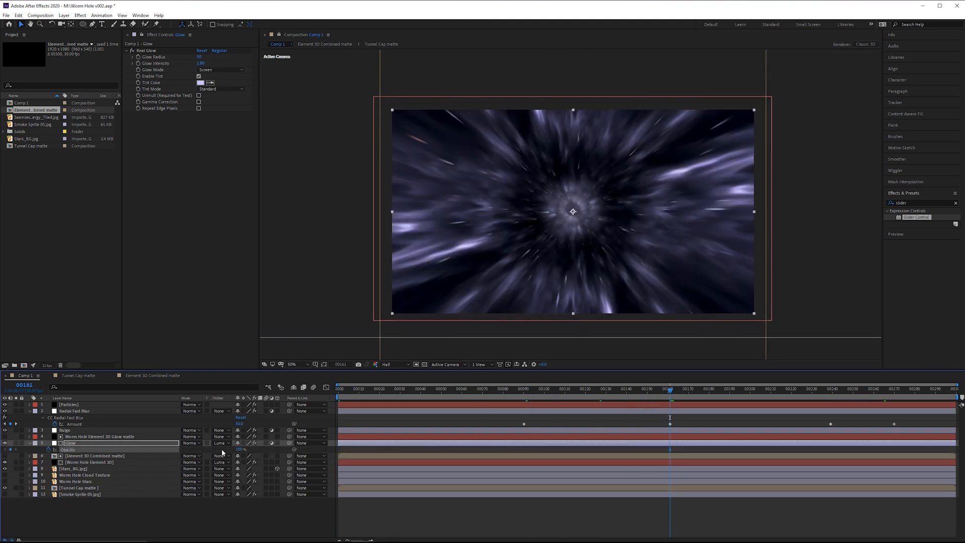
left_click(831, 388)
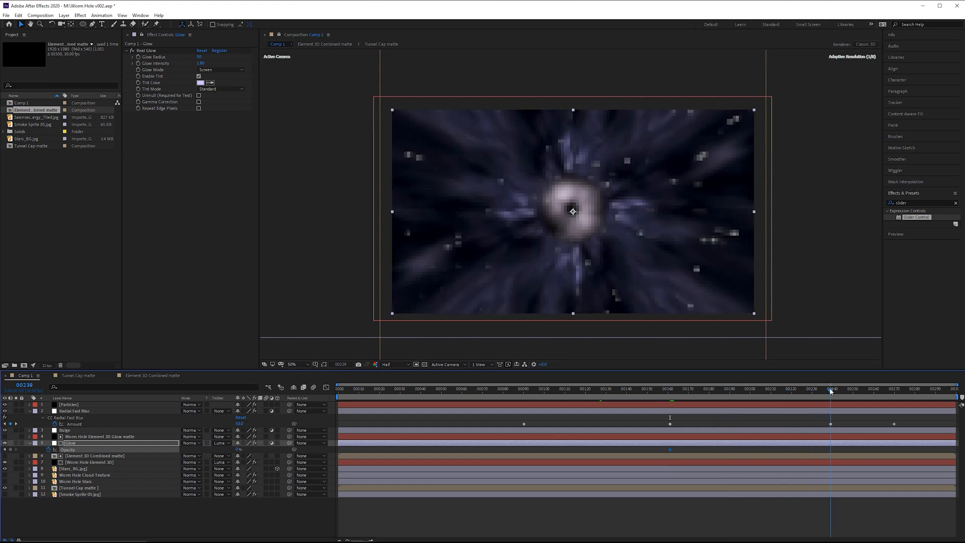
left_click(338, 389)
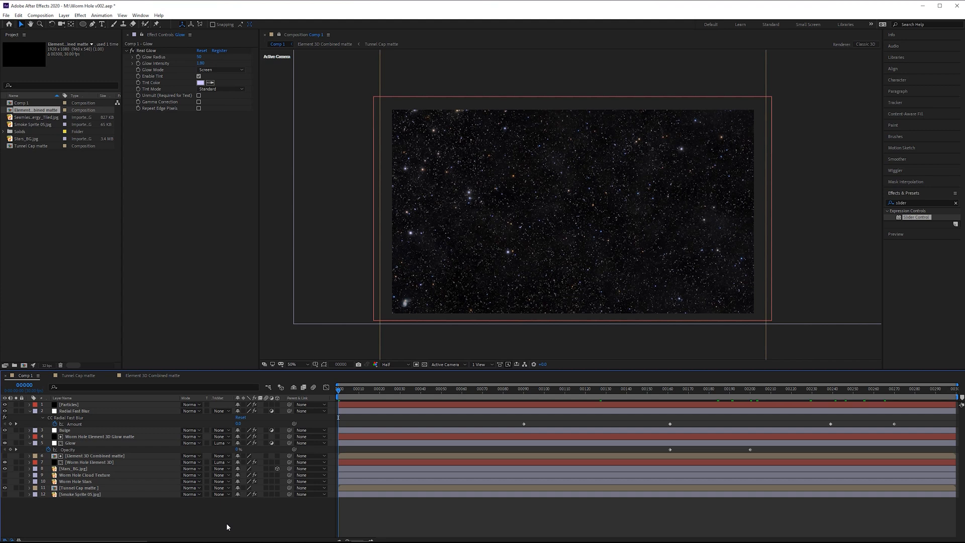
mouse_move(948, 252)
type("curves")
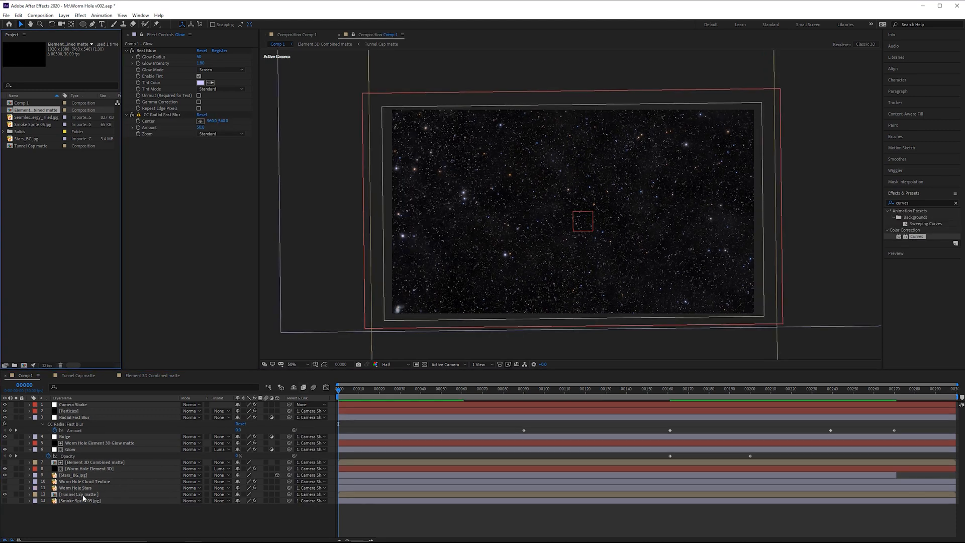
Move the Bulge Horizontal/Vertical Radius keyframes to frame 100.
left_click(72, 475)
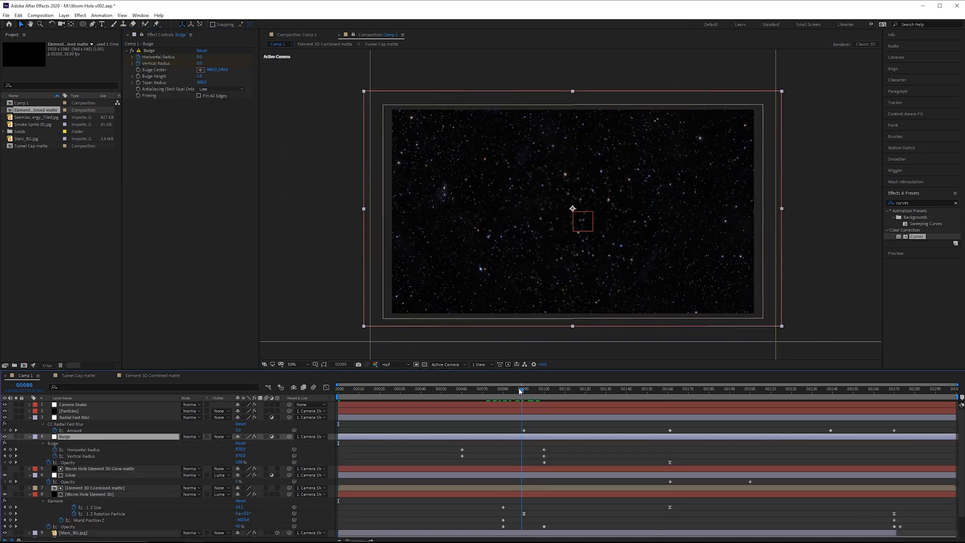
left_click(545, 388)
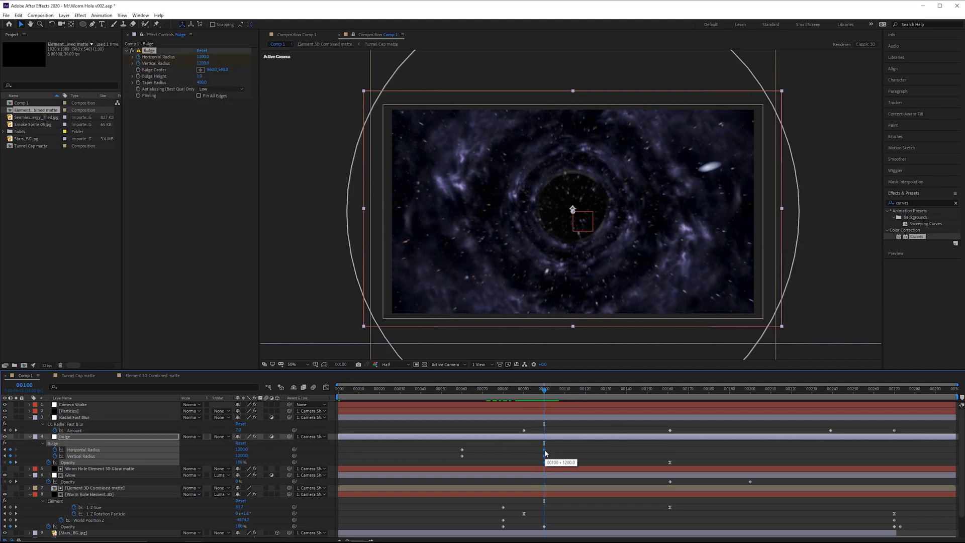
left_click_drag(544, 397, 553, 397)
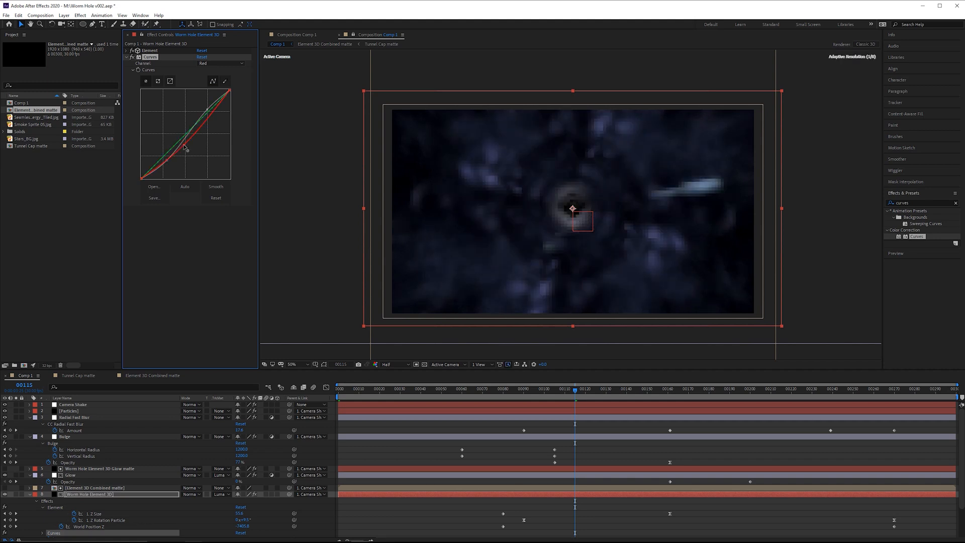
Bend the wormhole grade's Red curve and set the Real Glow tint to a pale blue swatch.
left_click_drag(185, 148, 194, 119)
type("hue")
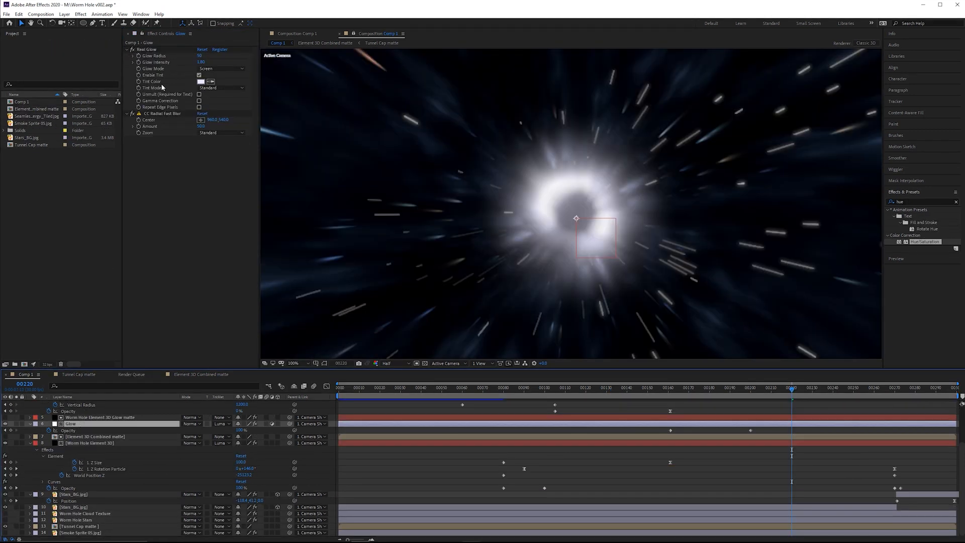
left_click(200, 81)
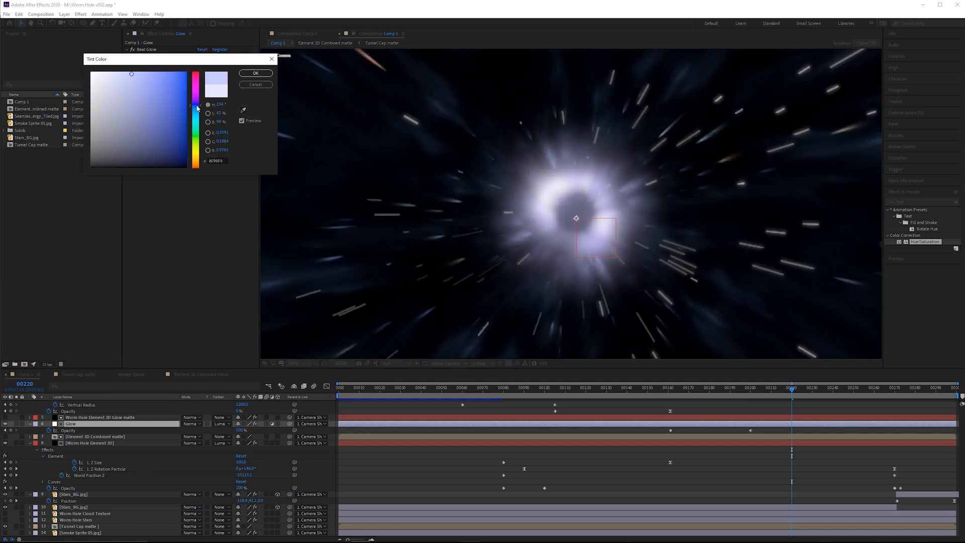
left_click(254, 72)
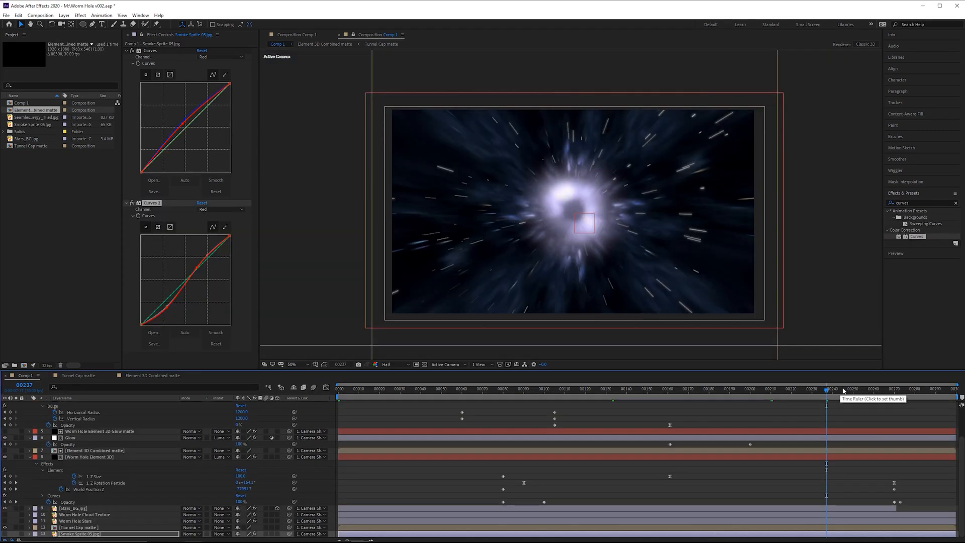
left_click(862, 396)
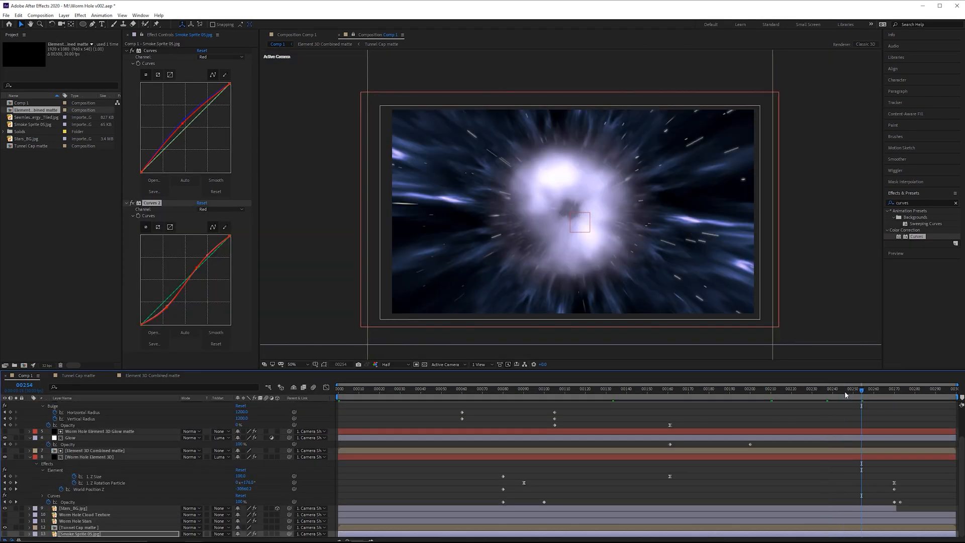